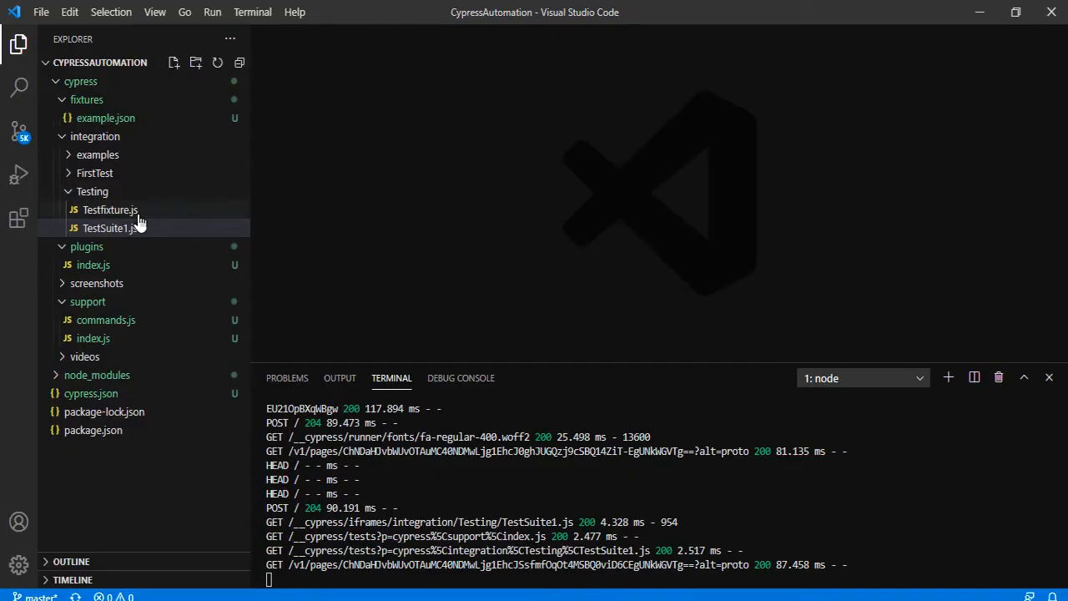
Create a new readwrite.js file inside the Testing folder.
{"action": "right_click", "coordinate": [91, 191]}
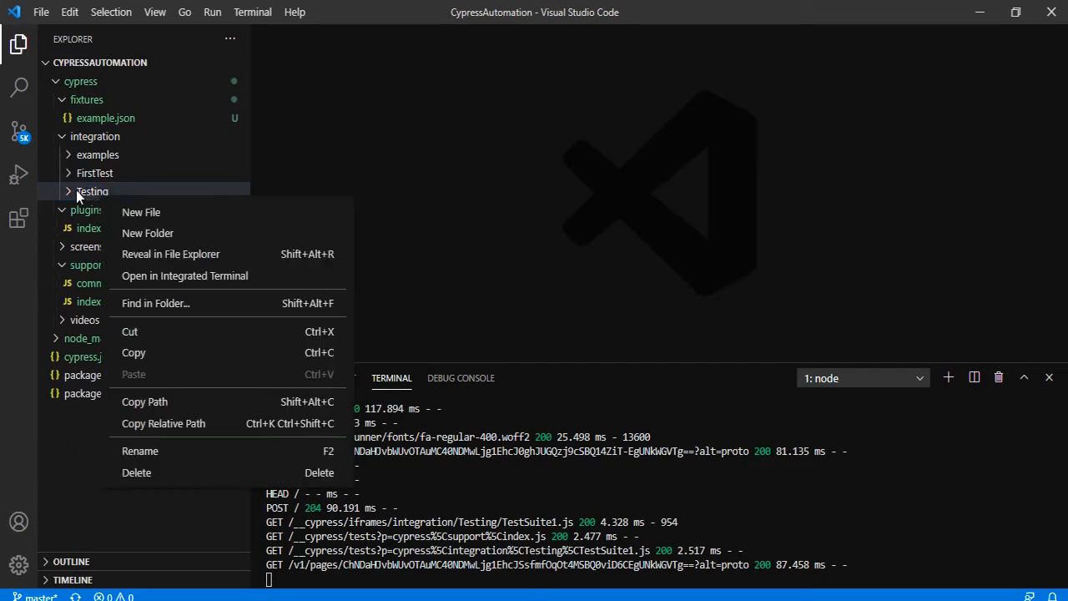
{"action": "left_click", "coordinate": [140, 211]}
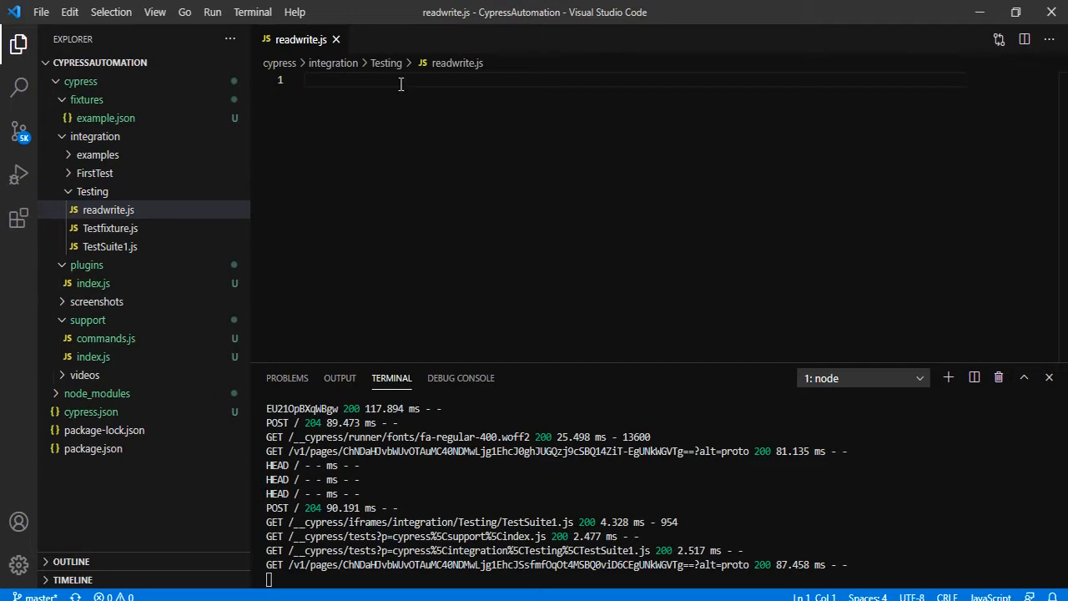
{"action": "type", "text": "dews"}
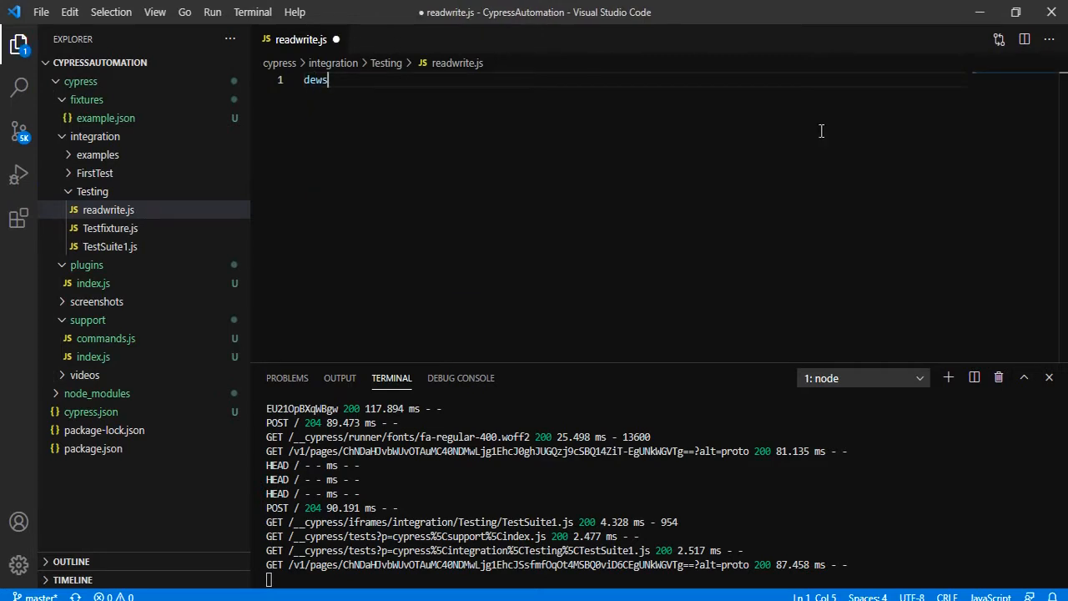
Write a describe('testingreadAndWrite') block containing an empty it('testing write') test.
{"action": "type", "text": "describe"}
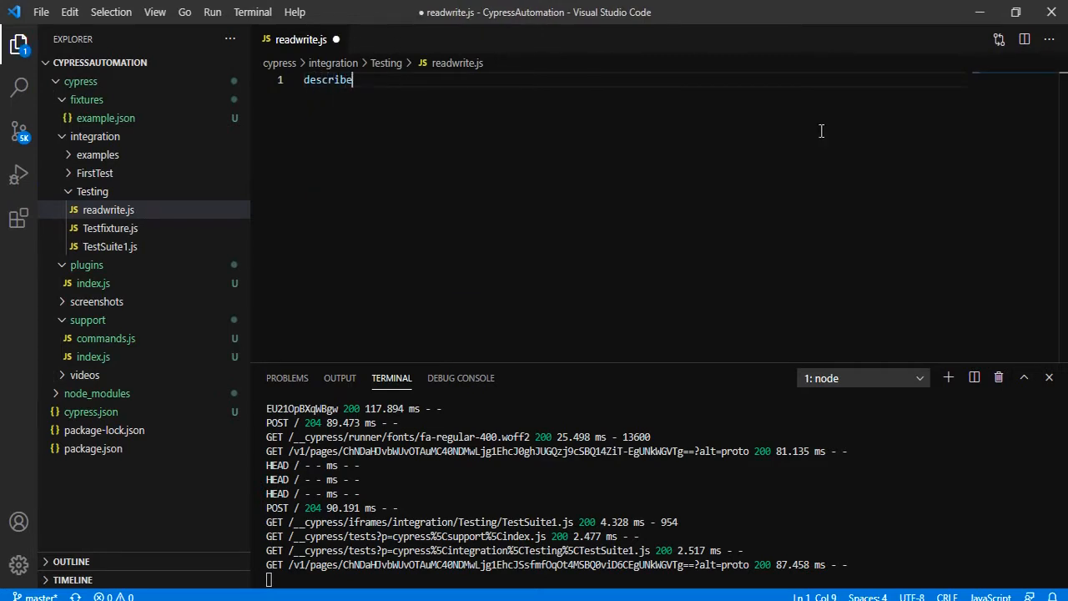
{"action": "type", "text": "('testingreadna')"}
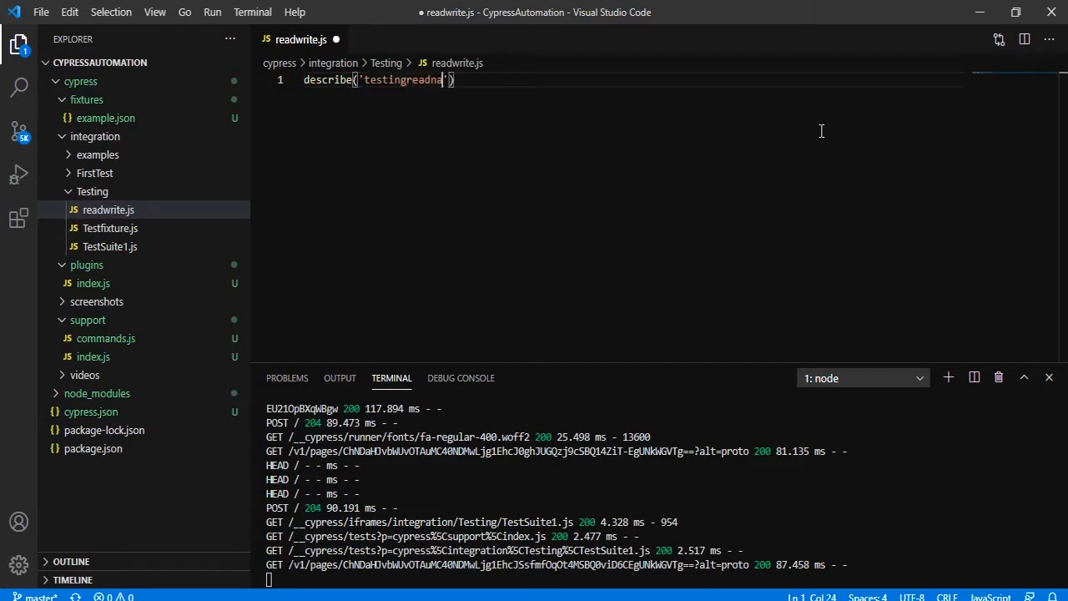
{"action": "type", "text": "AndWrite',("}
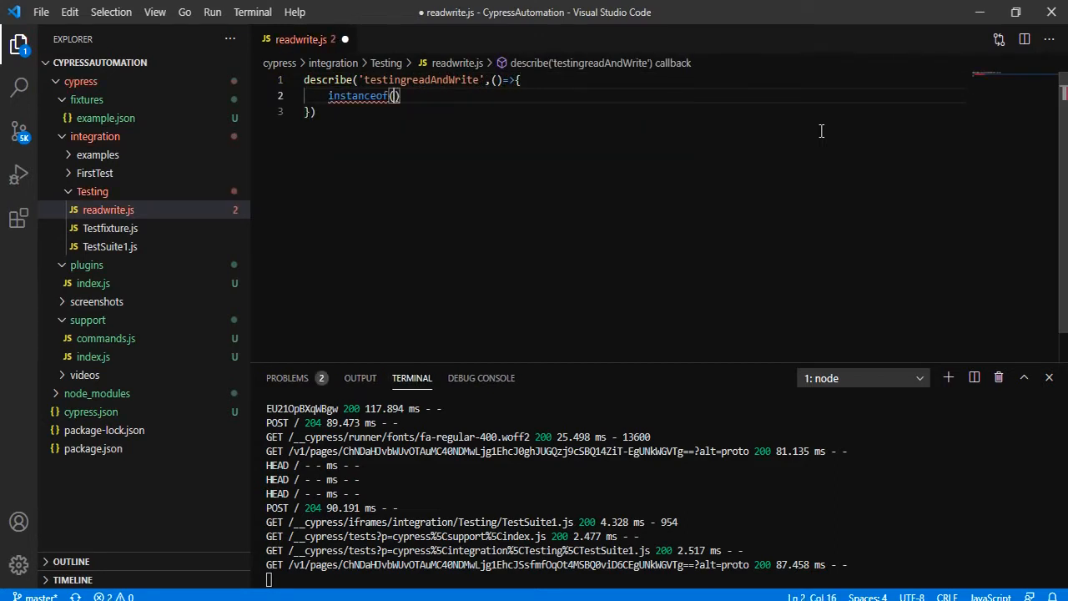
{"action": "type", "text": "it('')"}
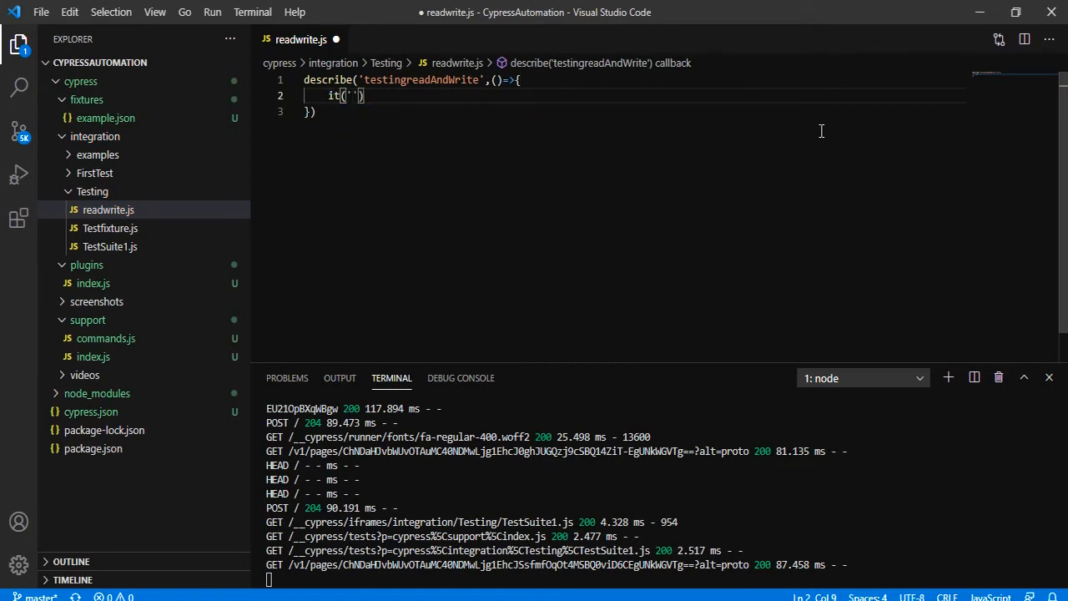
{"action": "type", "text": "testing write"}
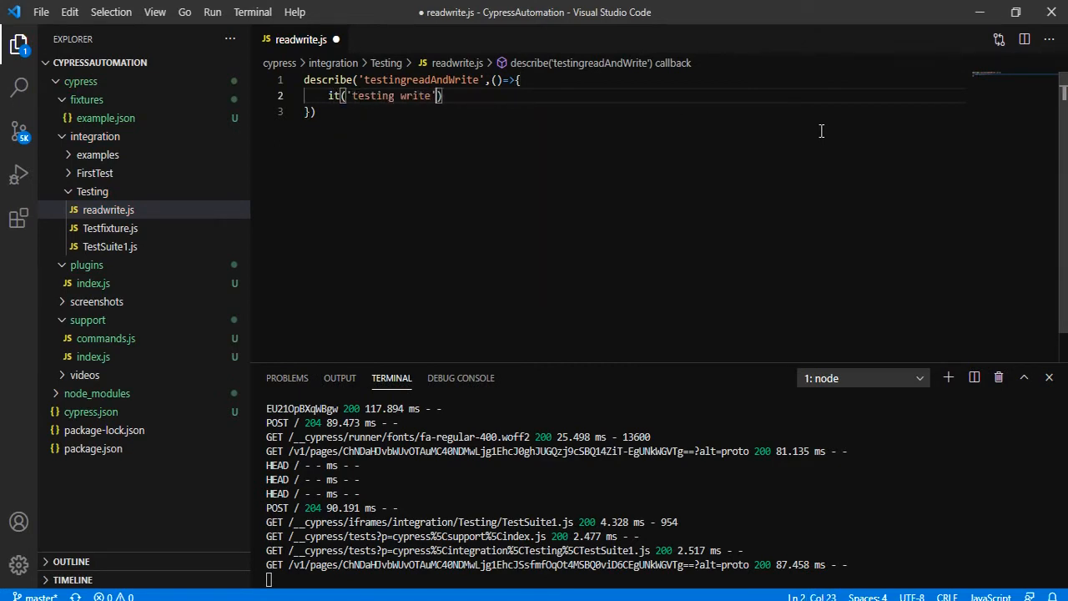
{"action": "type", "text": ",()=>{"}
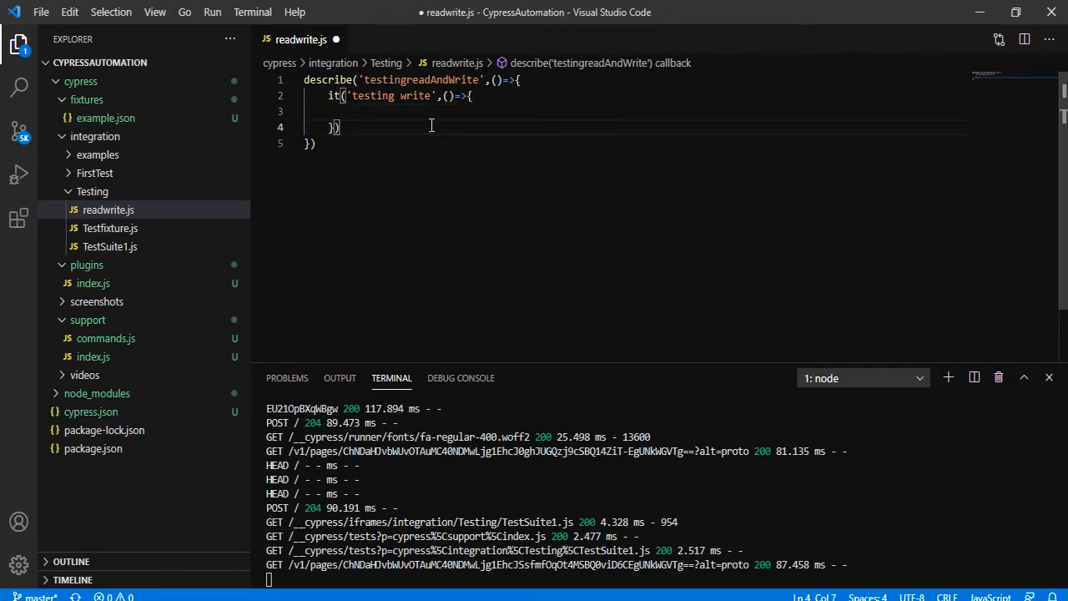
Add cy.writeFile('sample.txt','Hello world!') inside the 'testing write' test.
{"action": "type", "text": "cy."}
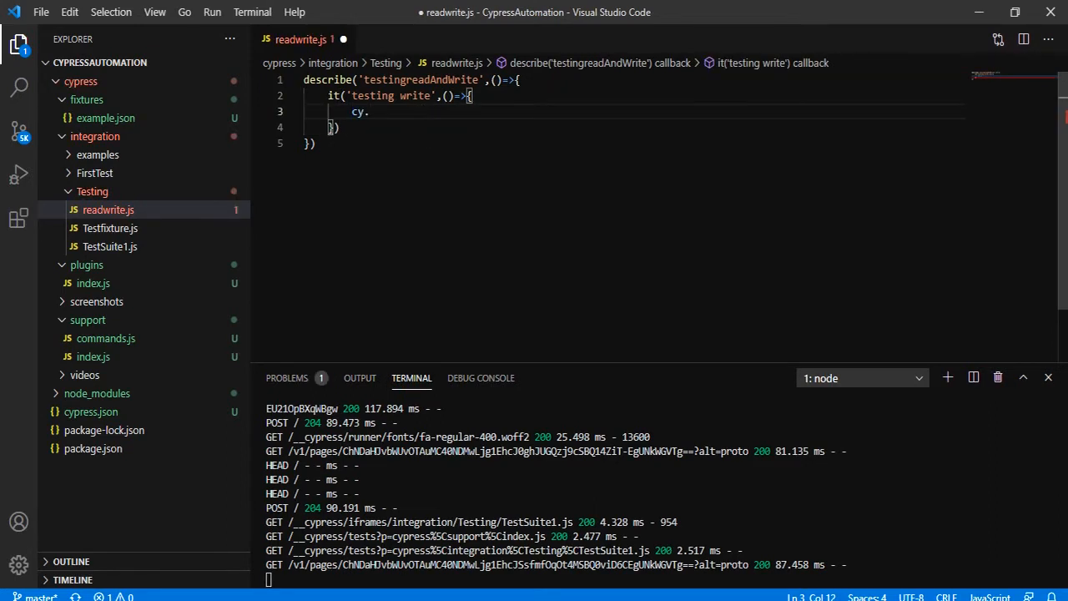
{"action": "type", "text": "write"}
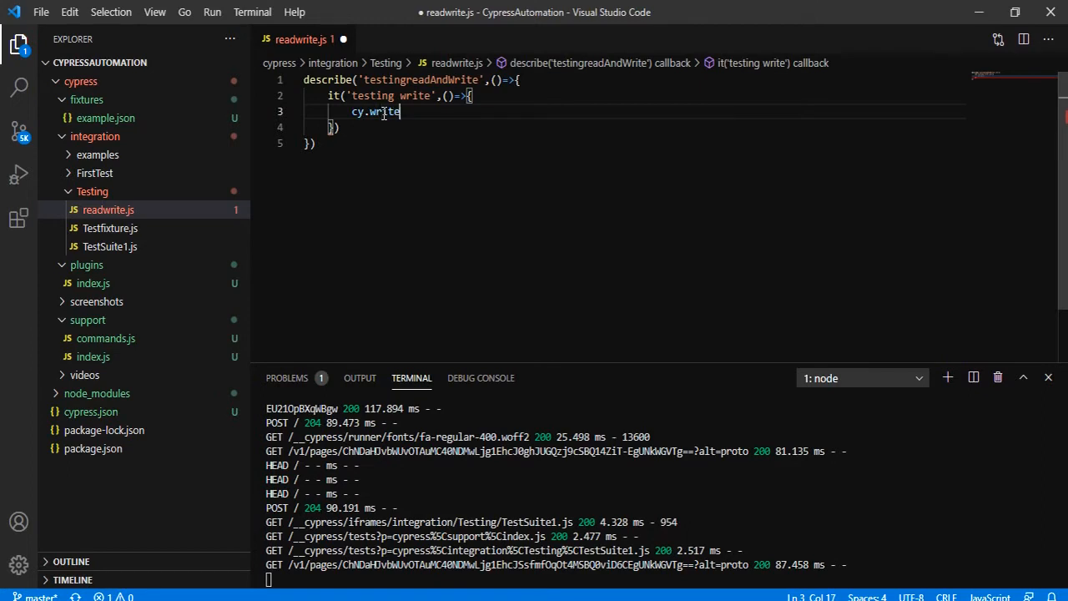
{"action": "type", "text": "File"}
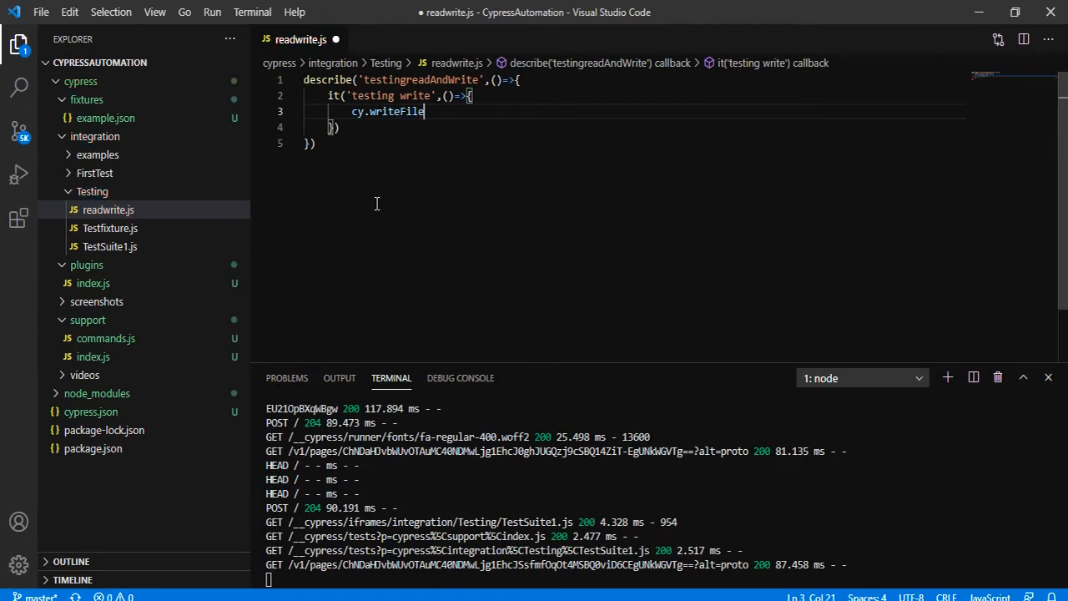
{"action": "type", "text": "("}
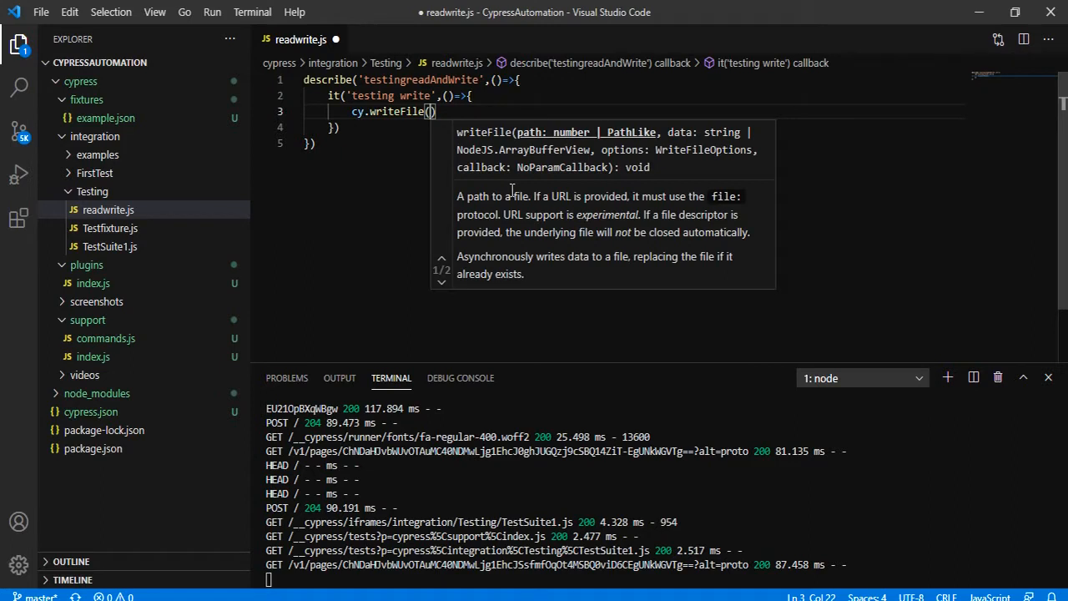
{"action": "mouse_move", "coordinate": [577, 146]}
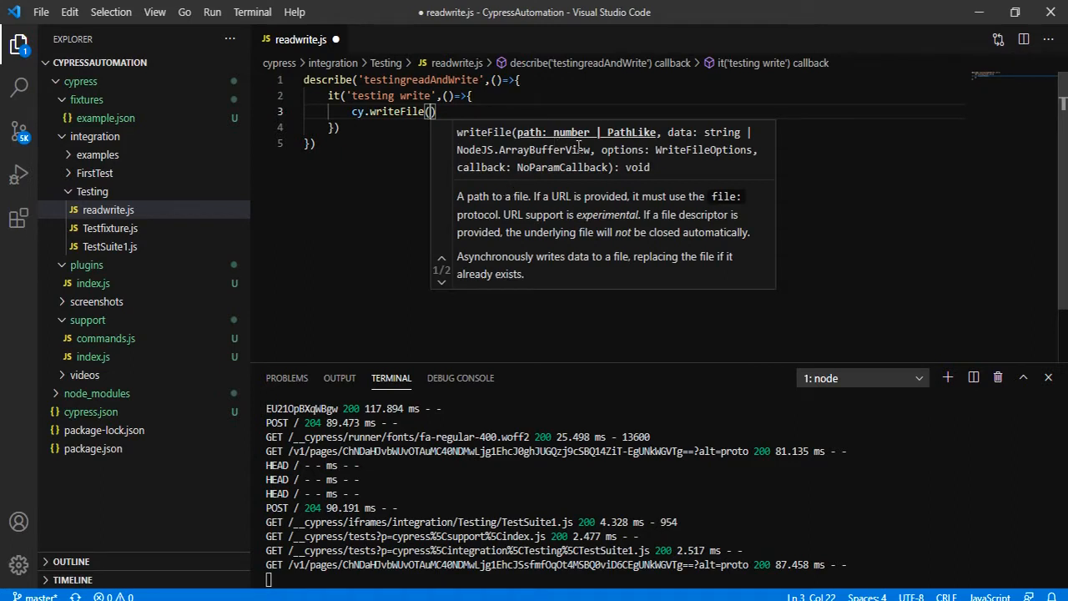
{"action": "mouse_move", "coordinate": [457, 213]}
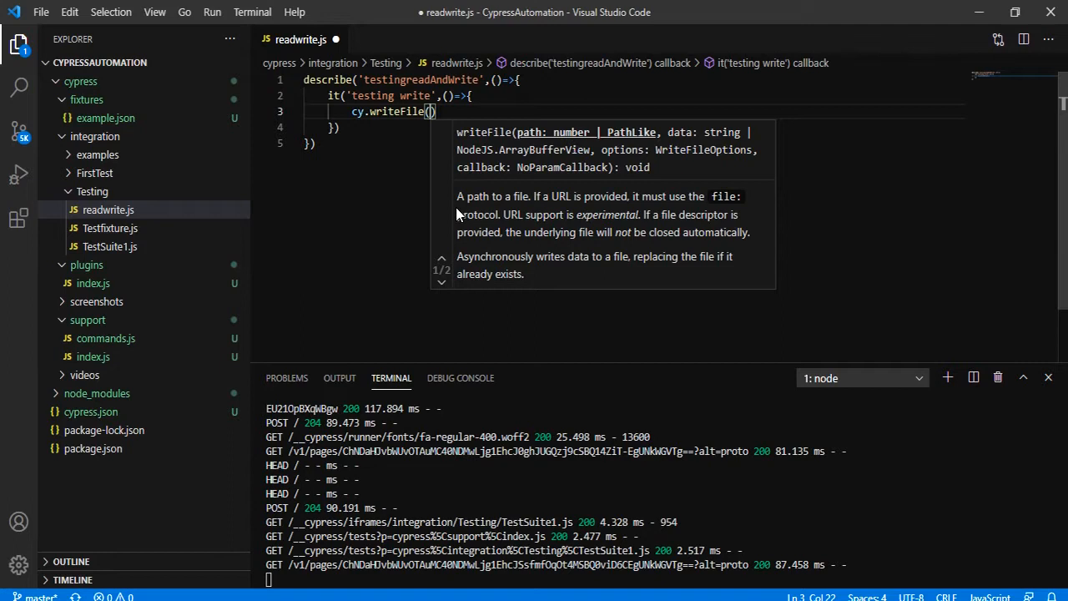
{"action": "mouse_move", "coordinate": [657, 146]}
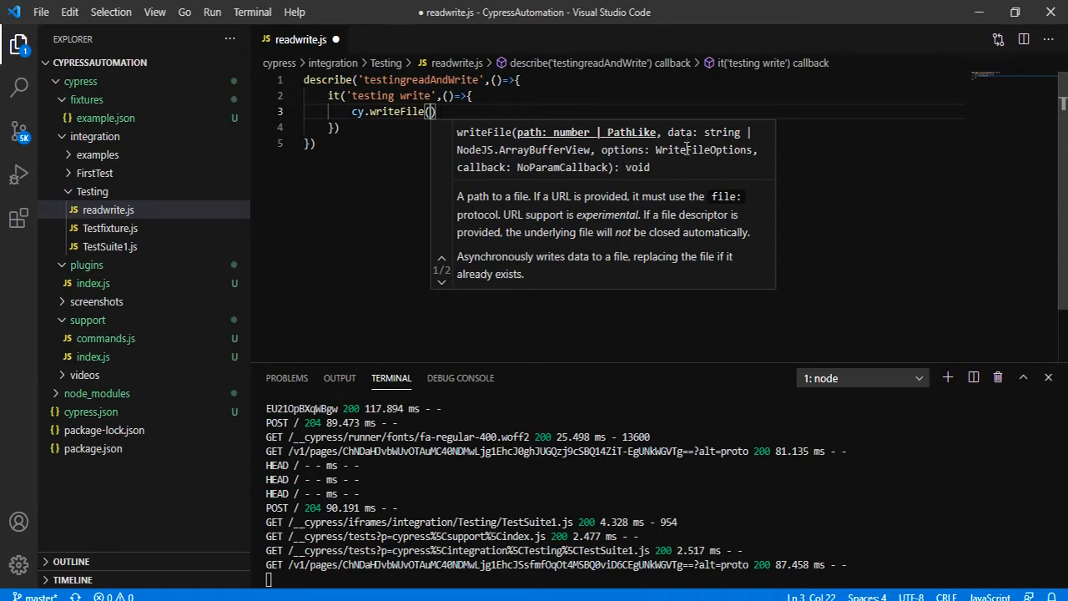
{"action": "mouse_move", "coordinate": [392, 95]}
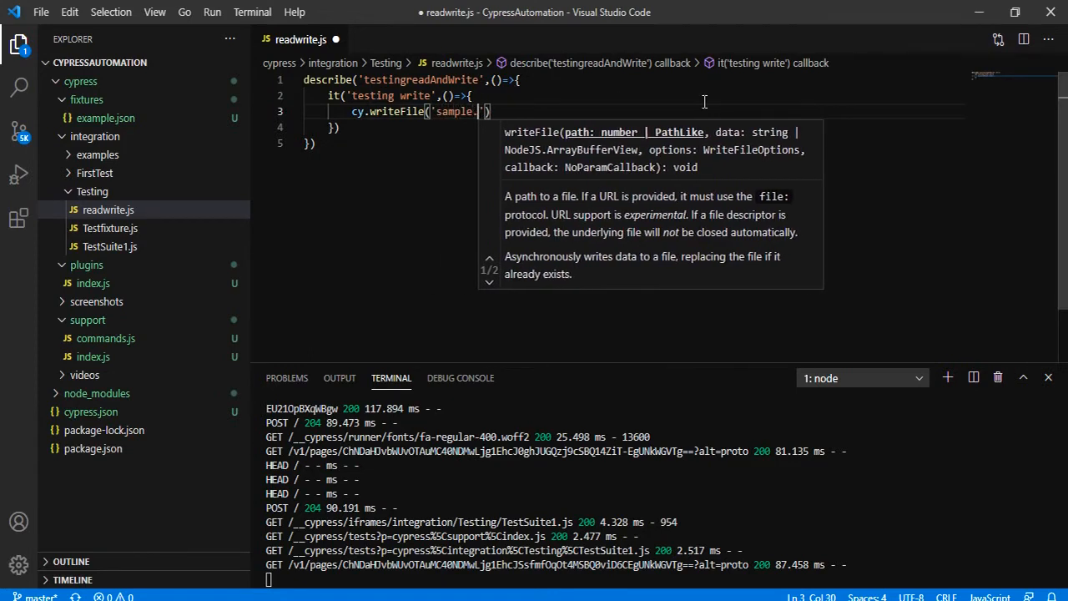
{"action": "type", "text": "txt',"}
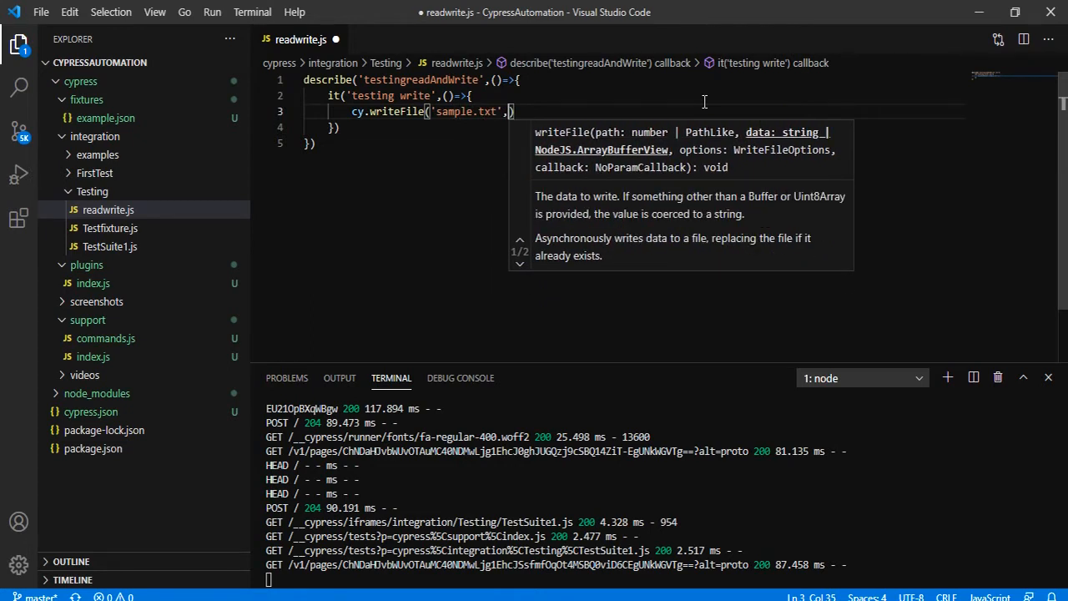
{"action": "type", "text": "'Hello'"}
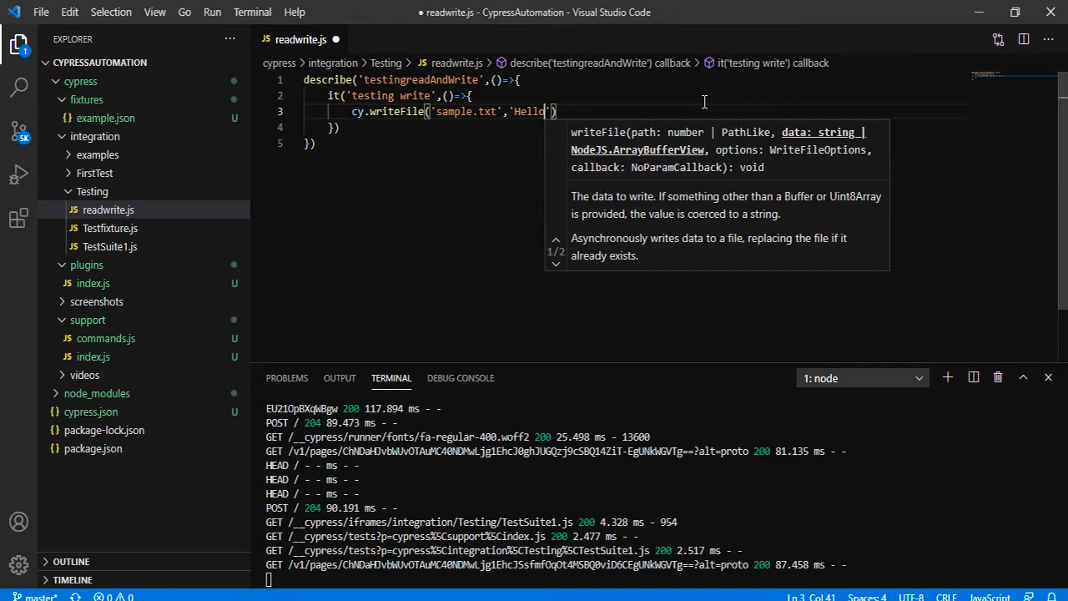
{"action": "type", "text": "w world!"}
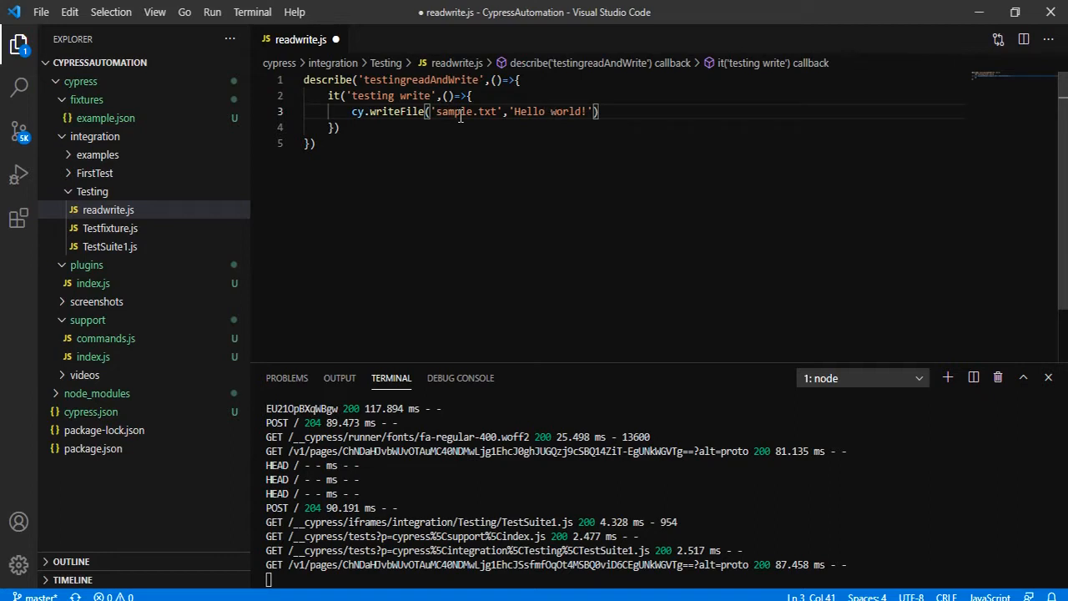
{"action": "mouse_move", "coordinate": [457, 110]}
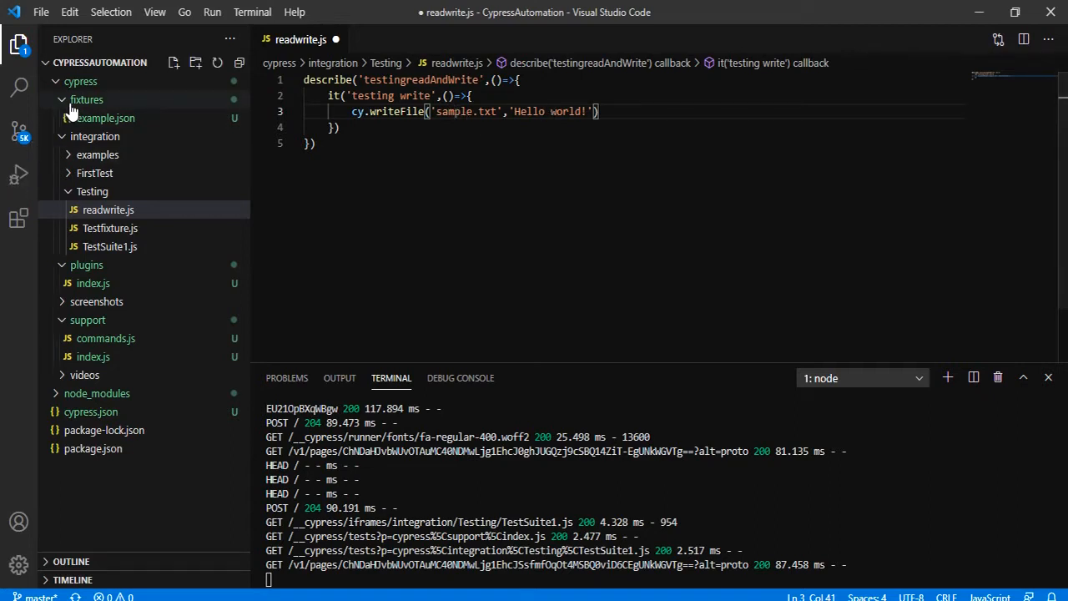
{"action": "mouse_move", "coordinate": [142, 224]}
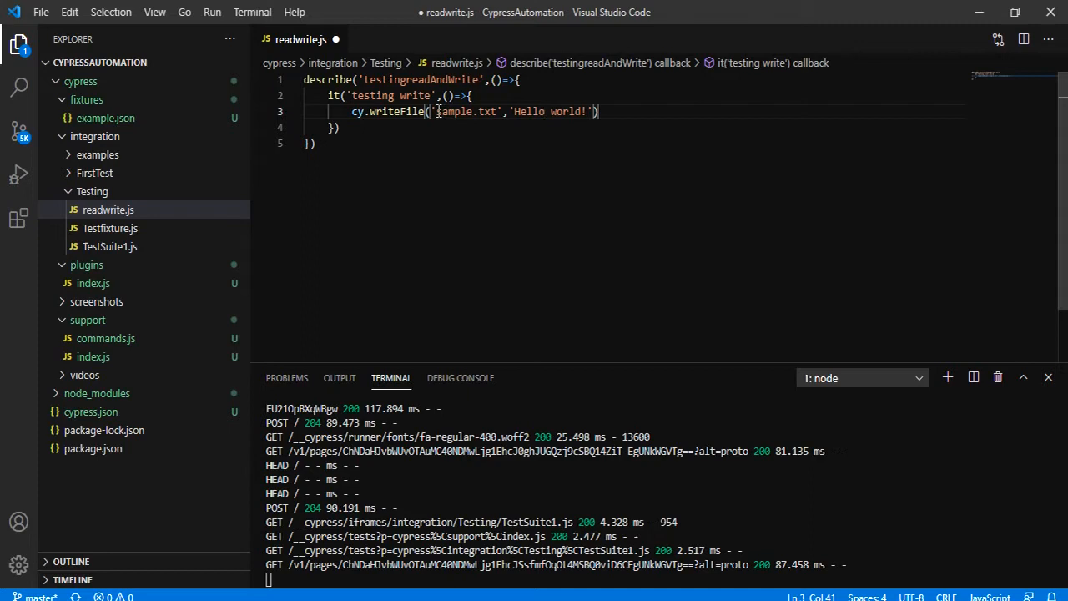
{"action": "mouse_move", "coordinate": [444, 114]}
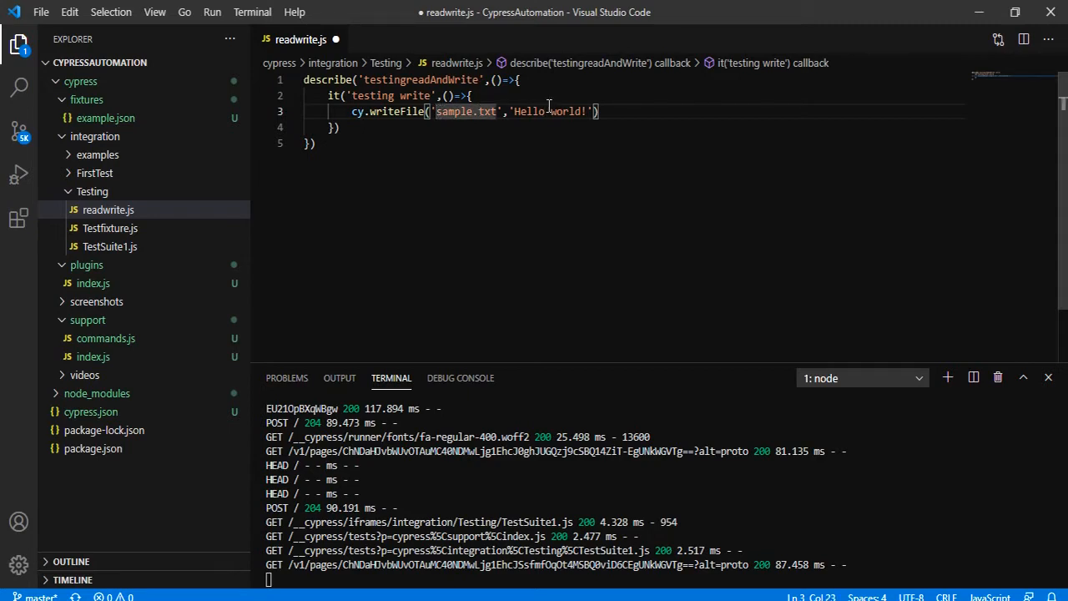
{"action": "type", "text": "user/"}
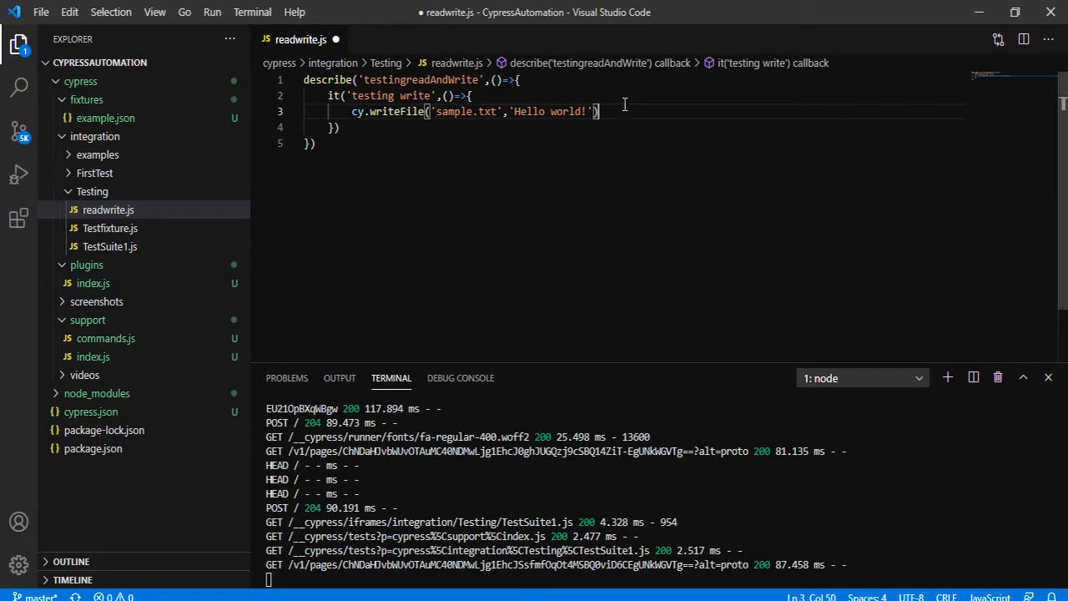
Save the spec, run readwrite.js in the Cypress runner, and return to the editor.
{"action": "key", "text": "ctrl+s"}
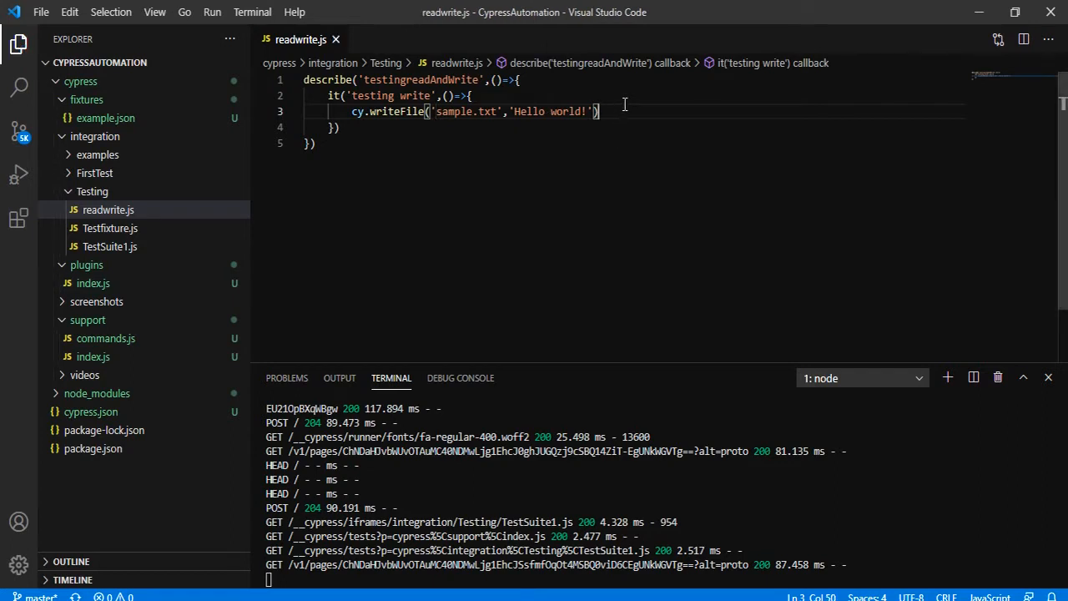
{"action": "mouse_move", "coordinate": [232, 192]}
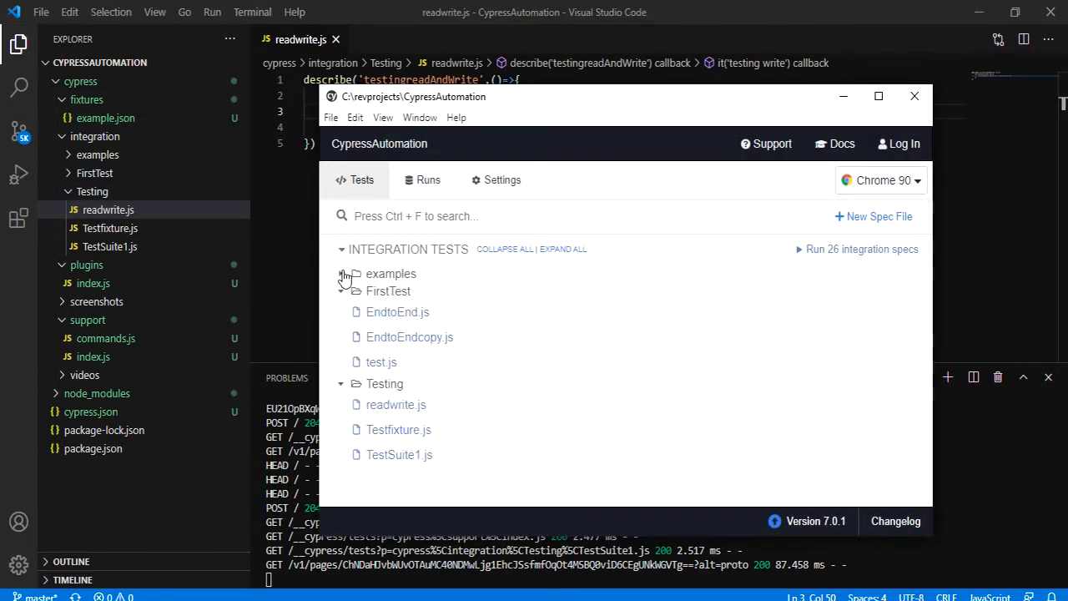
{"action": "left_click", "coordinate": [396, 405]}
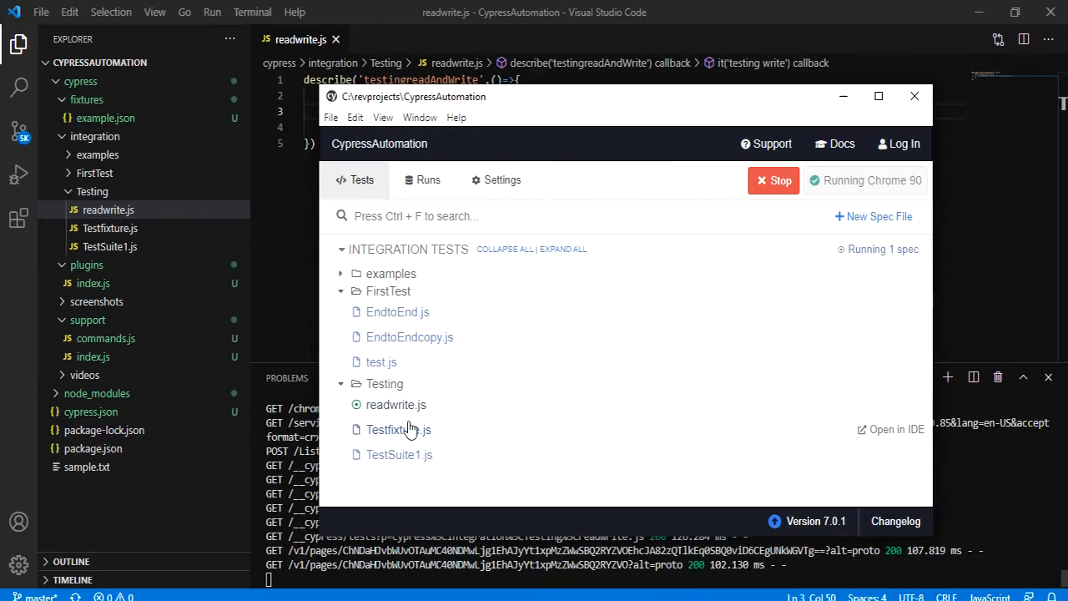
{"action": "left_click", "coordinate": [914, 95]}
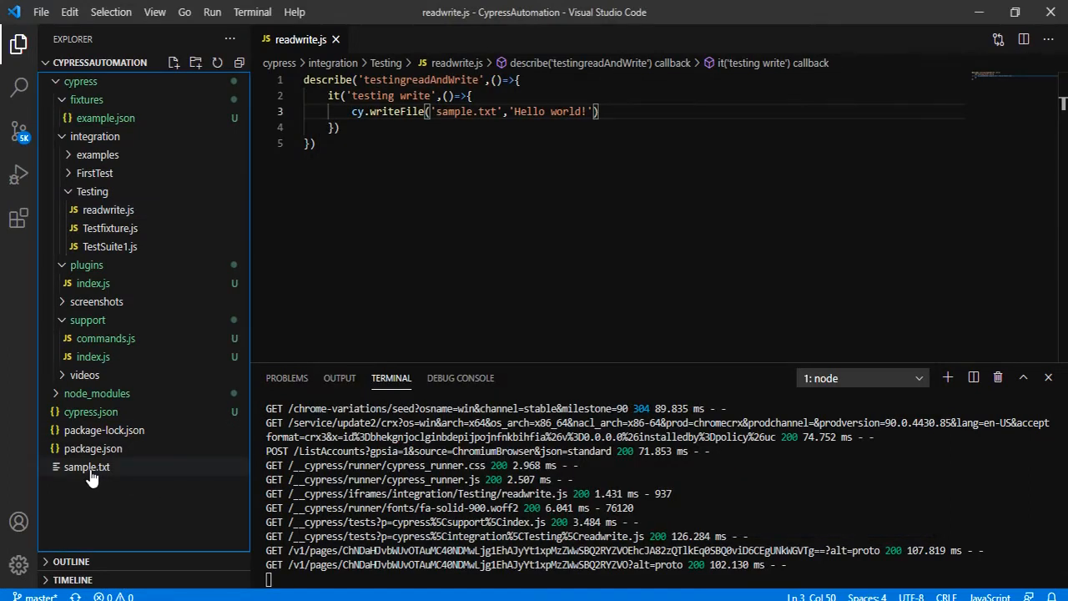
Check that the generated sample.txt holds 'Hello world!' and return to readwrite.js.
{"action": "left_click", "coordinate": [80, 80]}
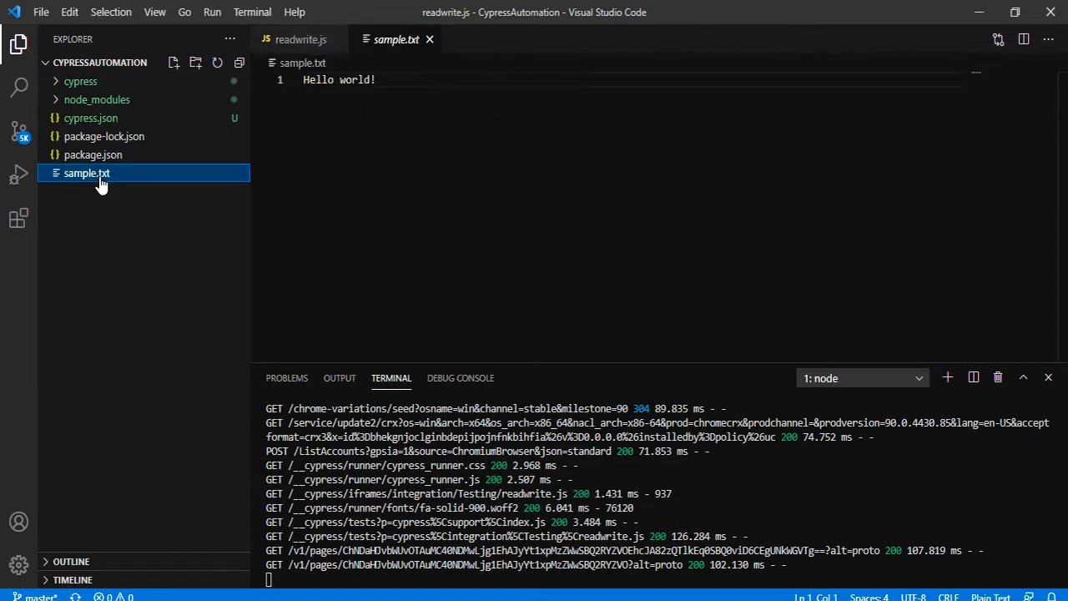
{"action": "left_click", "coordinate": [414, 80]}
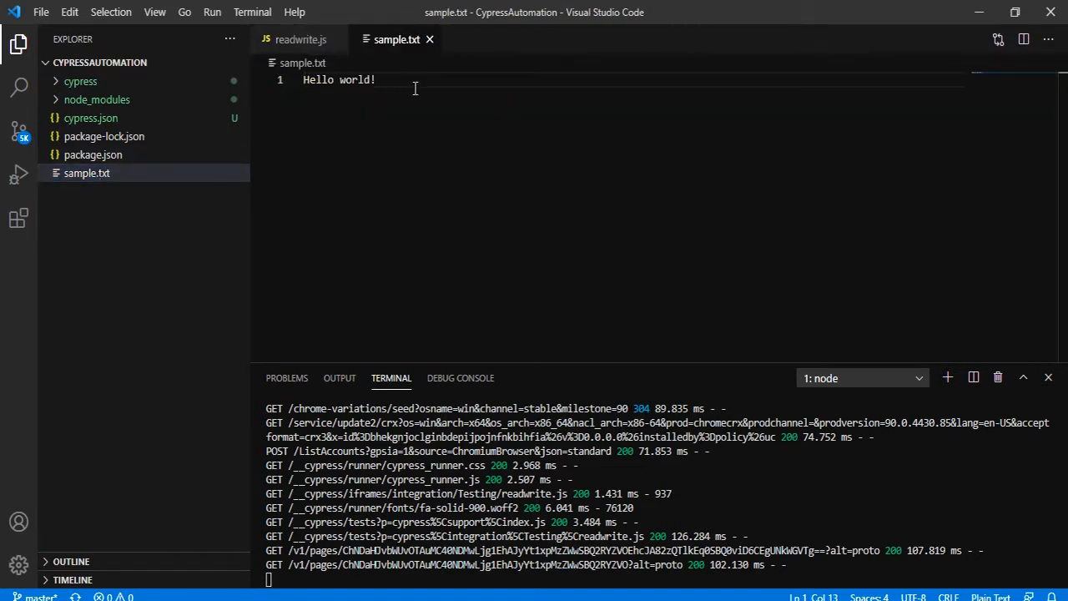
{"action": "mouse_move", "coordinate": [299, 40]}
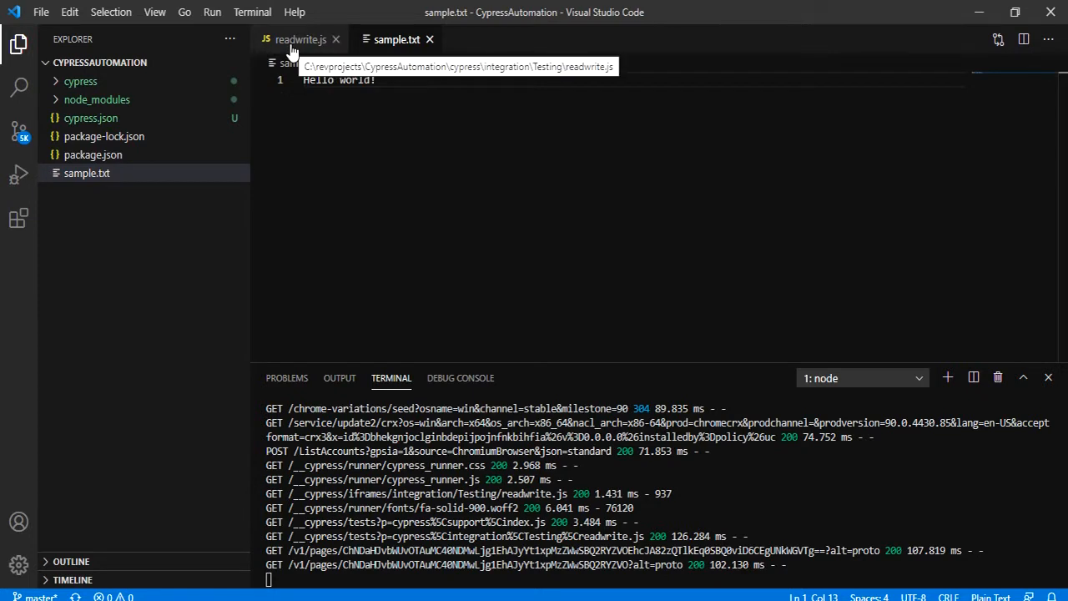
{"action": "left_click", "coordinate": [299, 40]}
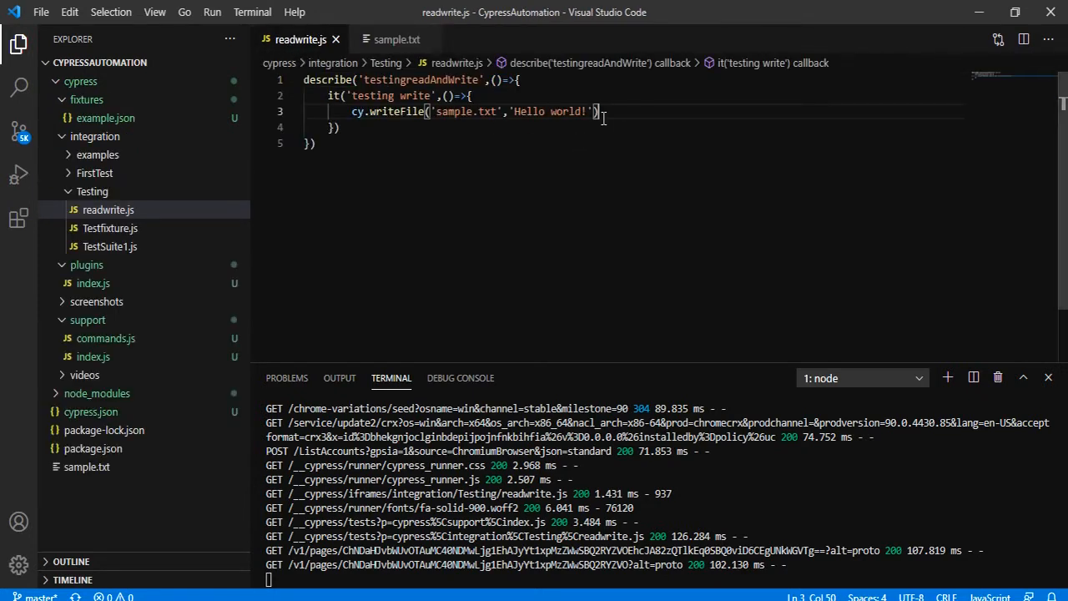
Add a second cy.writeFile('sample.txt','Thank you!') call and confirm sample.txt now holds 'Thank you!'.
{"action": "type", "text": "cy.writeFile('"}
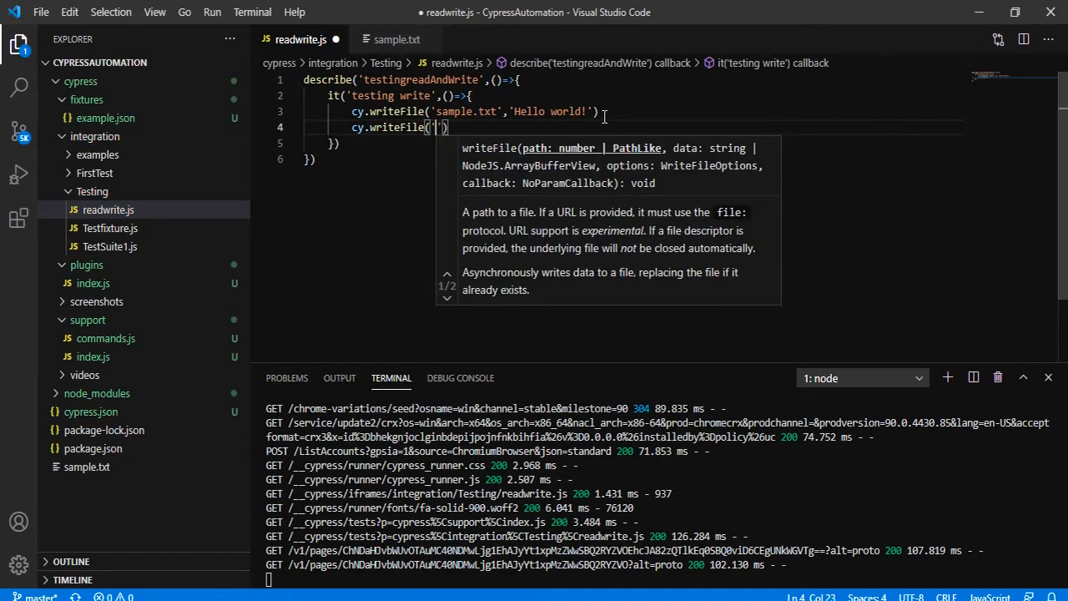
{"action": "type", "text": "sample.txt"}
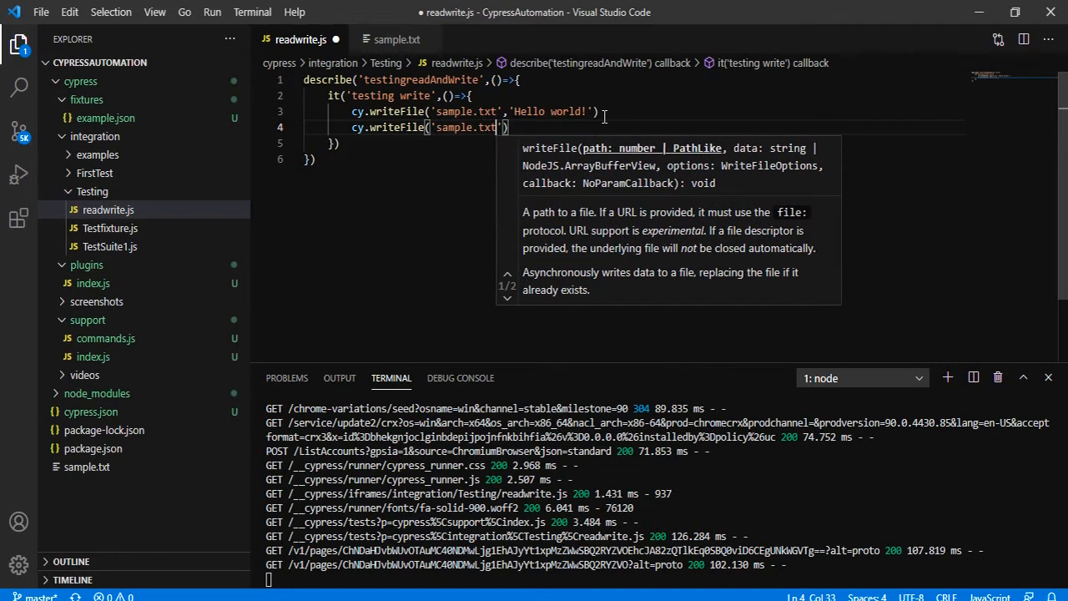
{"action": "type", "text": ","}
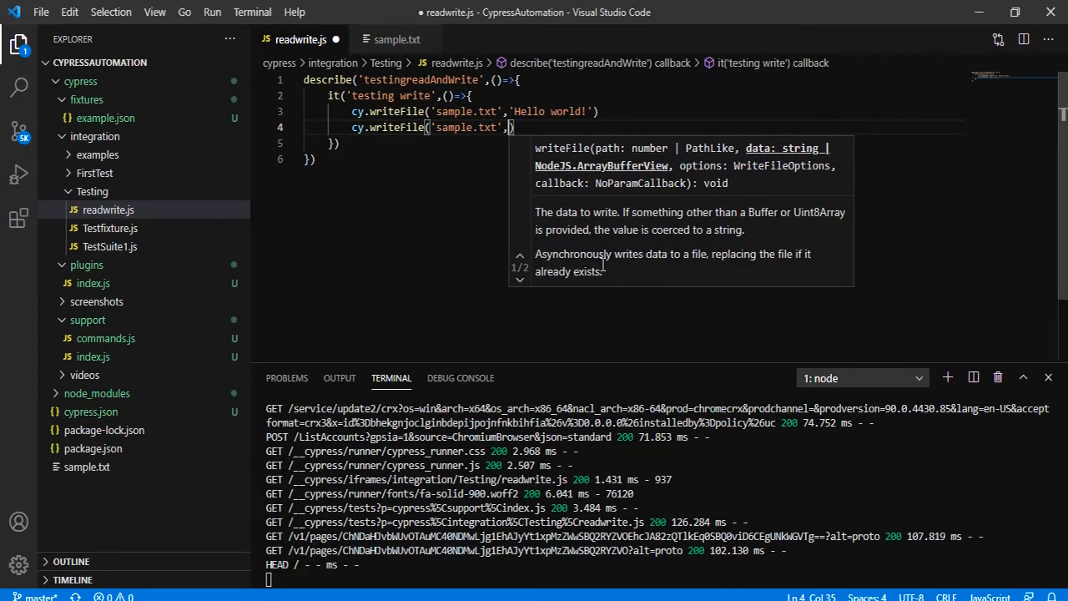
{"action": "mouse_move", "coordinate": [771, 270]}
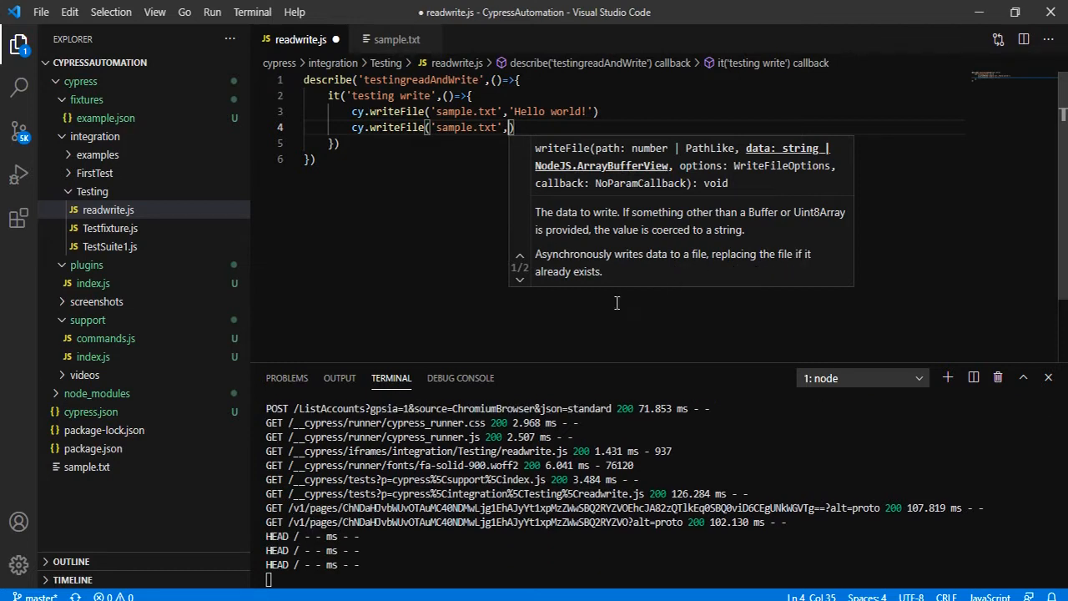
{"action": "mouse_move", "coordinate": [707, 144]}
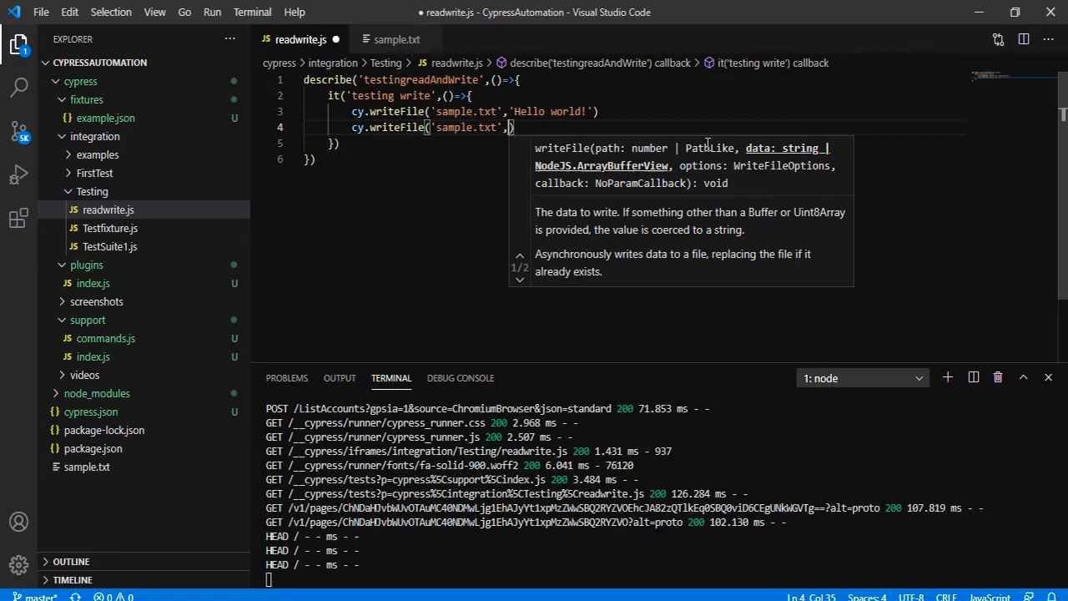
{"action": "type", "text": "Thank you!"}
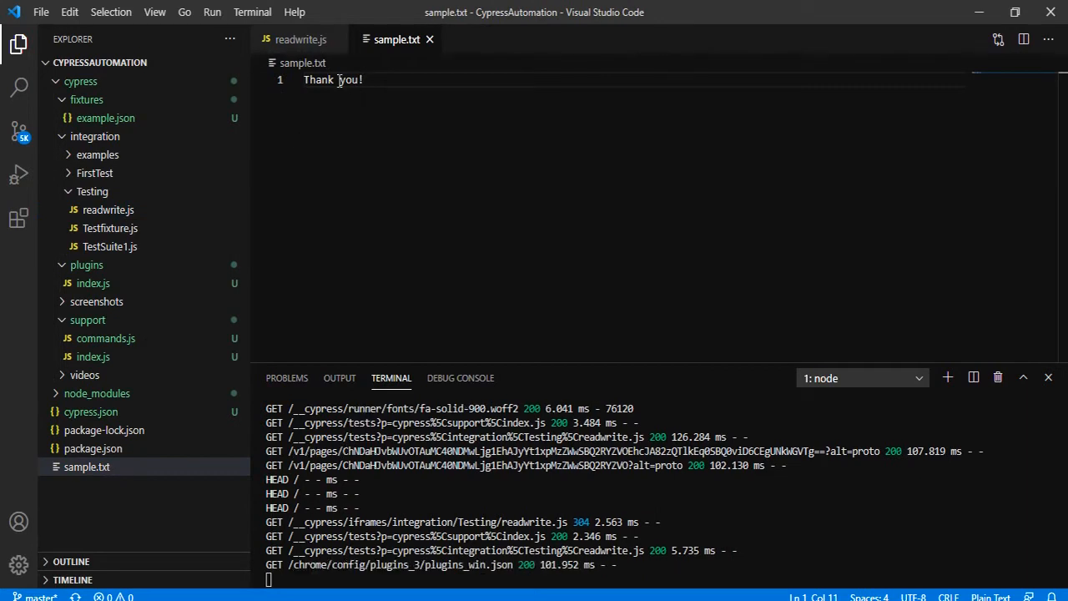
{"action": "left_click", "coordinate": [300, 40]}
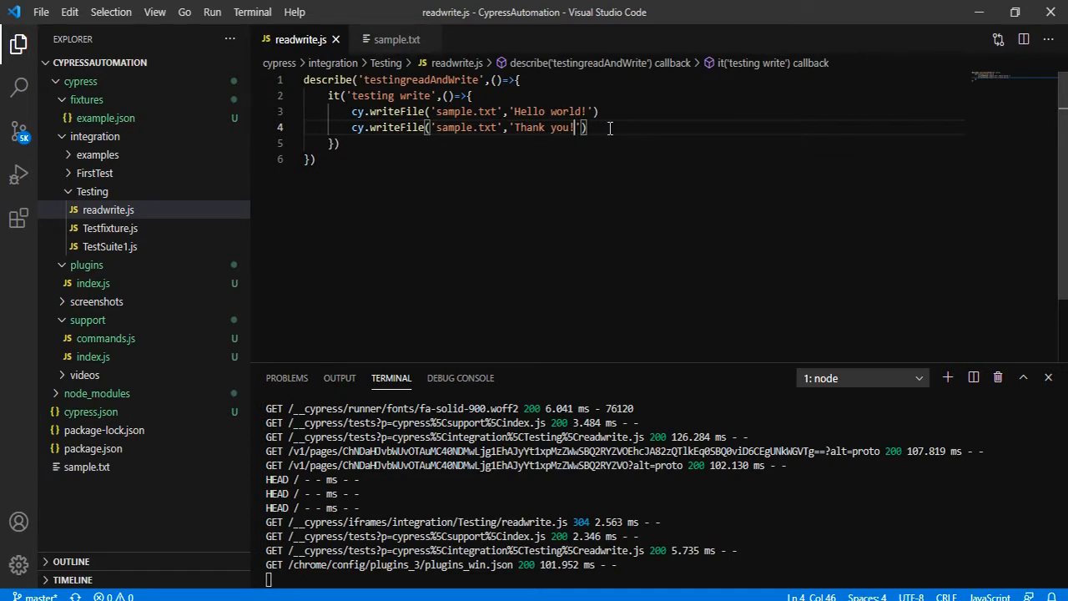
{"action": "mouse_move", "coordinate": [448, 148]}
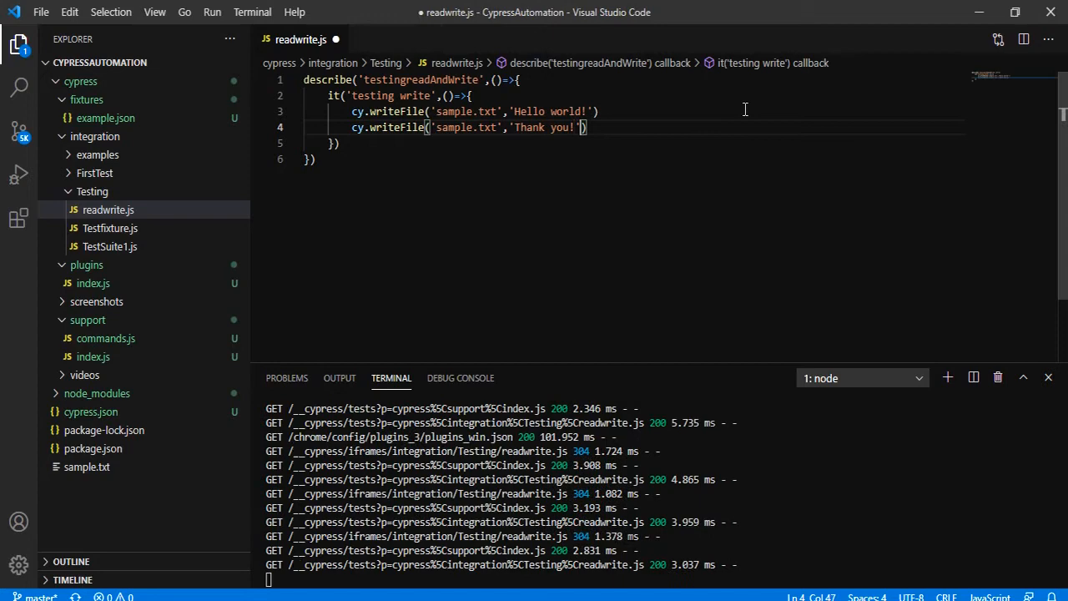
Pass the options object {flag:'a+'} to the second writeFile call so its text appends.
{"action": "type", "text": ","}
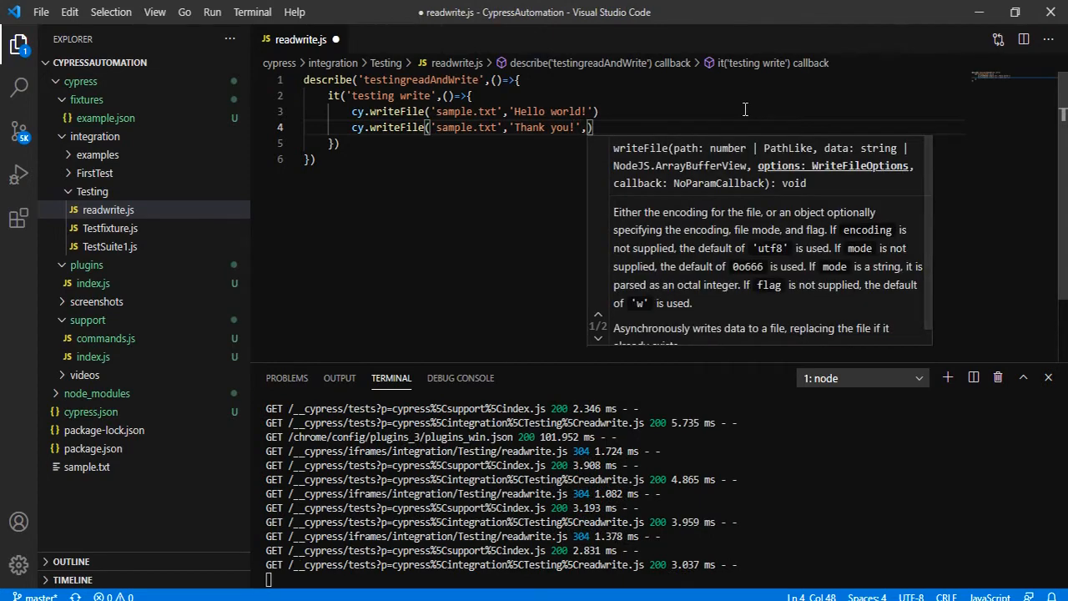
{"action": "type", "text": "{flag}"}
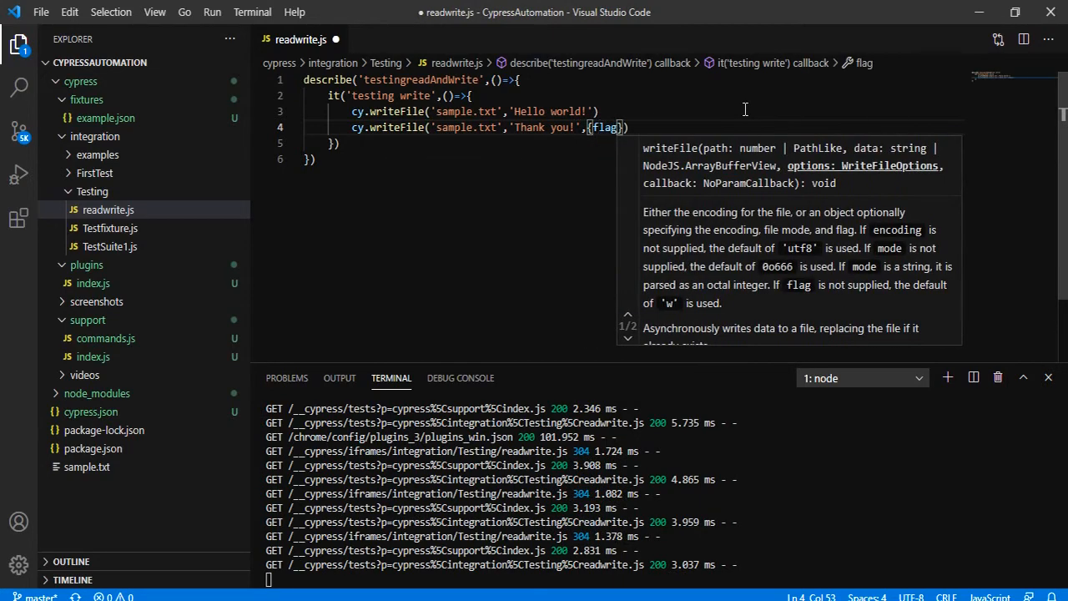
{"action": "type", "text": ":"}
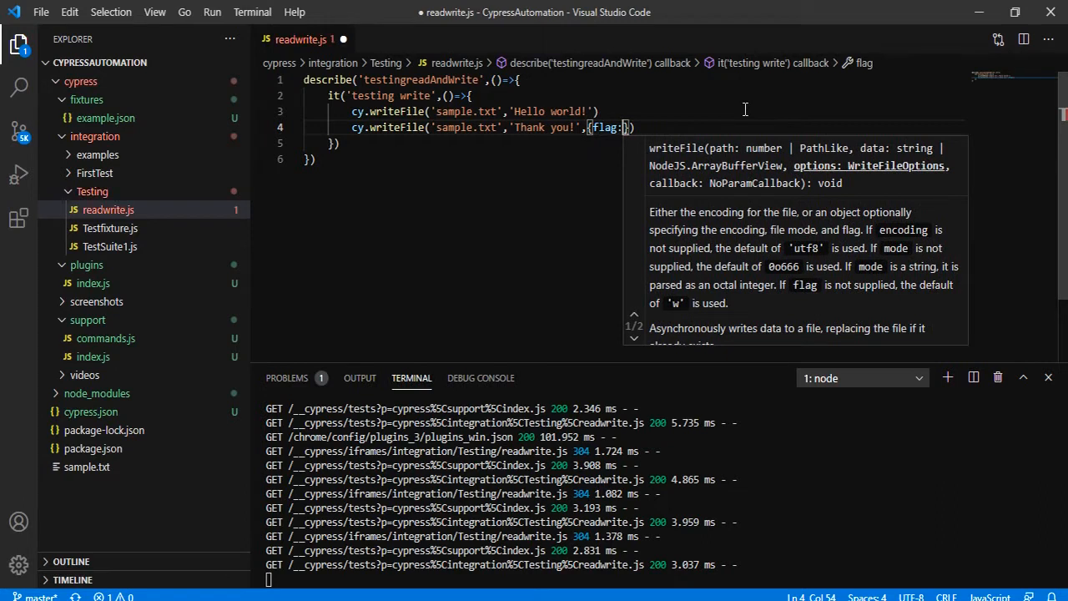
{"action": "type", "text": "'a'"}
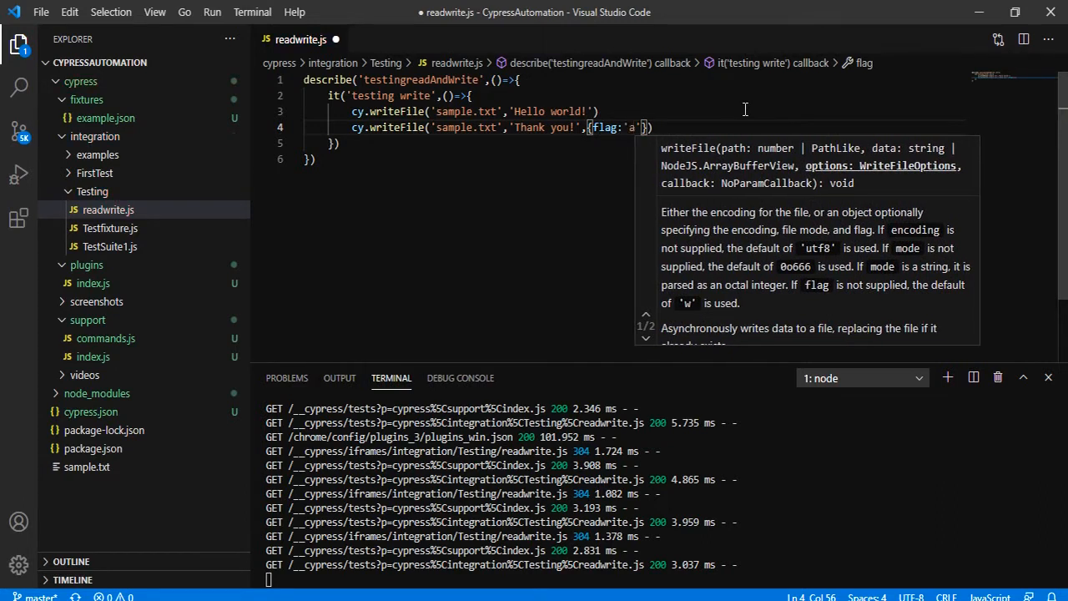
{"action": "type", "text": "+"}
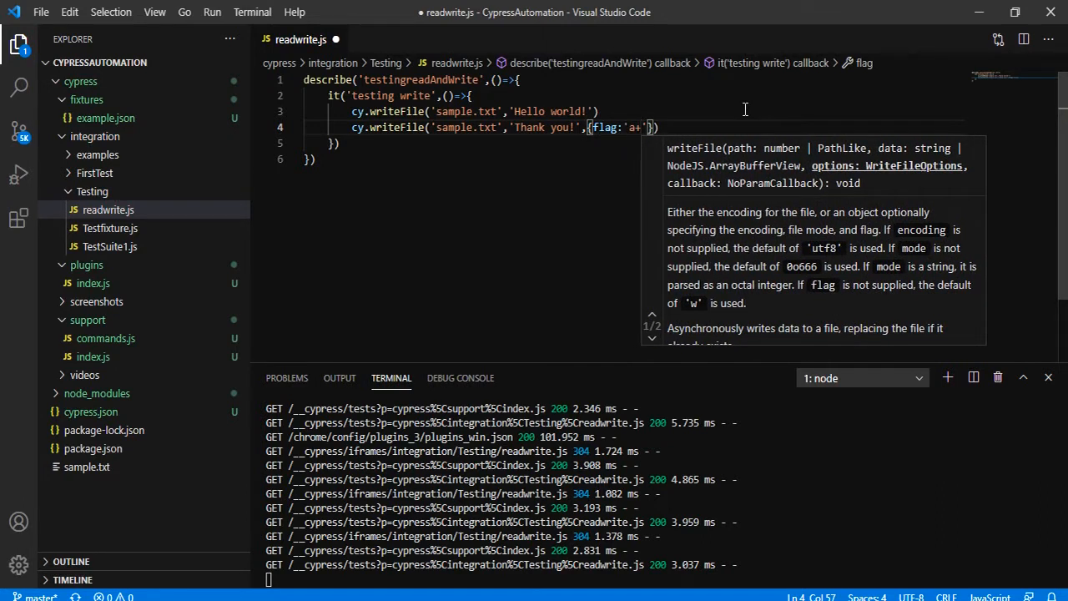
{"action": "left_click", "coordinate": [662, 143]}
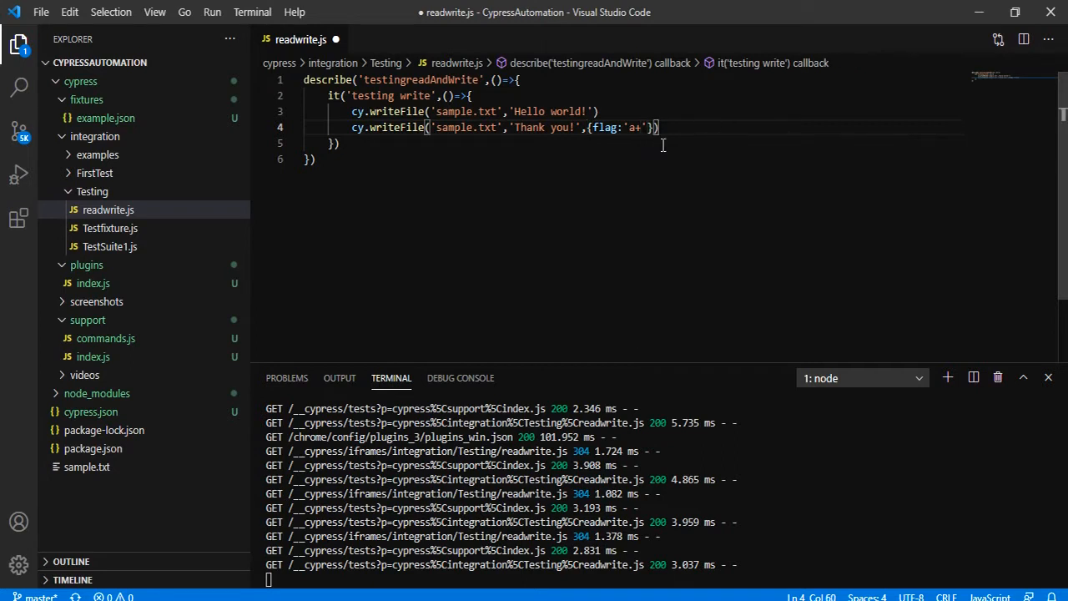
{"action": "mouse_move", "coordinate": [667, 150]}
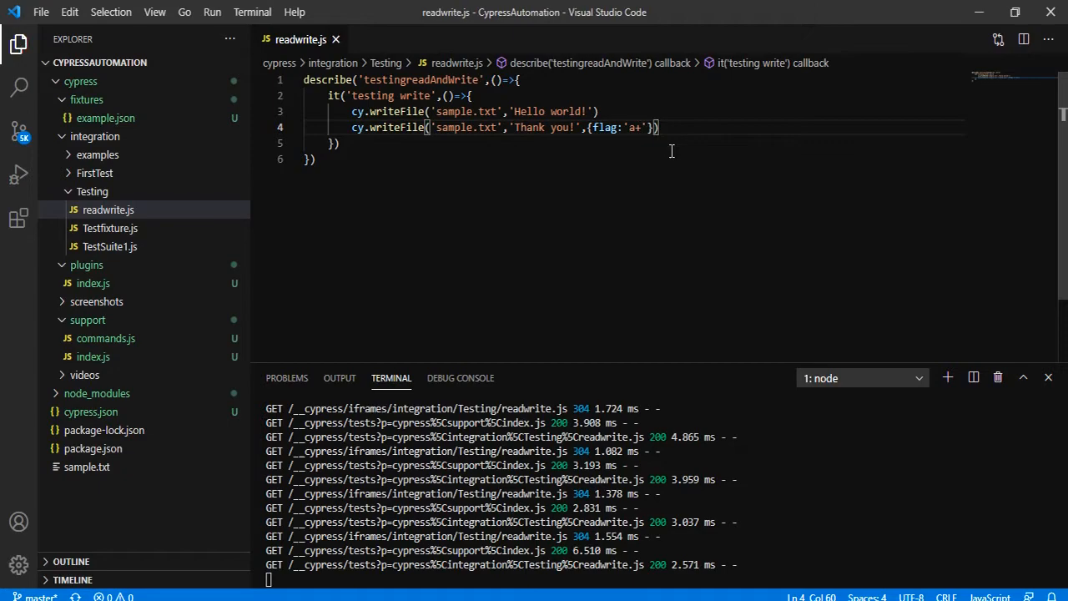
{"action": "mouse_move", "coordinate": [707, 555]}
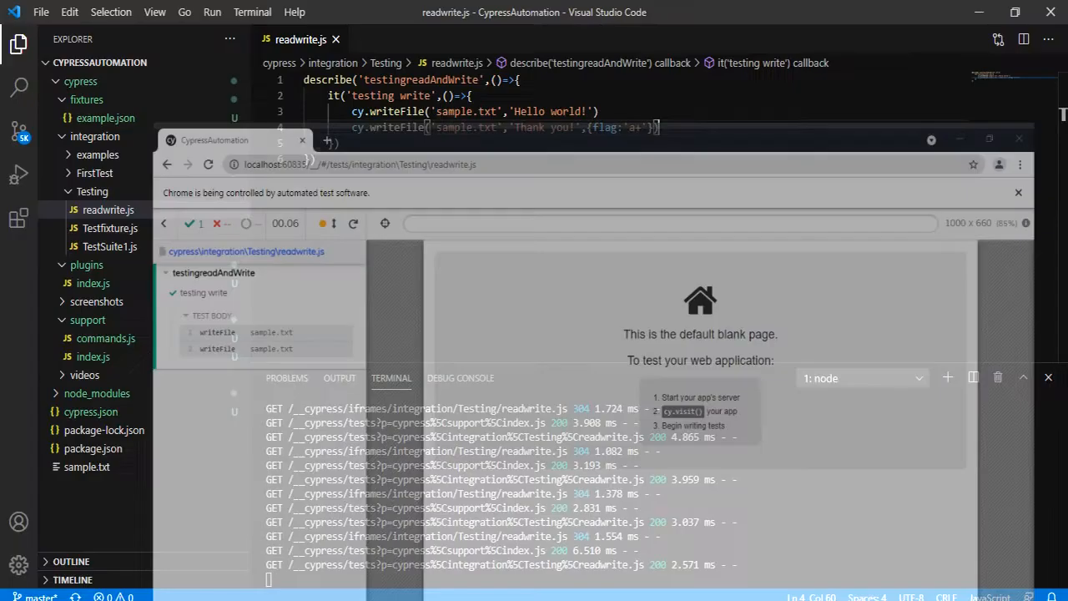
End the 'Hello world!' string with \n so sample.txt shows the two texts on separate lines.
{"action": "left_click", "coordinate": [86, 467]}
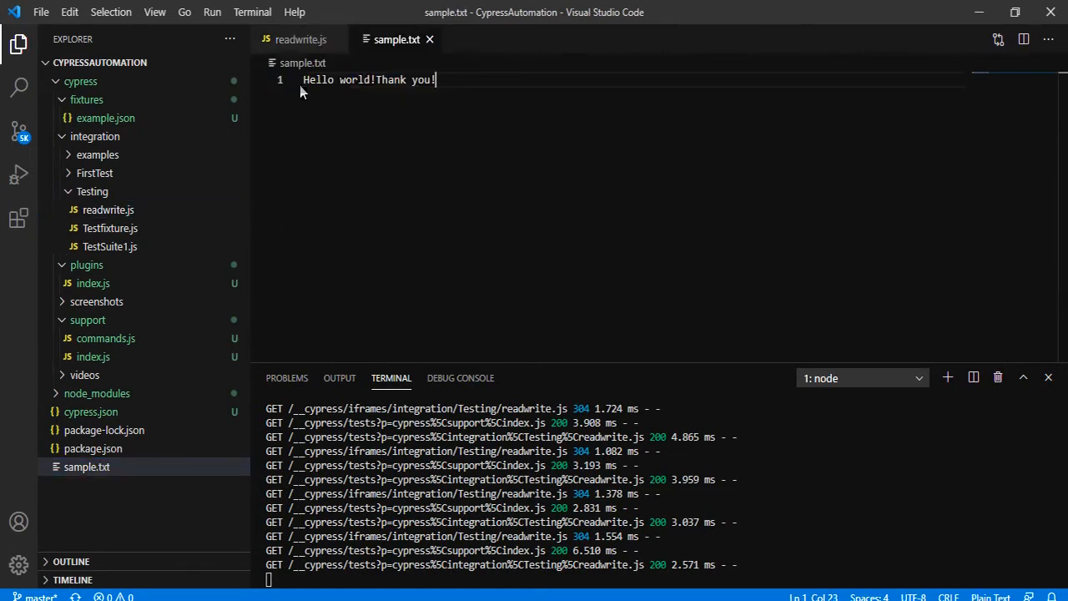
{"action": "mouse_move", "coordinate": [467, 83]}
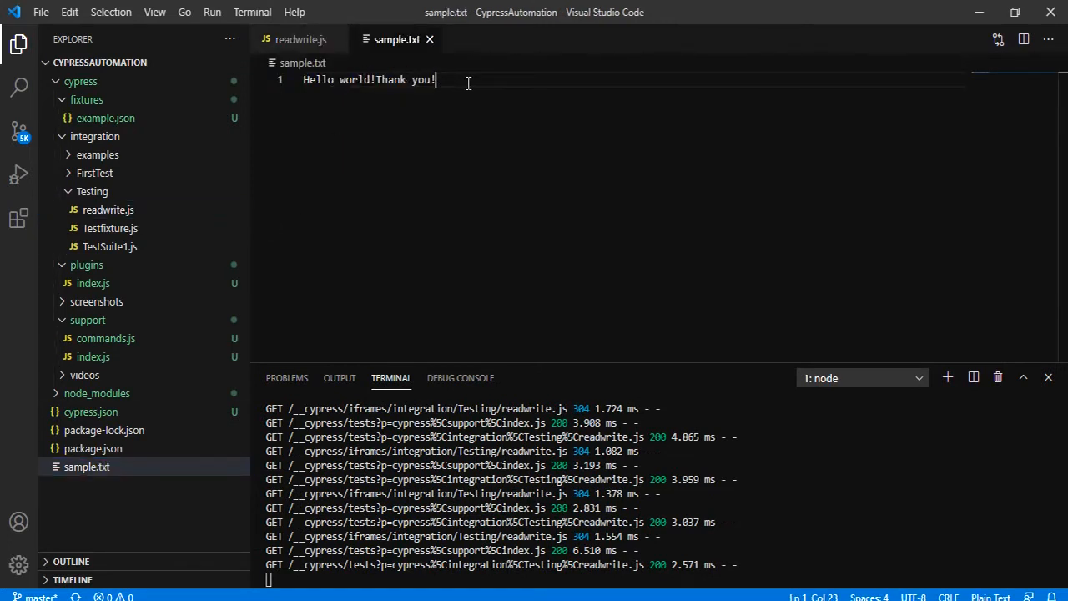
{"action": "left_click", "coordinate": [299, 40]}
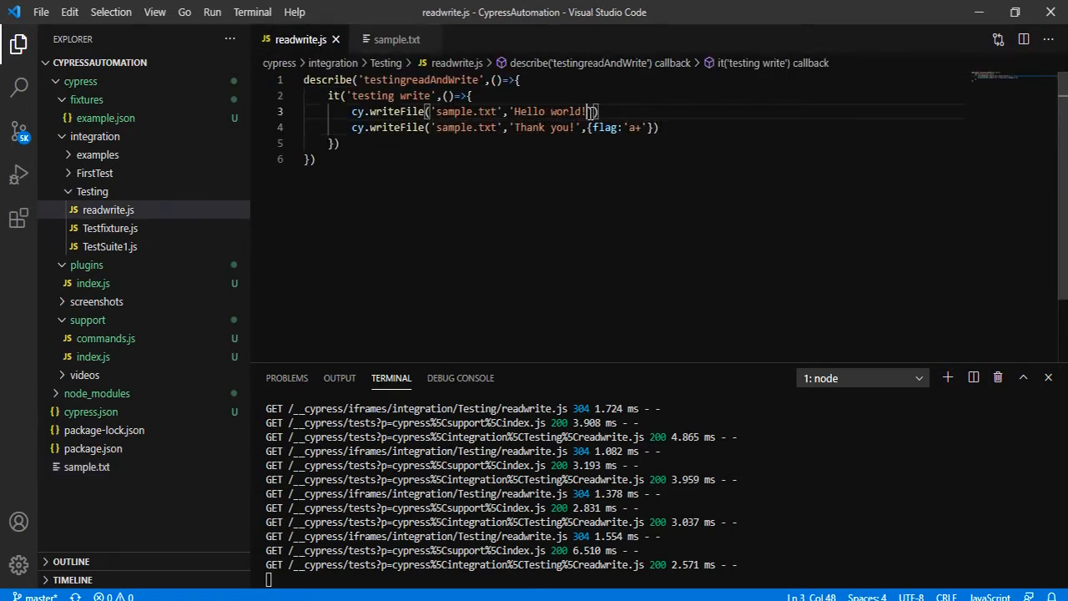
{"action": "type", "text": "\\n"}
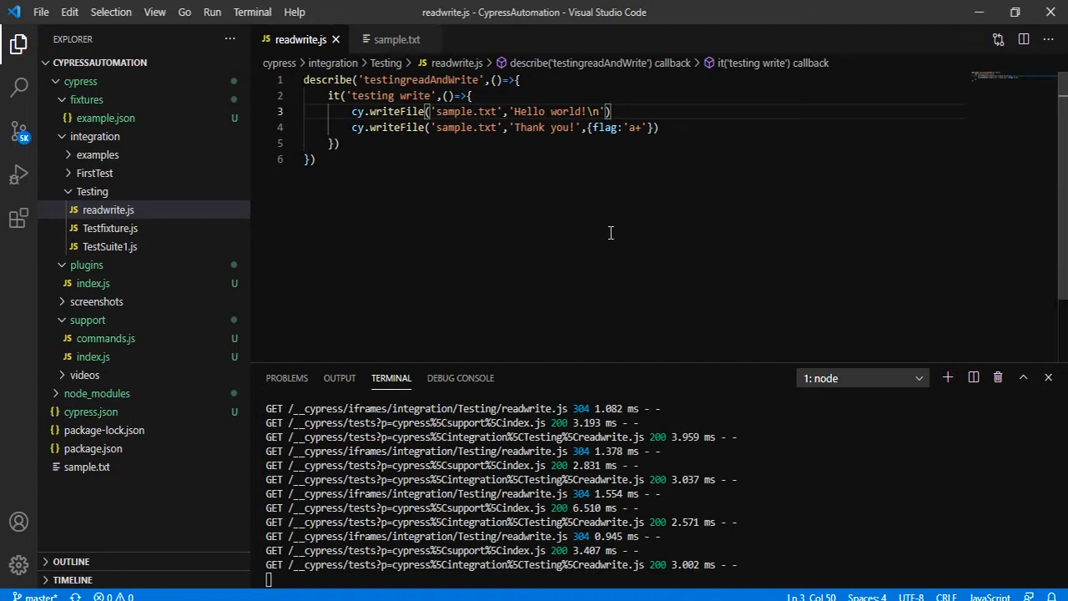
{"action": "left_click", "coordinate": [397, 40]}
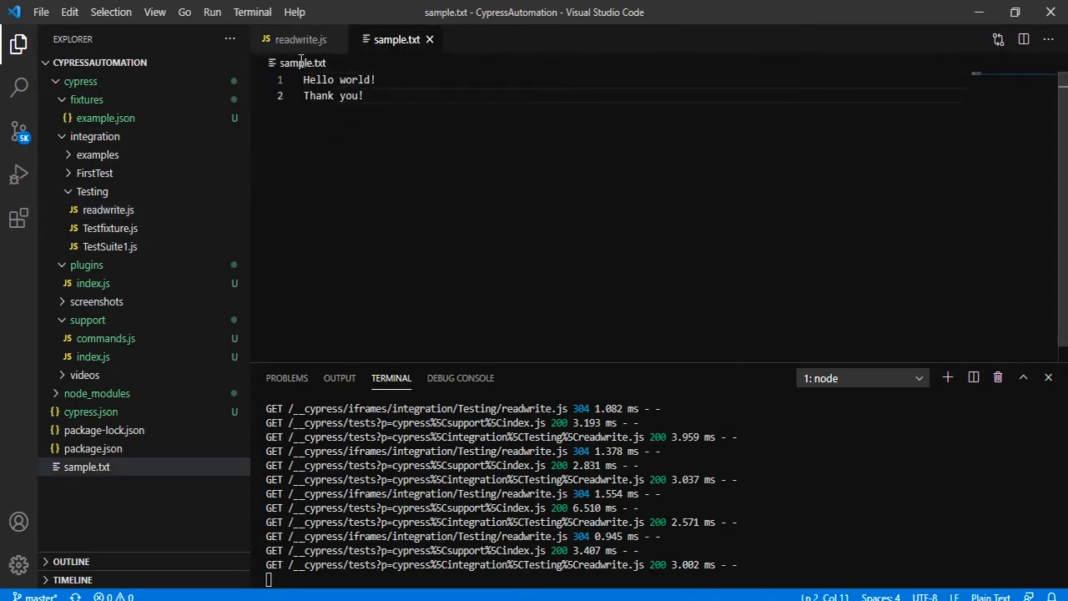
{"action": "left_click", "coordinate": [300, 40]}
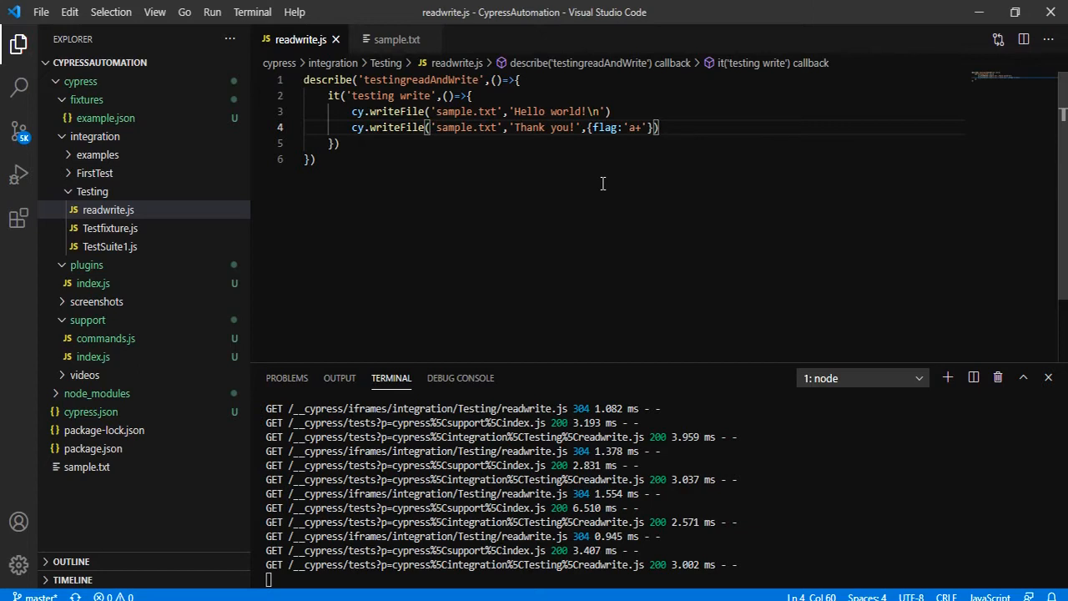
{"action": "type", "text": "cy"}
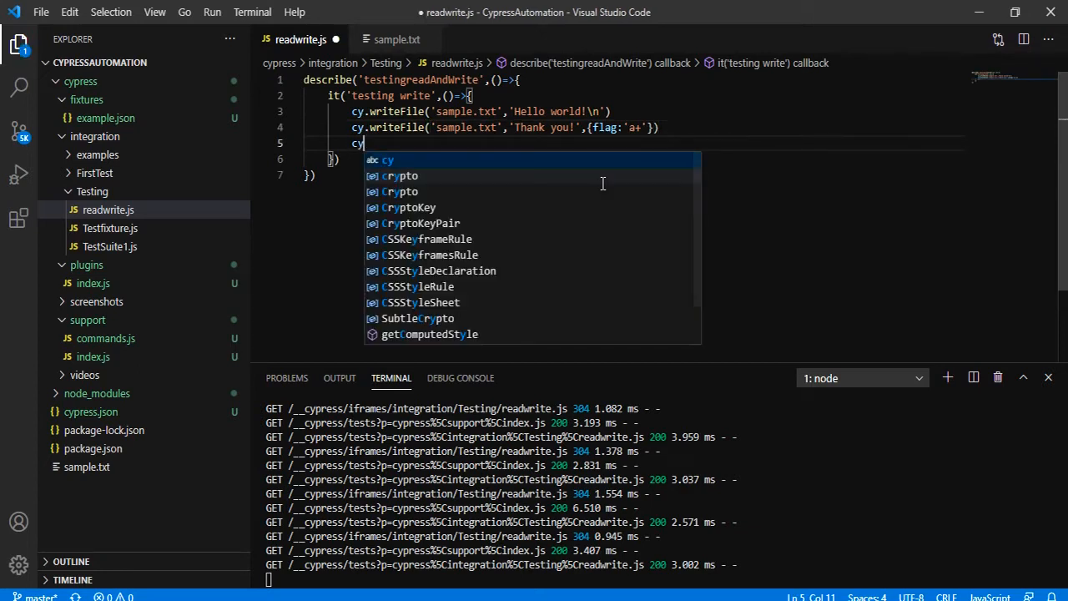
{"action": "type", "text": ".writeFile('"}
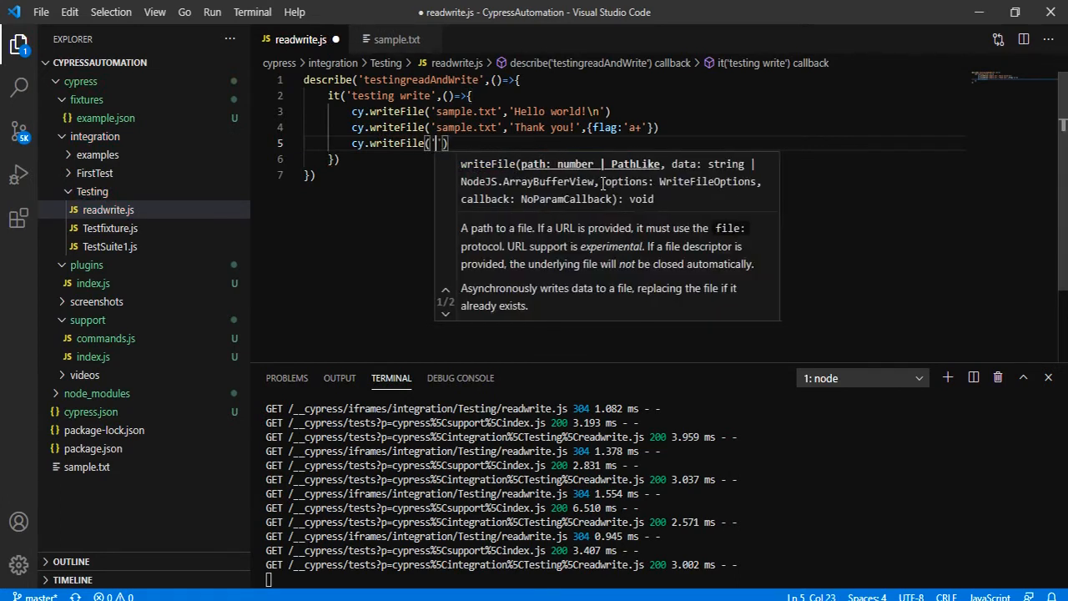
{"action": "type", "text": "samplej.json"}
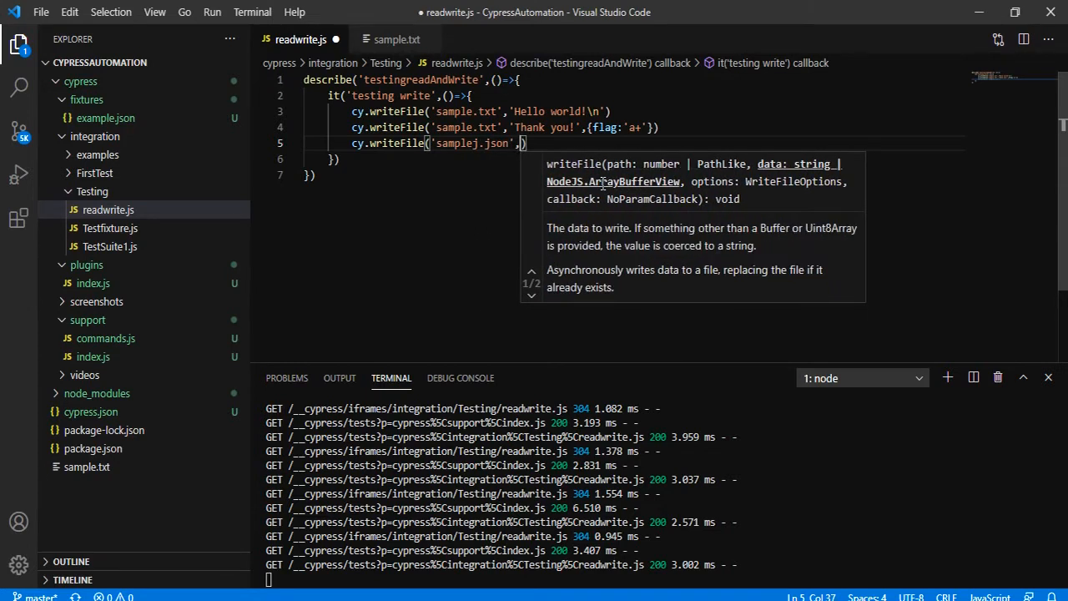
{"action": "type", "text": "{}"}
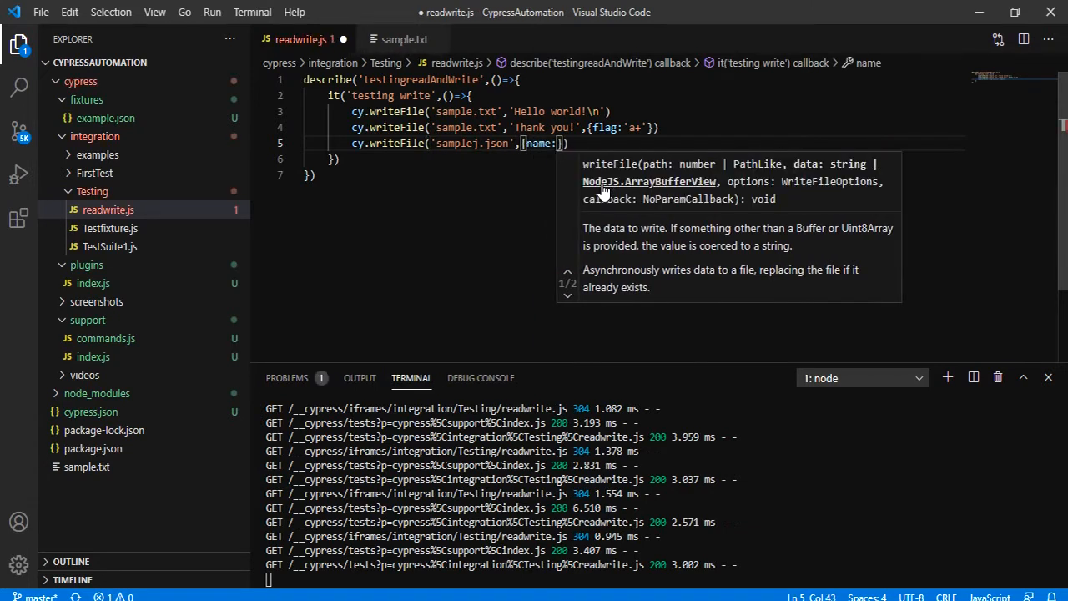
{"action": "type", "text": "coderscamp'"}
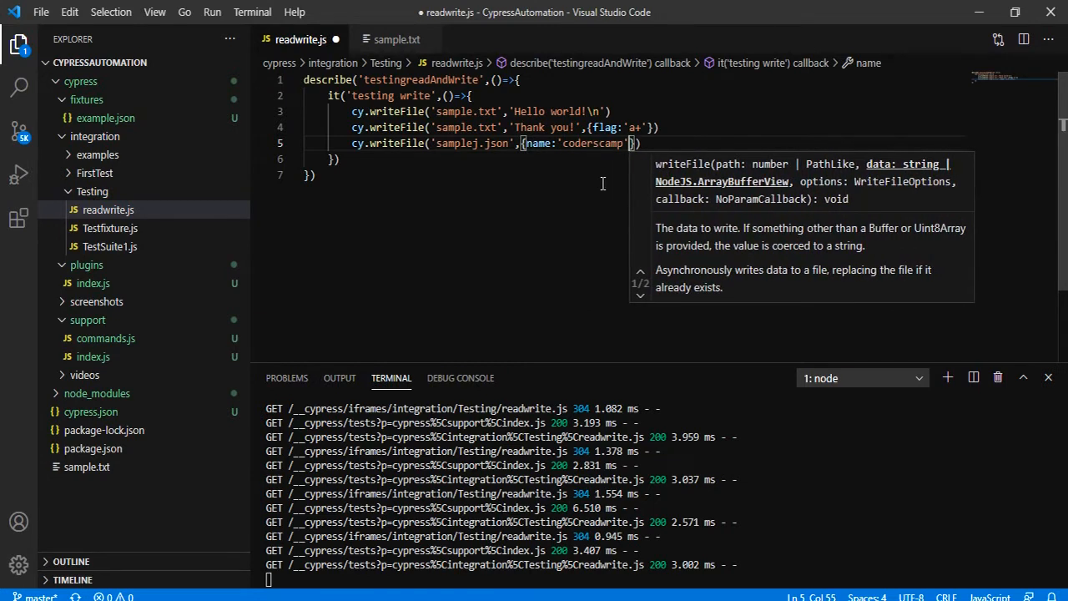
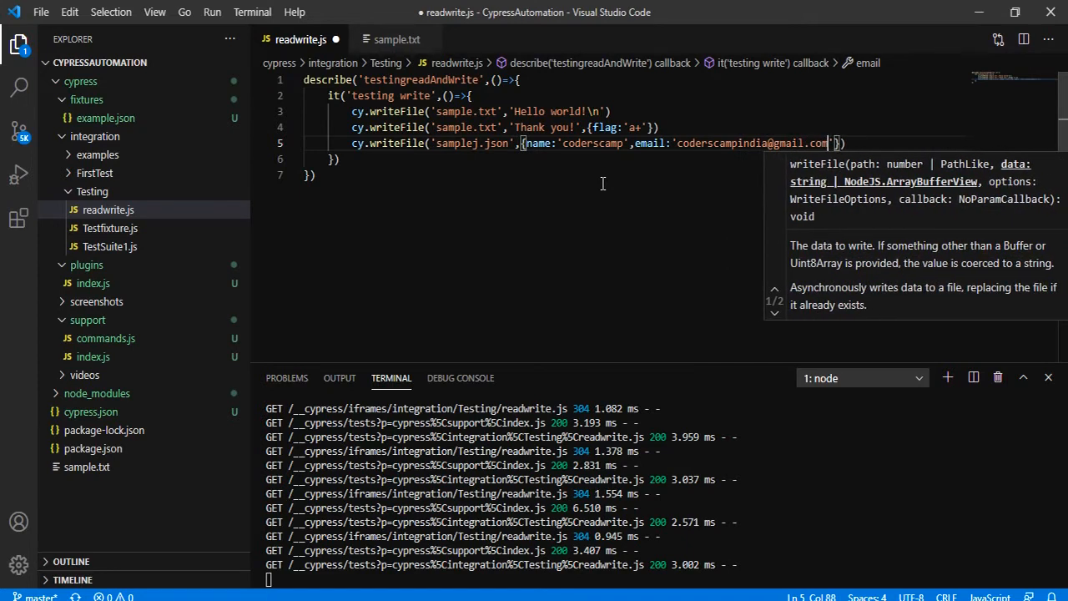
{"action": "mouse_move", "coordinate": [628, 175]}
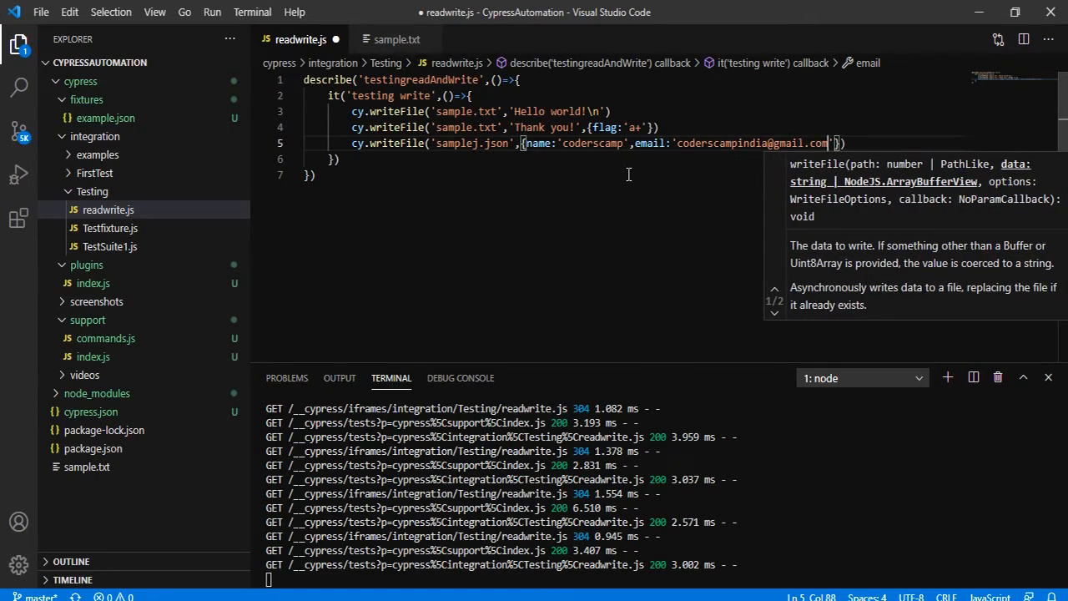
{"action": "key", "text": "ctrl+s"}
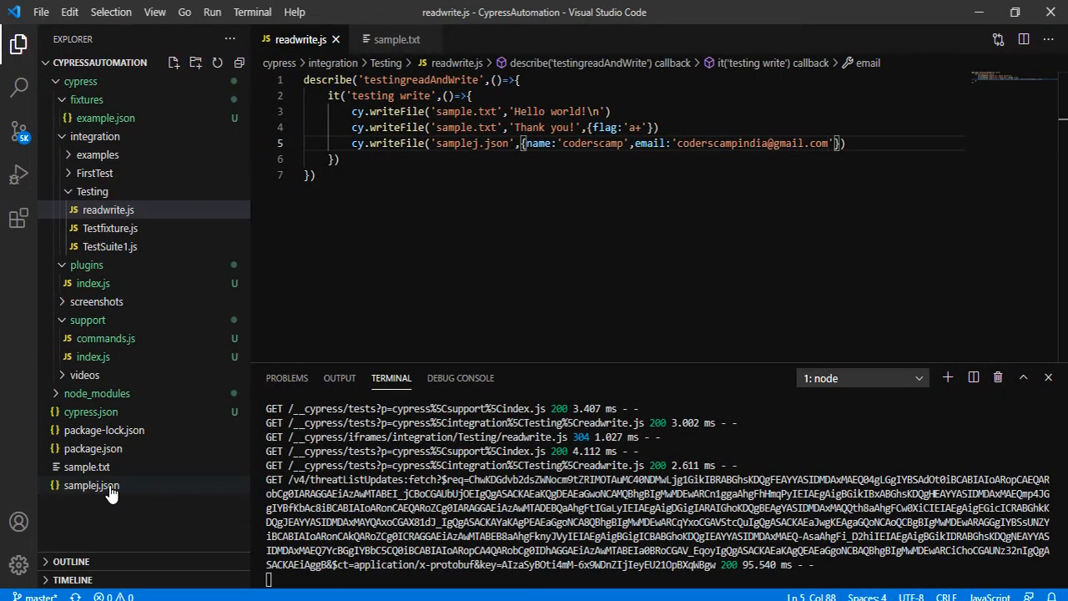
Inspect the generated samplej.json with its name and email entries, then return to readwrite.js.
{"action": "left_click", "coordinate": [90, 484]}
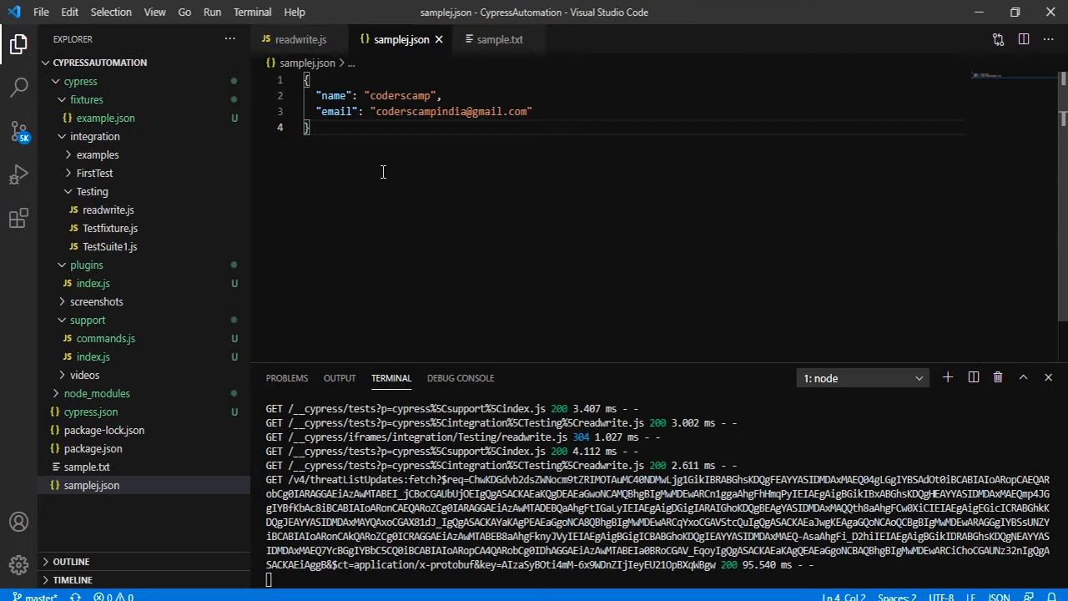
{"action": "mouse_move", "coordinate": [298, 40]}
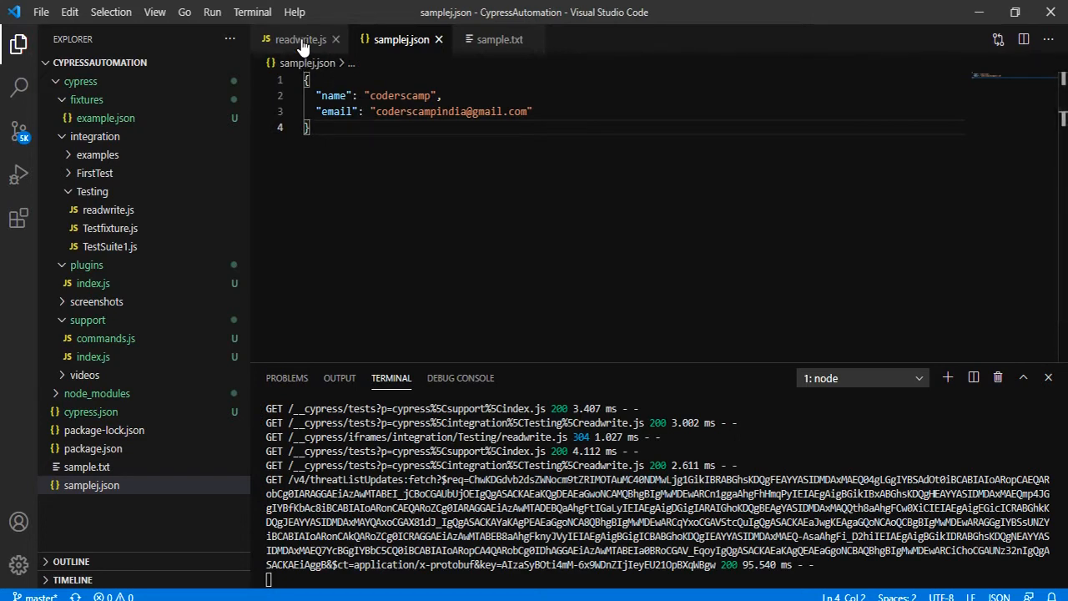
{"action": "left_click", "coordinate": [298, 40]}
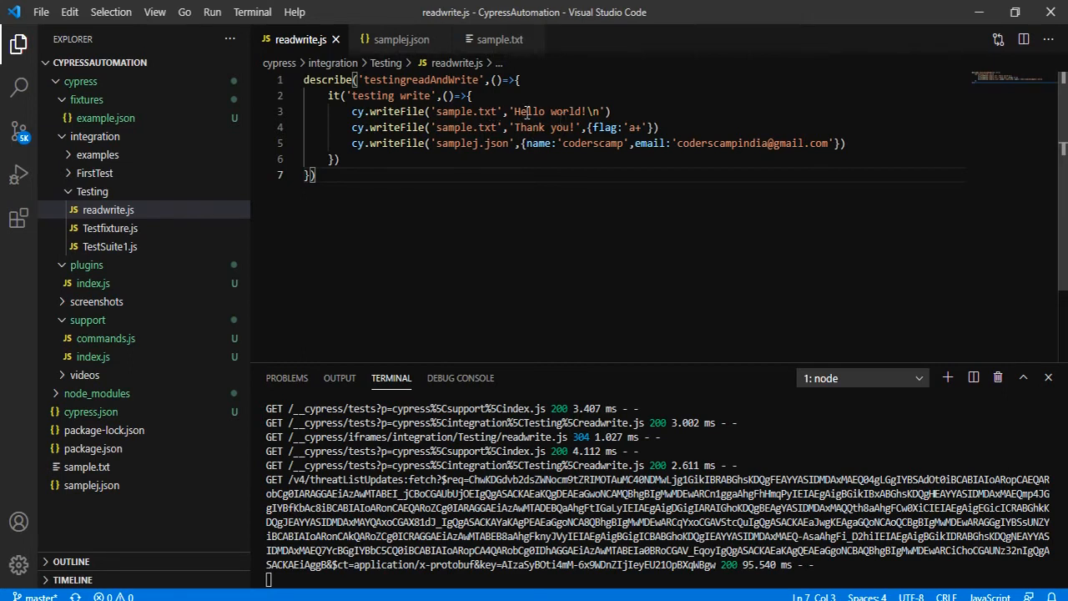
Add an empty line after the 'testing write' test inside the describe block.
{"action": "left_click", "coordinate": [340, 158]}
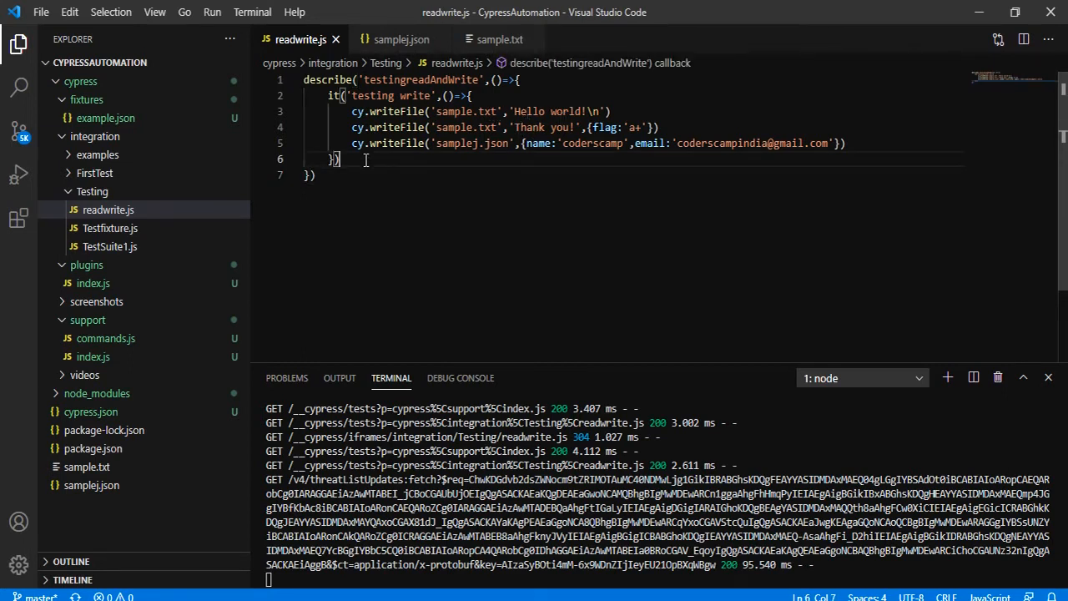
{"action": "key", "text": "Enter"}
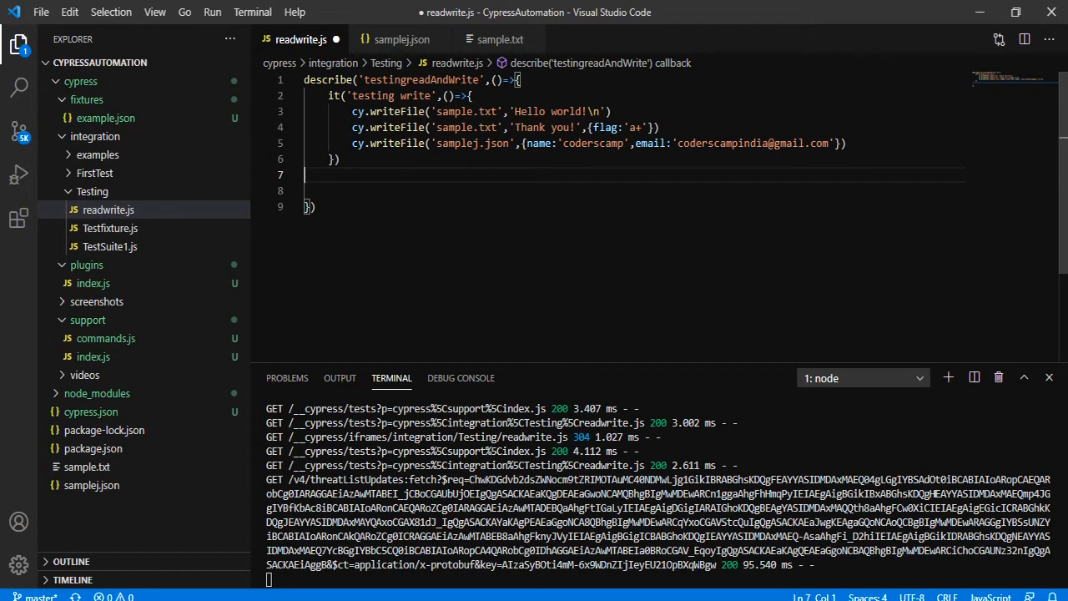
{"action": "mouse_move", "coordinate": [137, 125]}
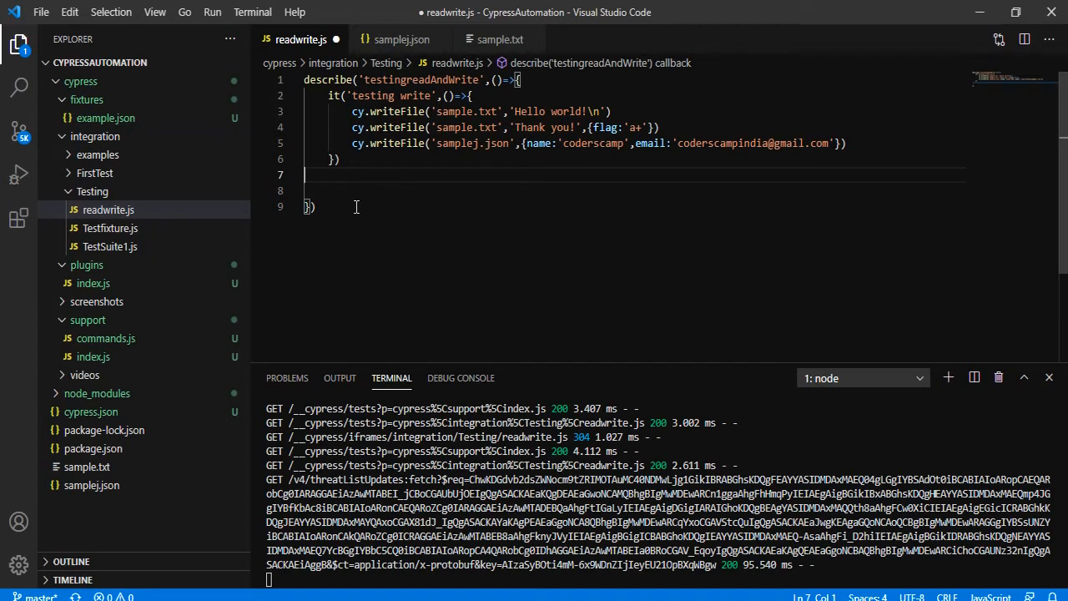
{"action": "mouse_move", "coordinate": [159, 130]}
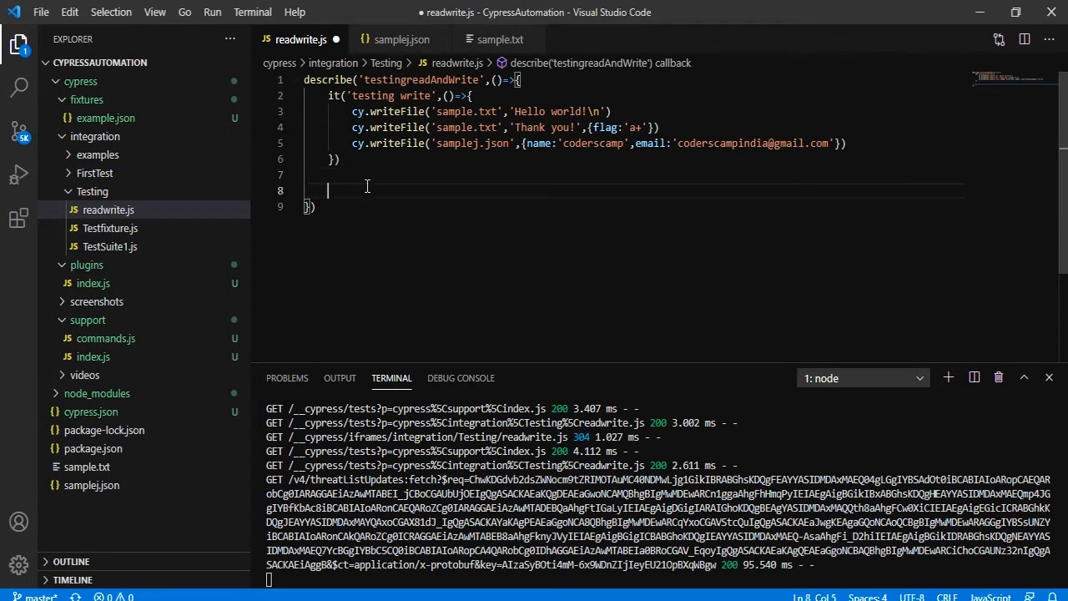
{"action": "mouse_move", "coordinate": [365, 185]}
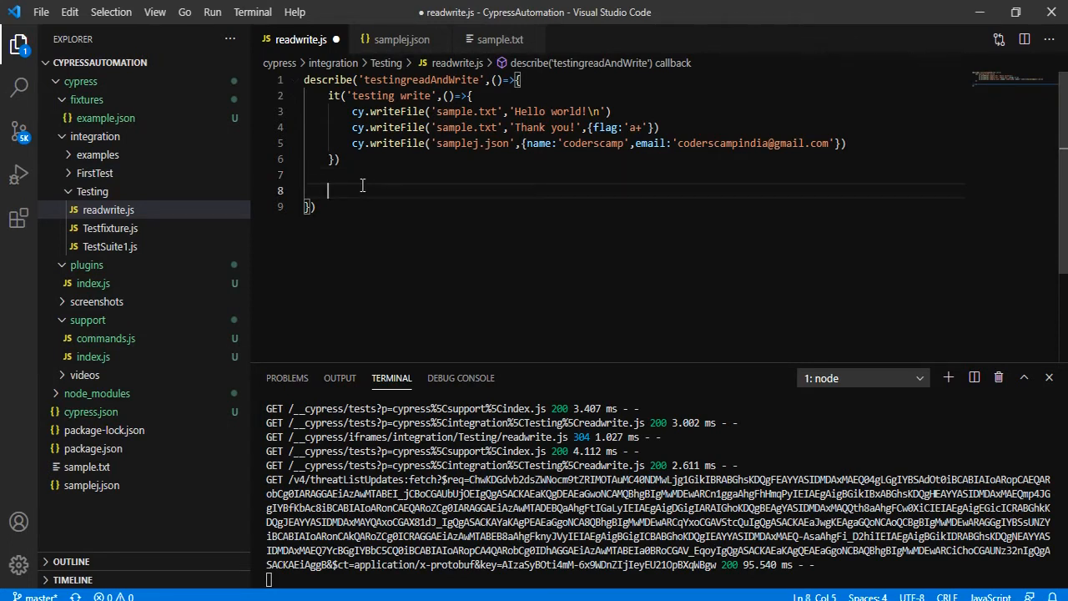
Start a second test 'read testing' whose body calls cy.readFile('sample.txt').
{"action": "type", "text": "it('re'"}
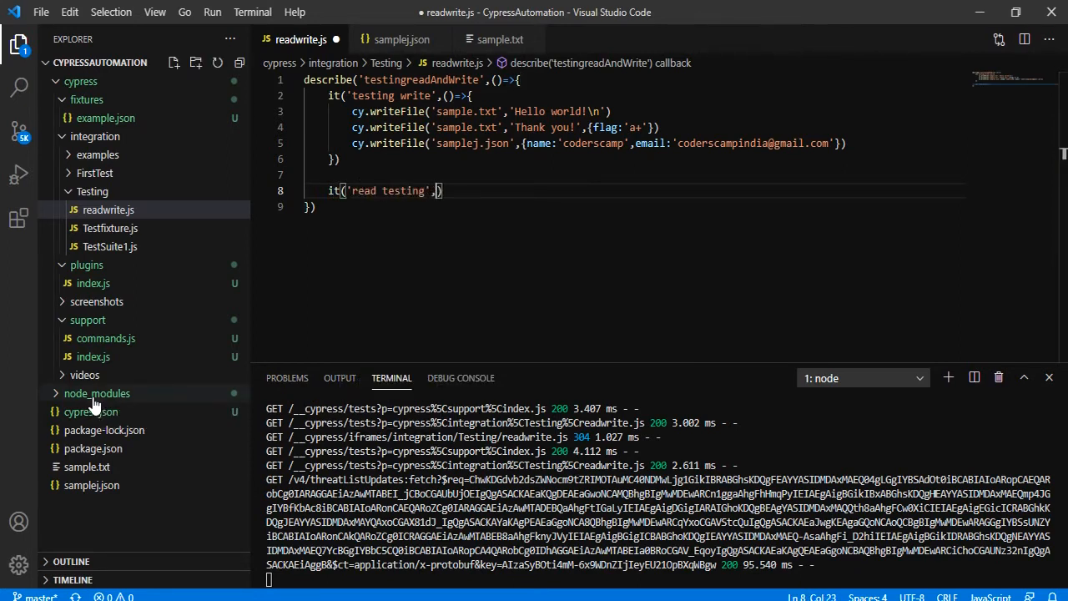
{"action": "type", "text": "()=>{"}
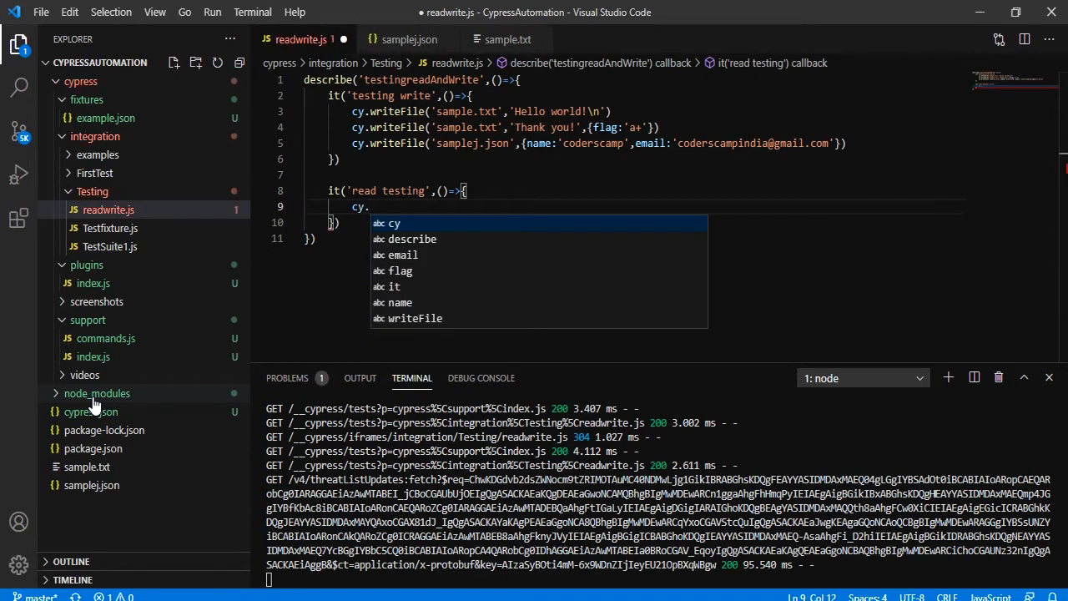
{"action": "type", "text": "read"}
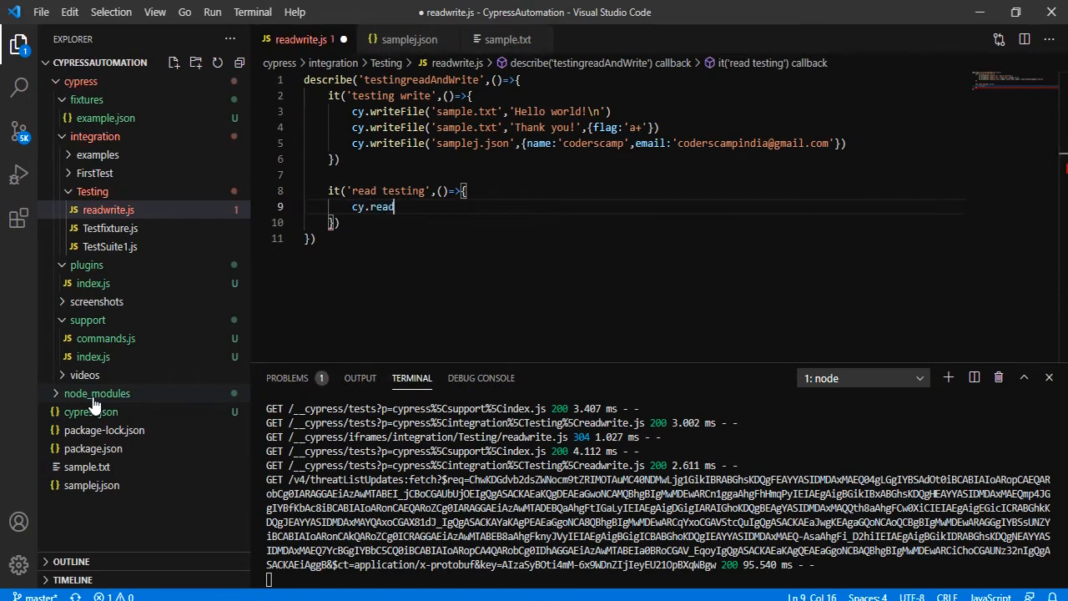
{"action": "type", "text": "File"}
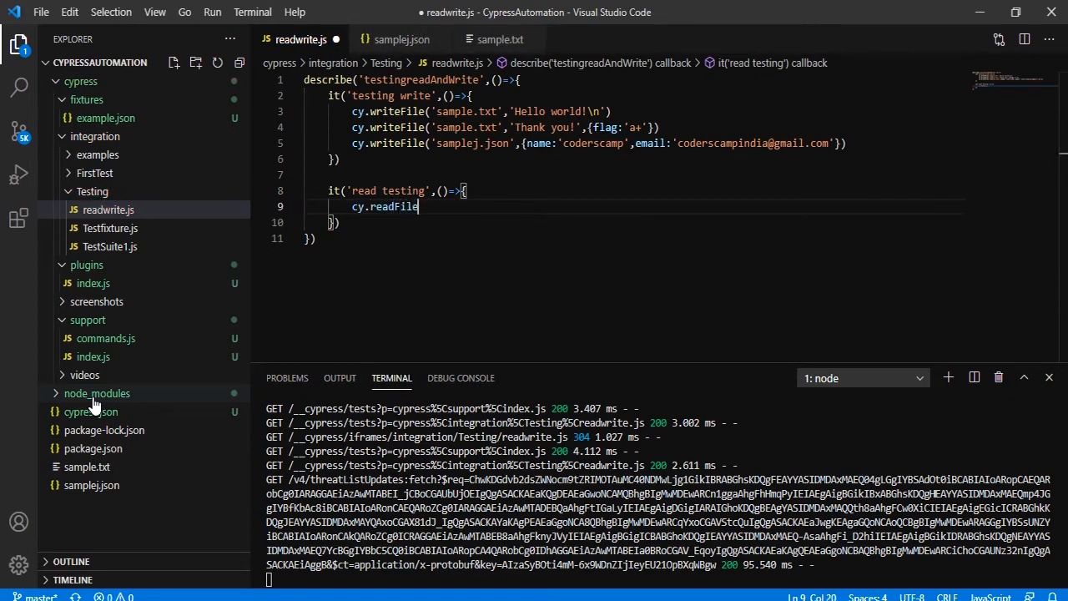
{"action": "type", "text": "()"}
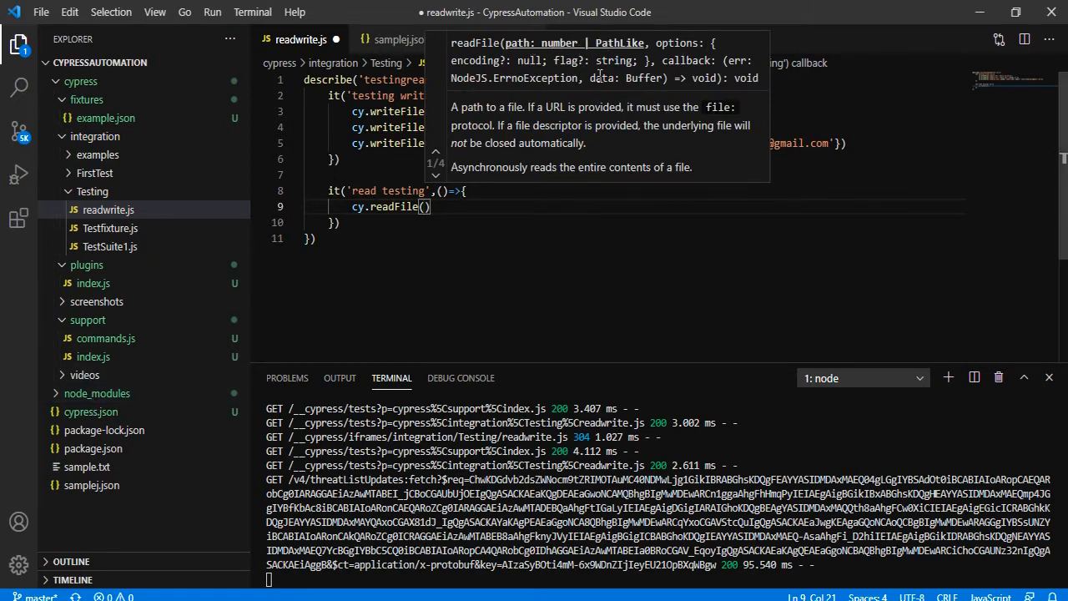
{"action": "mouse_move", "coordinate": [559, 255]}
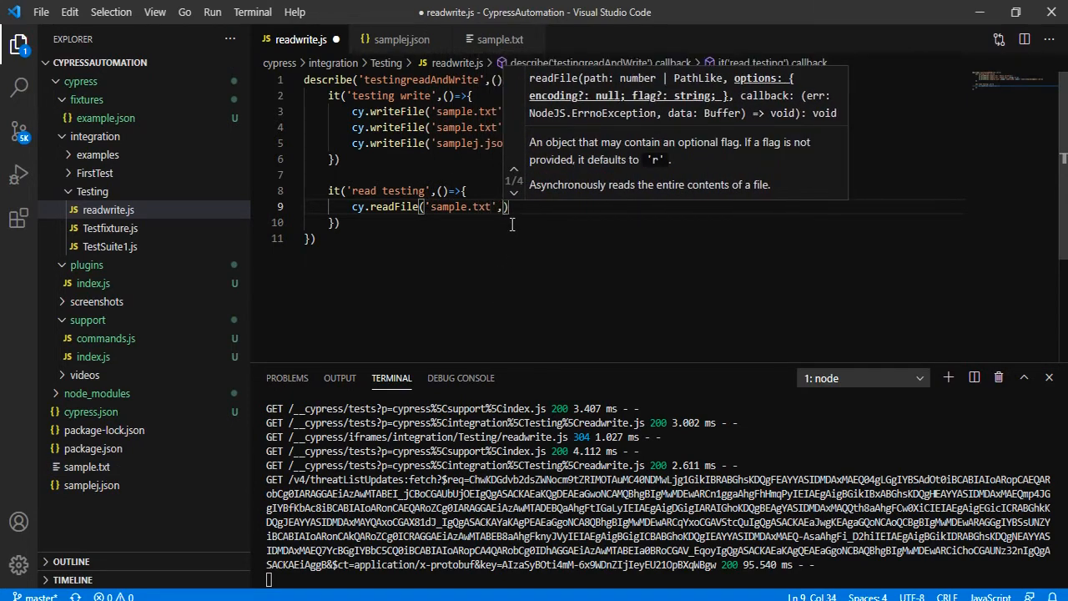
Chain .then(function(value){ cy.log(value) }) onto the readFile and save the spec.
{"action": "type", "text": ".then"}
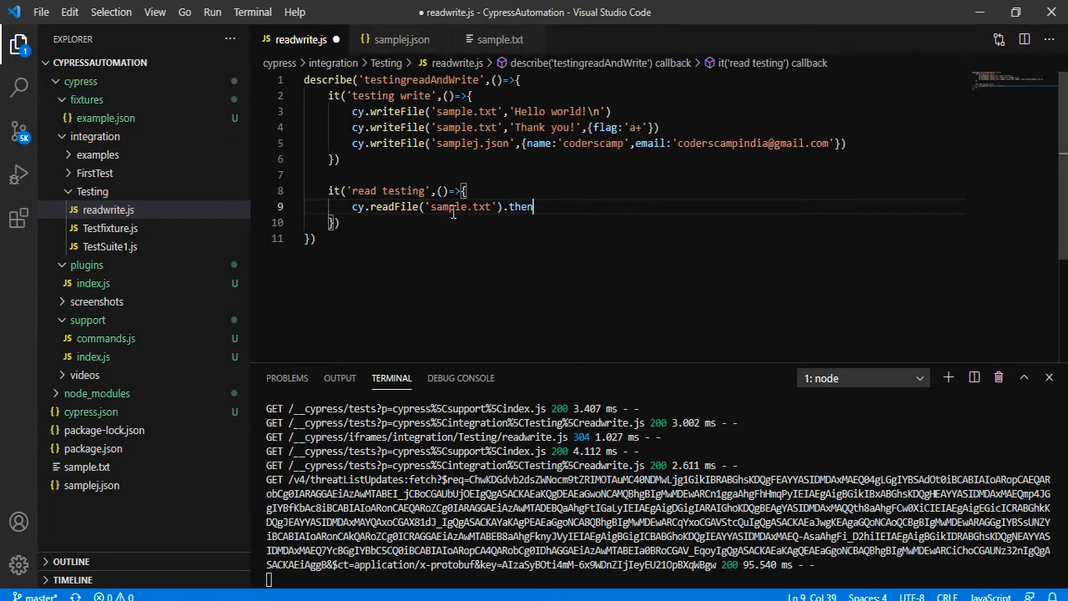
{"action": "type", "text": "()"}
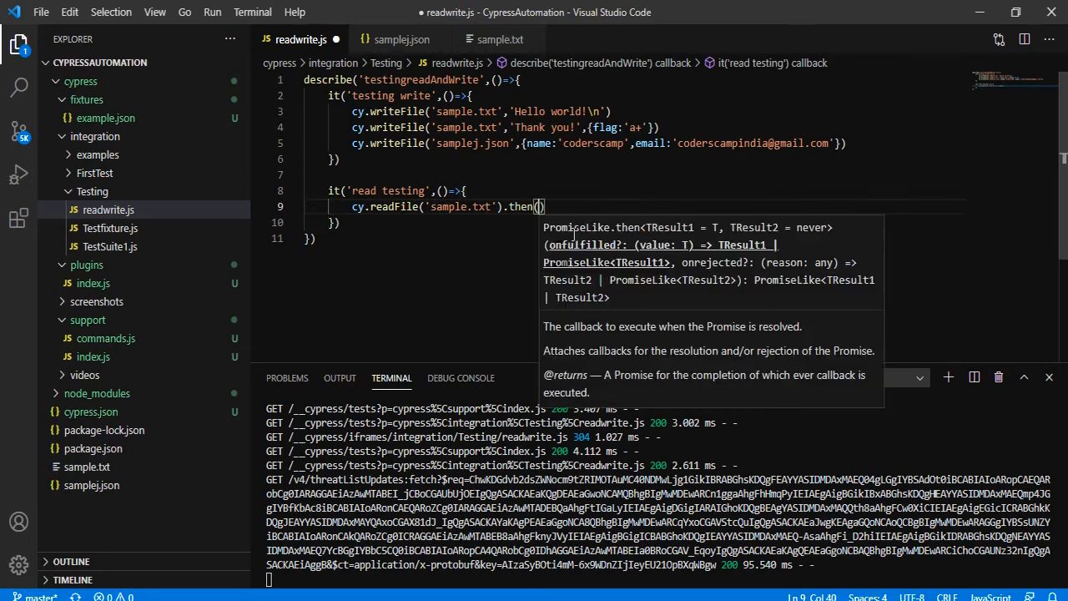
{"action": "type", "text": "function(value"}
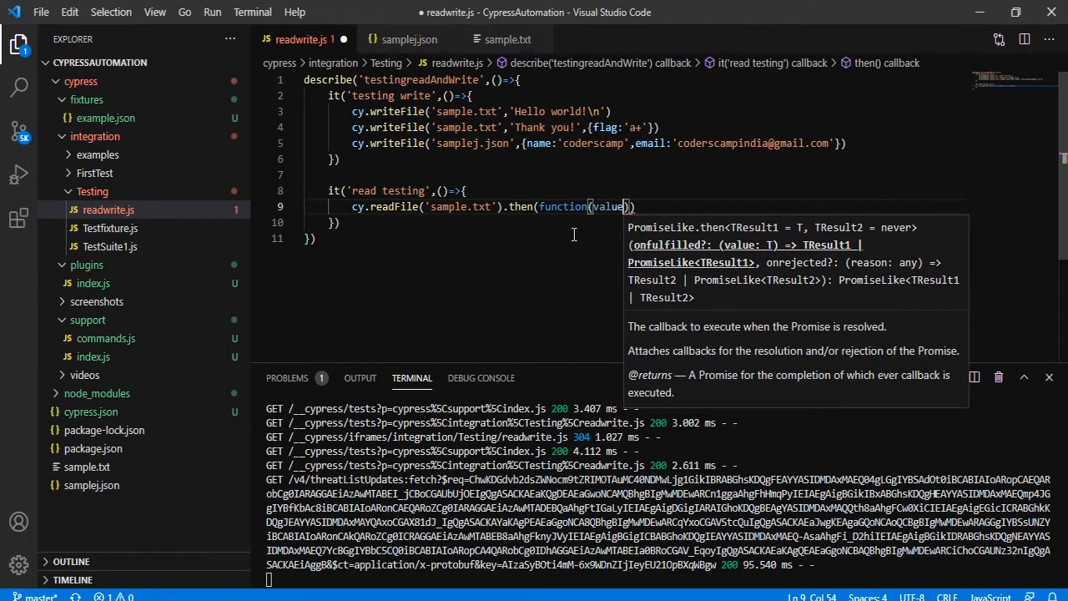
{"action": "type", "text": "{"}
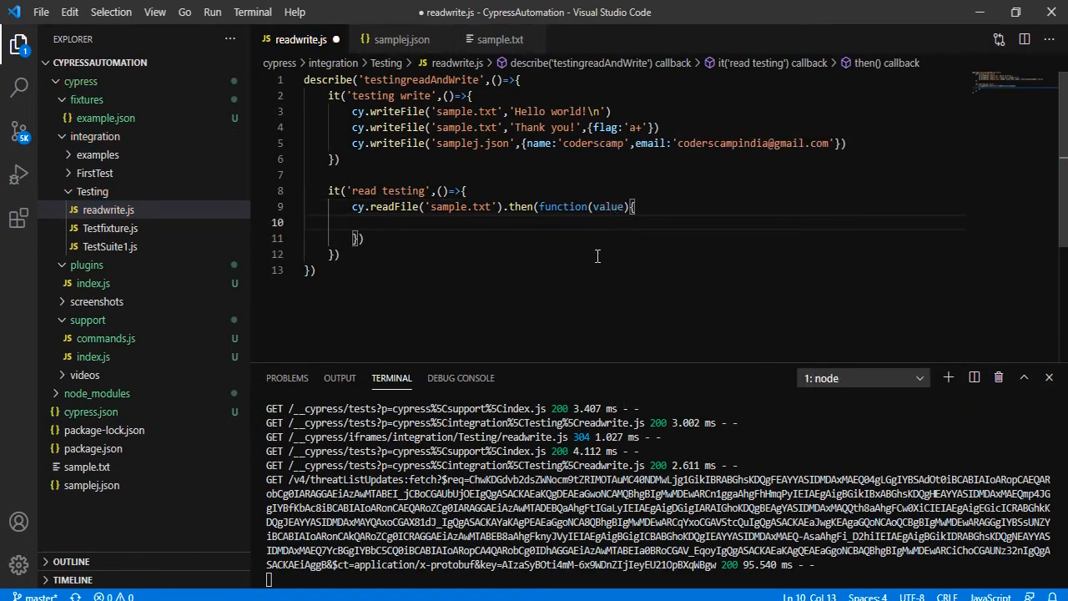
{"action": "type", "text": "cy.log"}
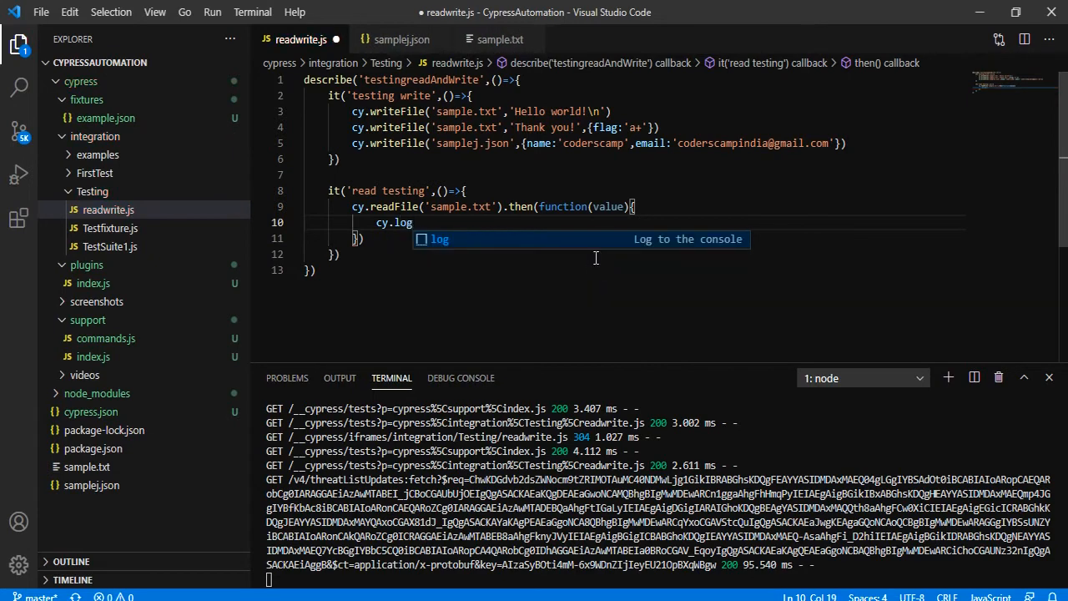
{"action": "type", "text": "(value"}
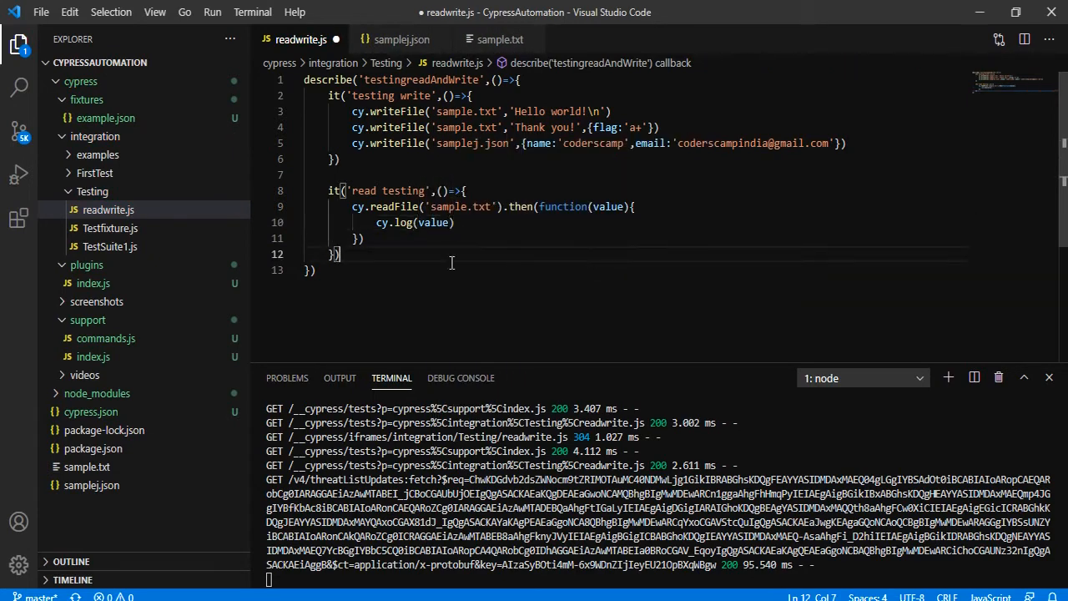
{"action": "mouse_move", "coordinate": [474, 246]}
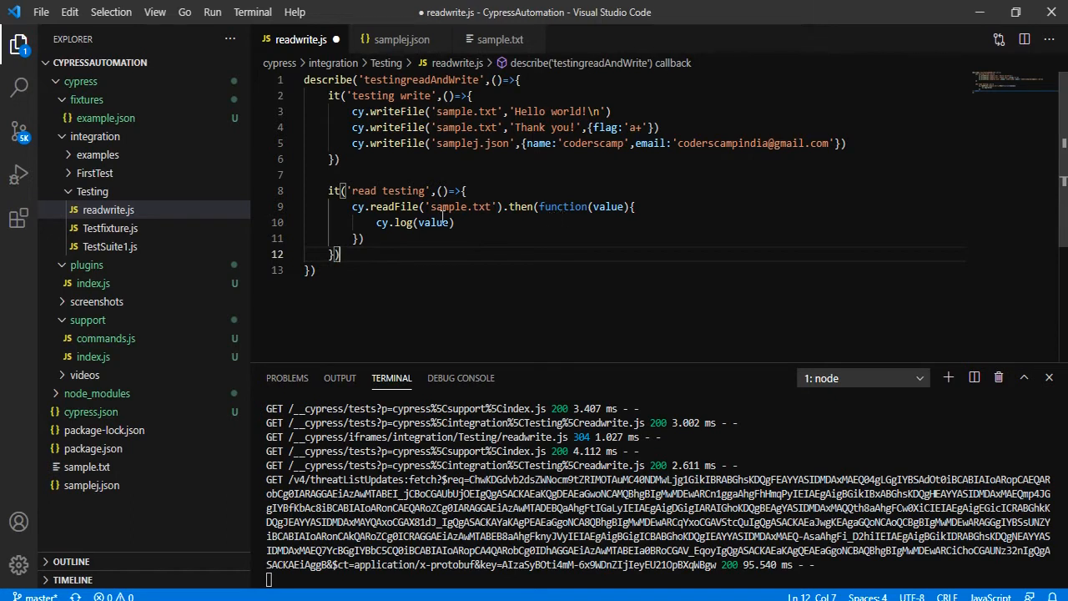
{"action": "mouse_move", "coordinate": [574, 207]}
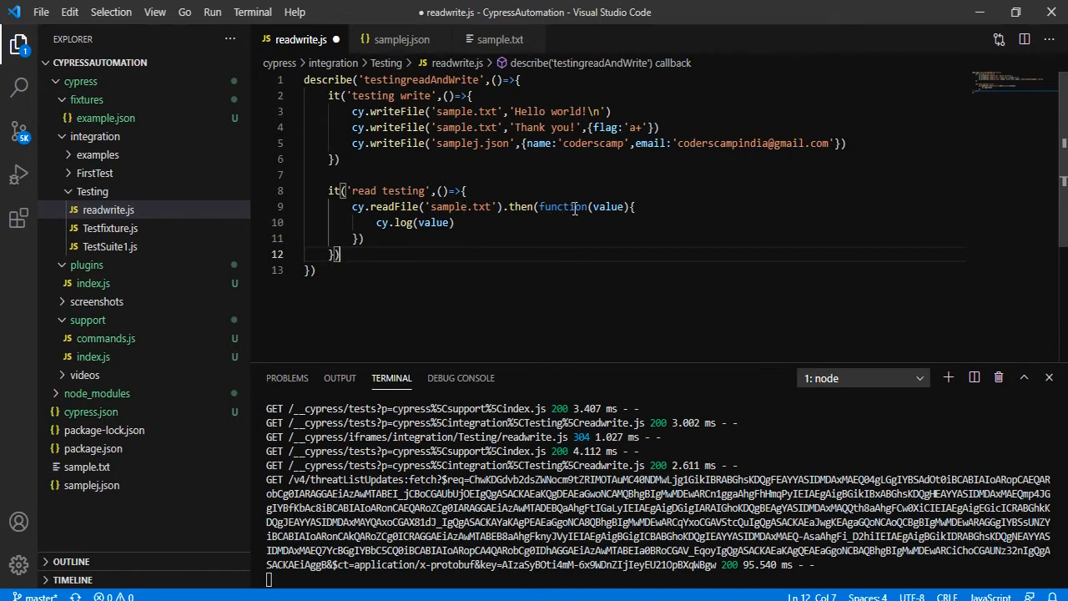
{"action": "double_click", "coordinate": [608, 207]}
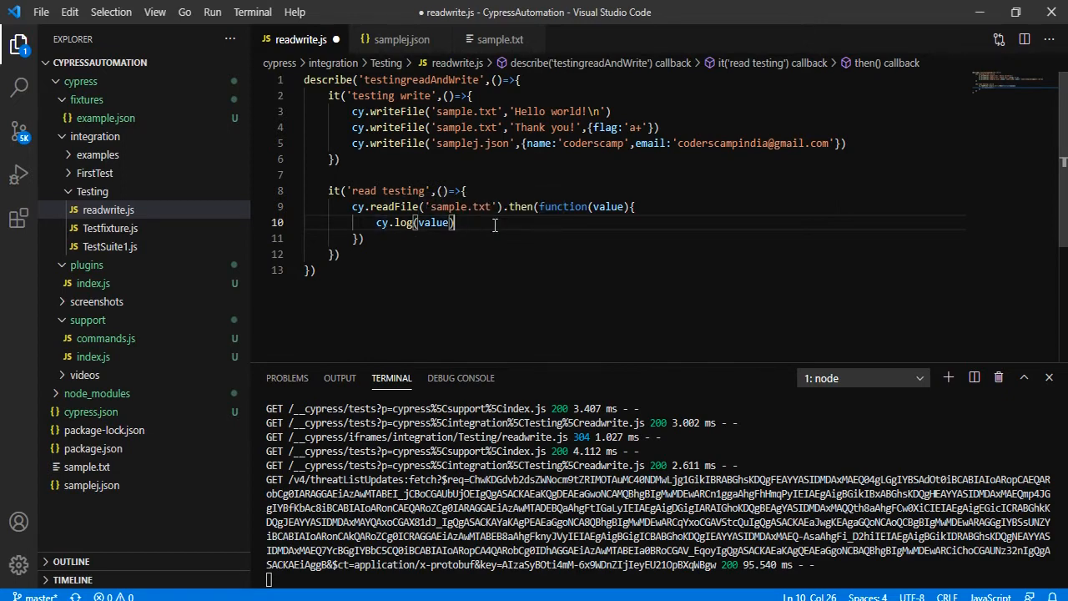
{"action": "key", "text": "ctrl+s"}
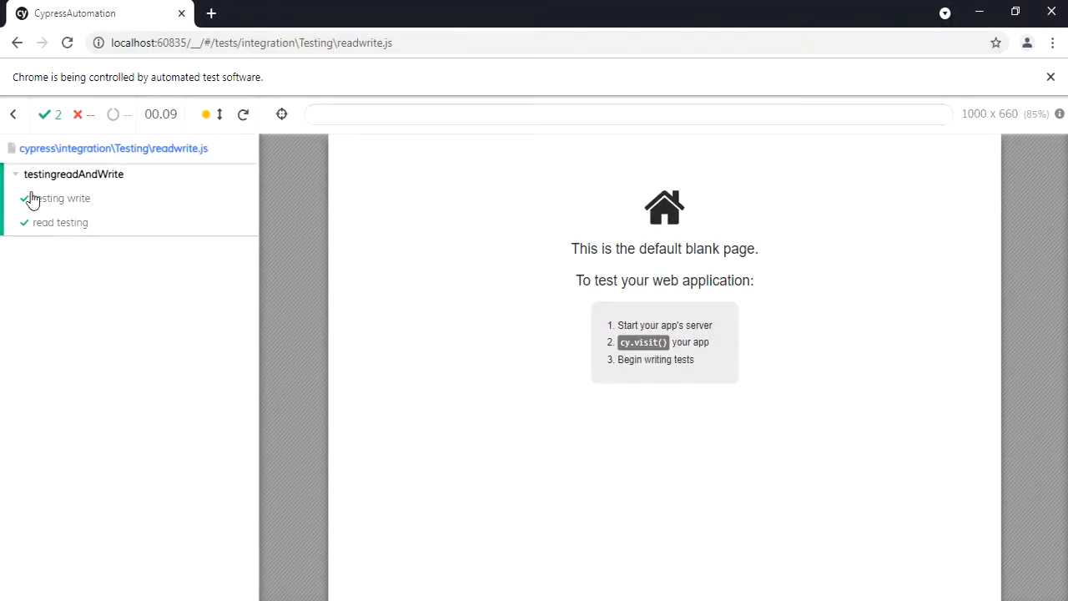
Expand 'read testing' in the runner to see readFile sample.txt logging 'Hello world! Thank you!'.
{"action": "left_click", "coordinate": [60, 222]}
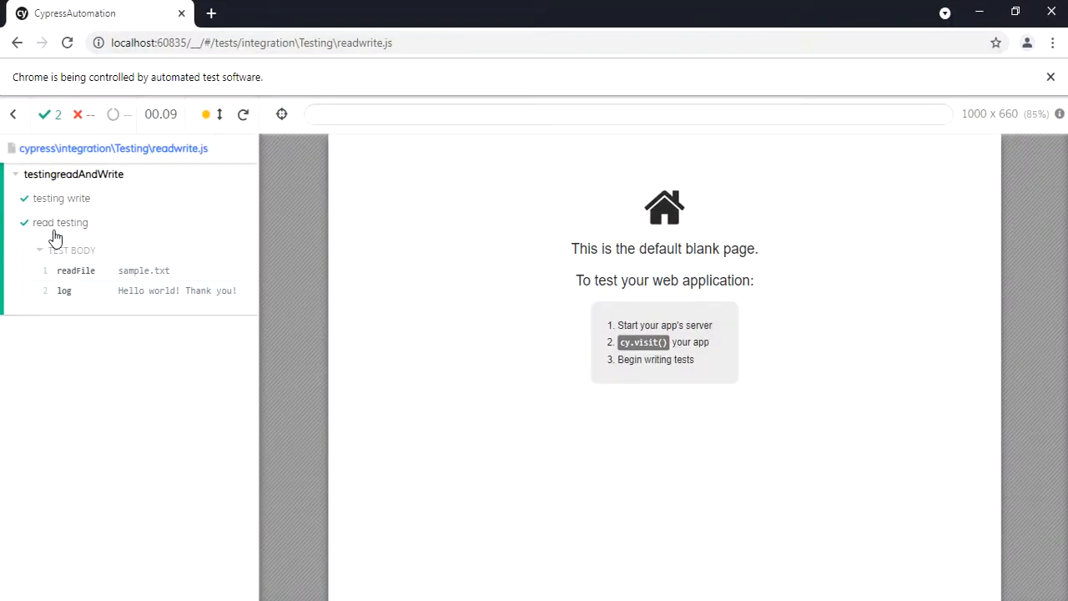
{"action": "left_click", "coordinate": [150, 290]}
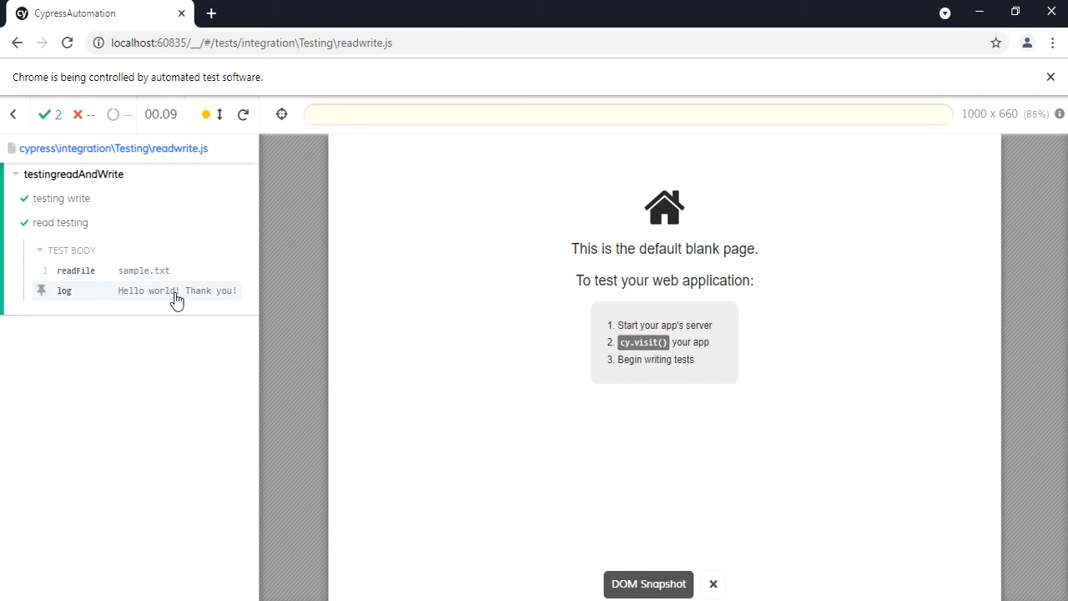
{"action": "mouse_move", "coordinate": [237, 247]}
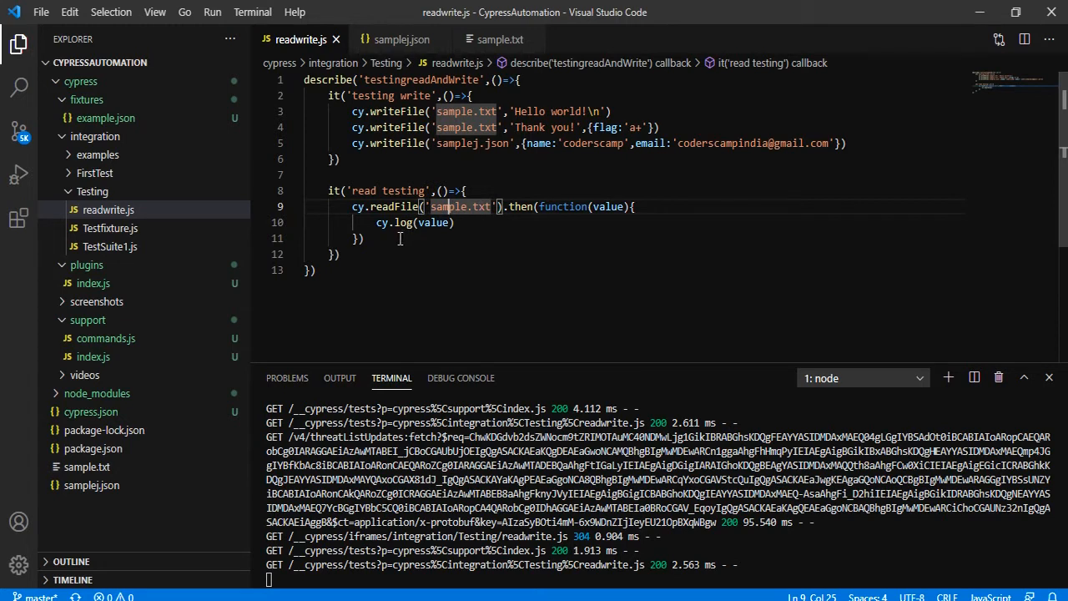
Duplicate the readFile block and point the copy at samplej.json.
{"action": "key", "text": "enter"}
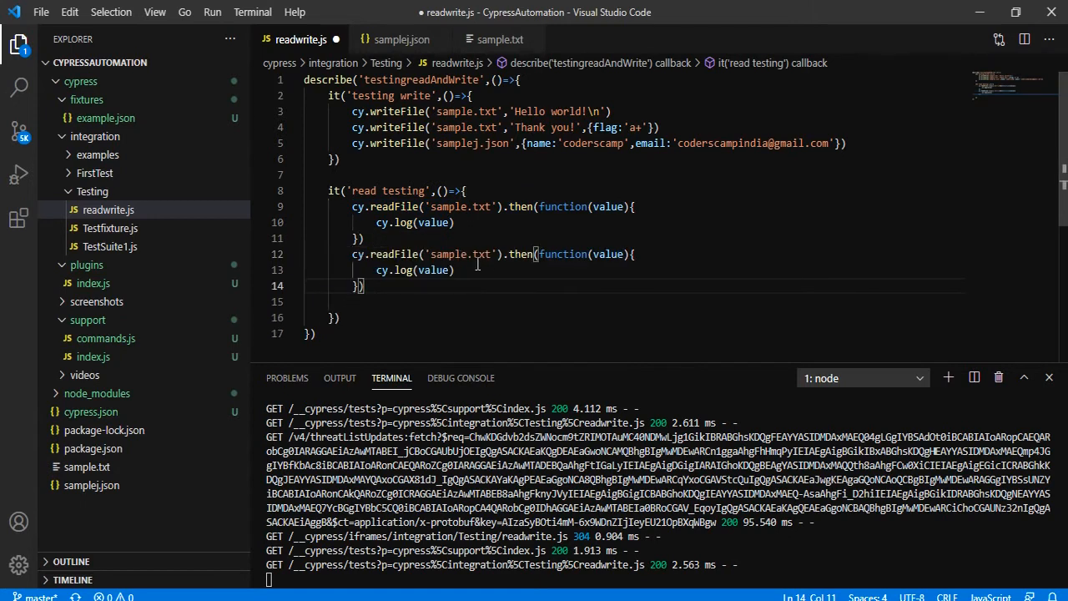
{"action": "double_click", "coordinate": [461, 254]}
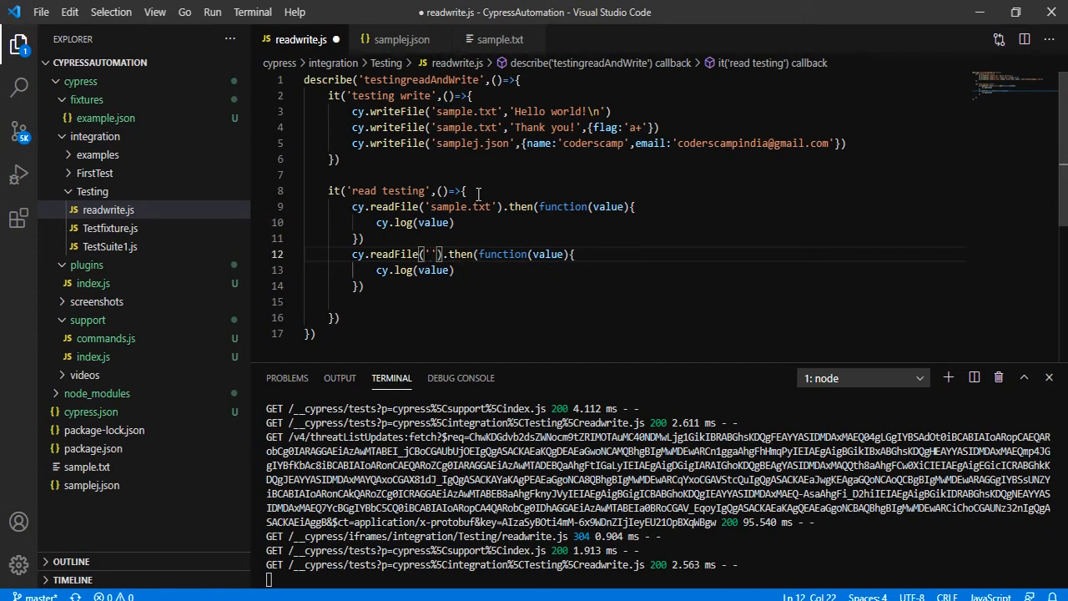
{"action": "mouse_move", "coordinate": [461, 248]}
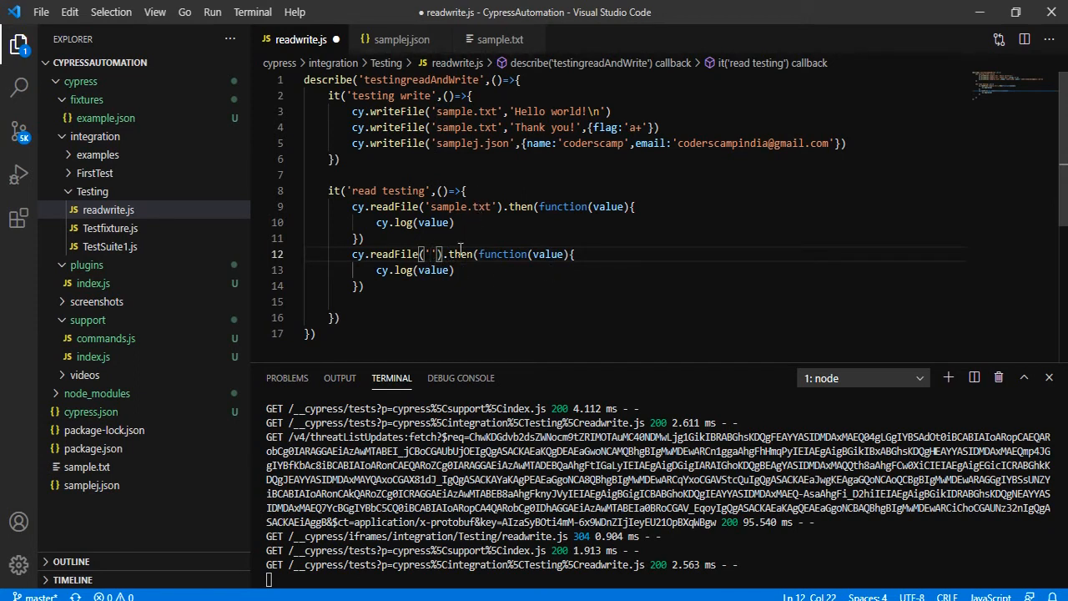
{"action": "mouse_move", "coordinate": [158, 117]}
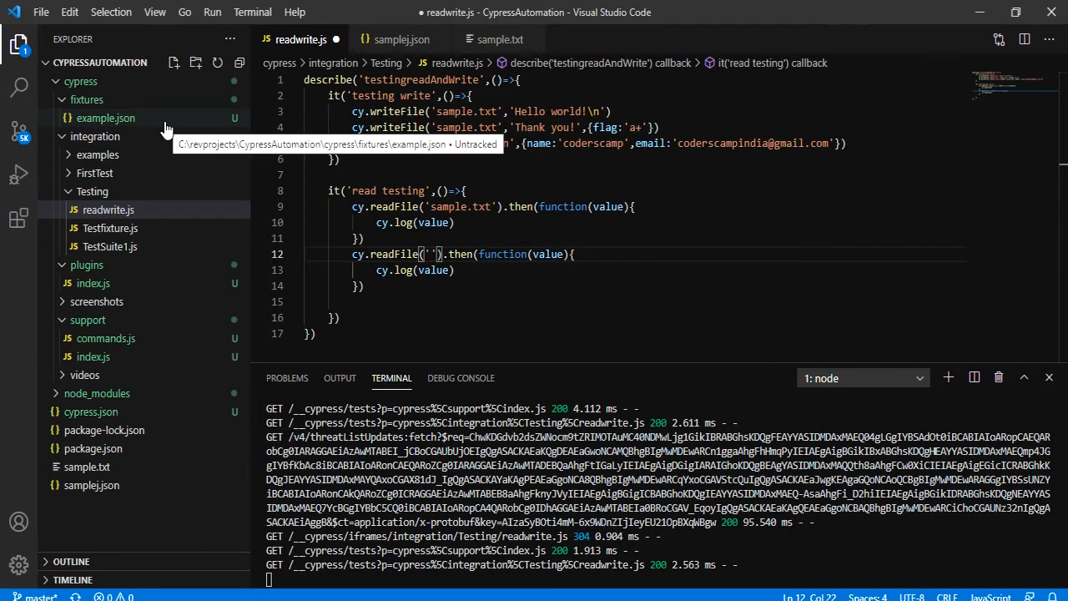
{"action": "mouse_move", "coordinate": [514, 308]}
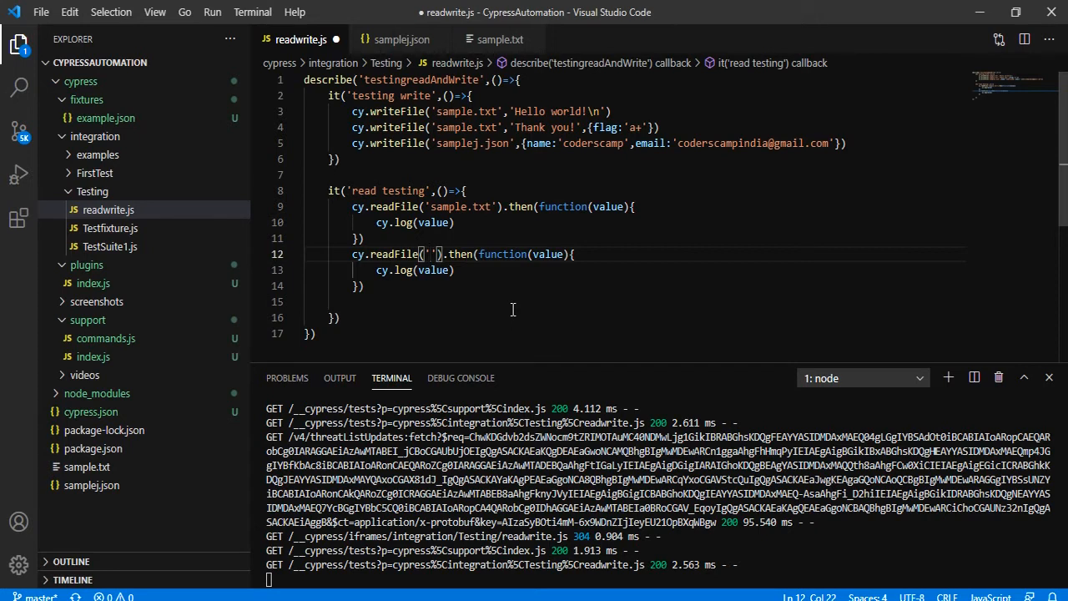
{"action": "type", "text": "samplej"}
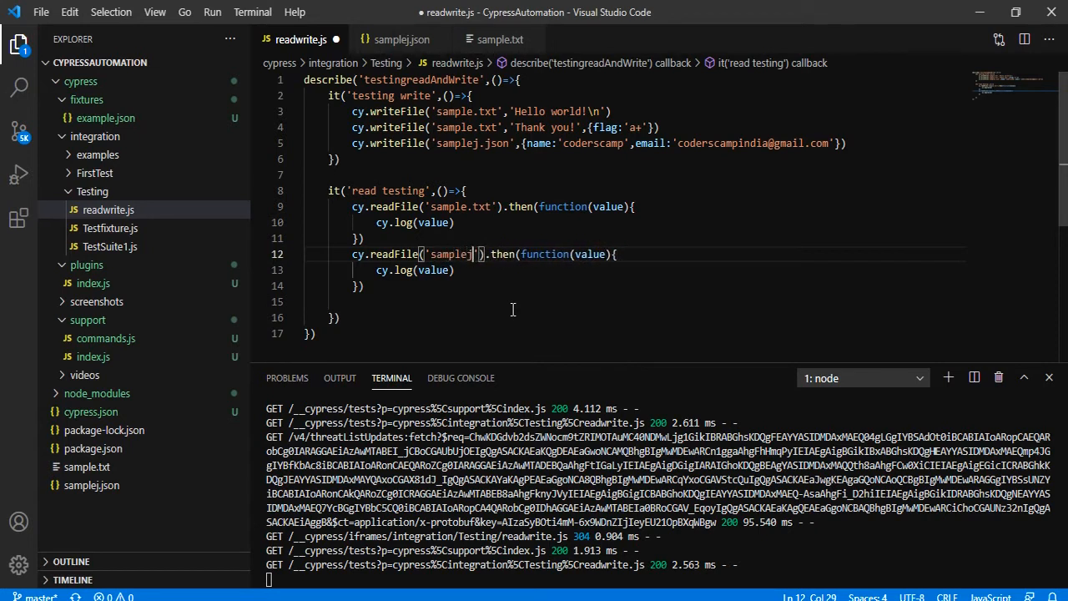
{"action": "type", "text": ".js"}
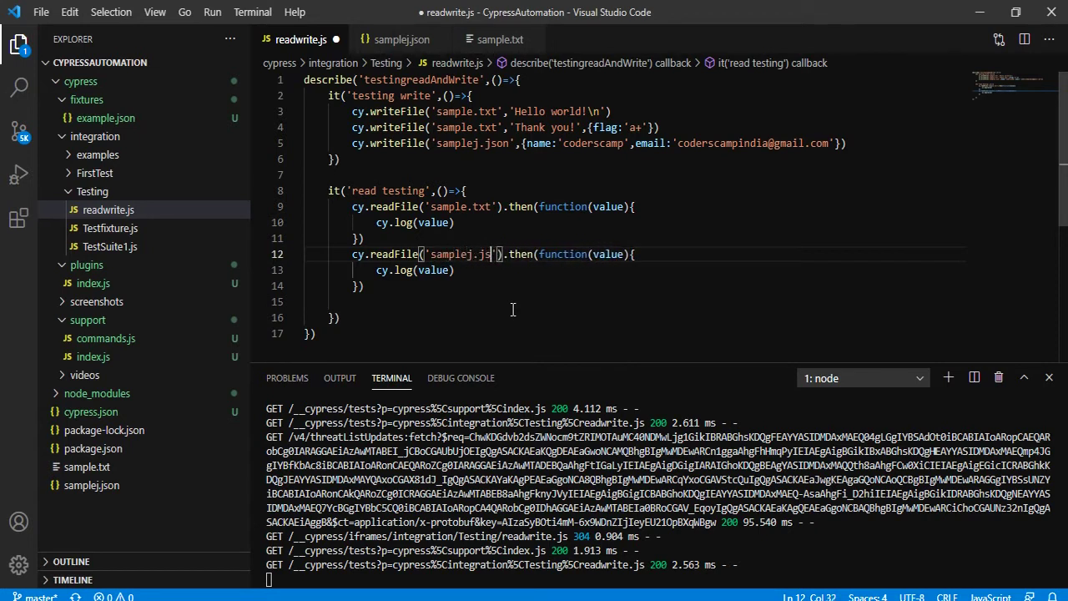
{"action": "type", "text": "on"}
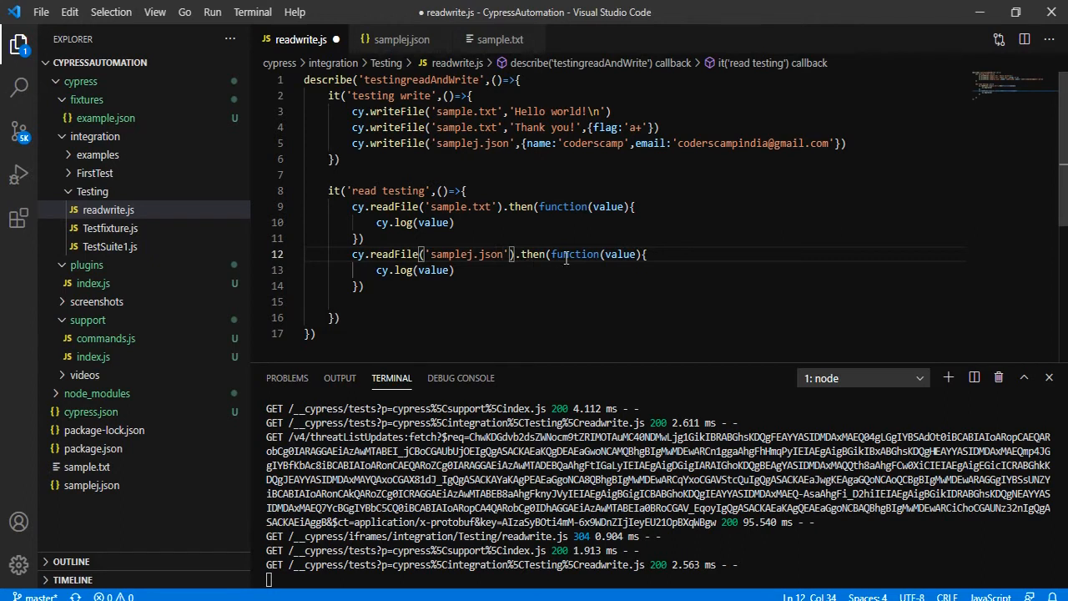
Rename the second callback's parameter to temp and switch to viewing samplej.json.
{"action": "double_click", "coordinate": [618, 253]}
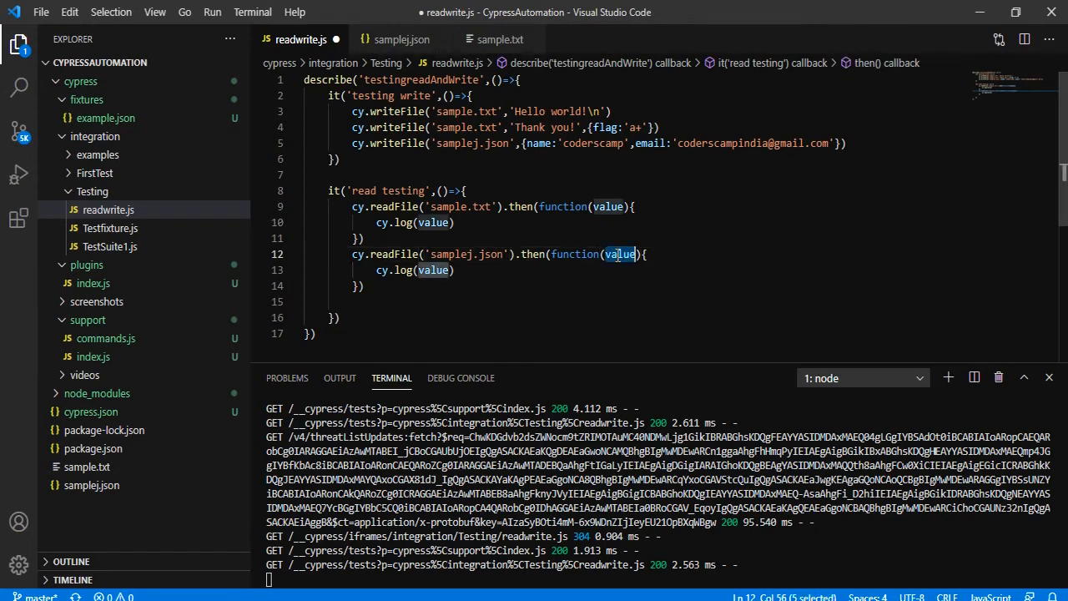
{"action": "type", "text": "temp"}
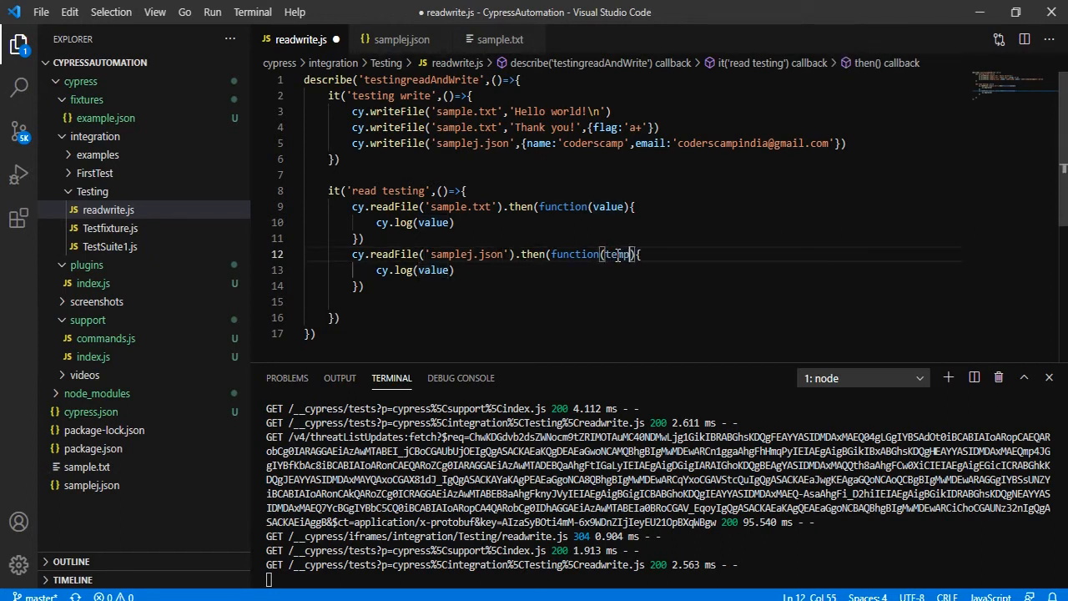
{"action": "left_click", "coordinate": [400, 40]}
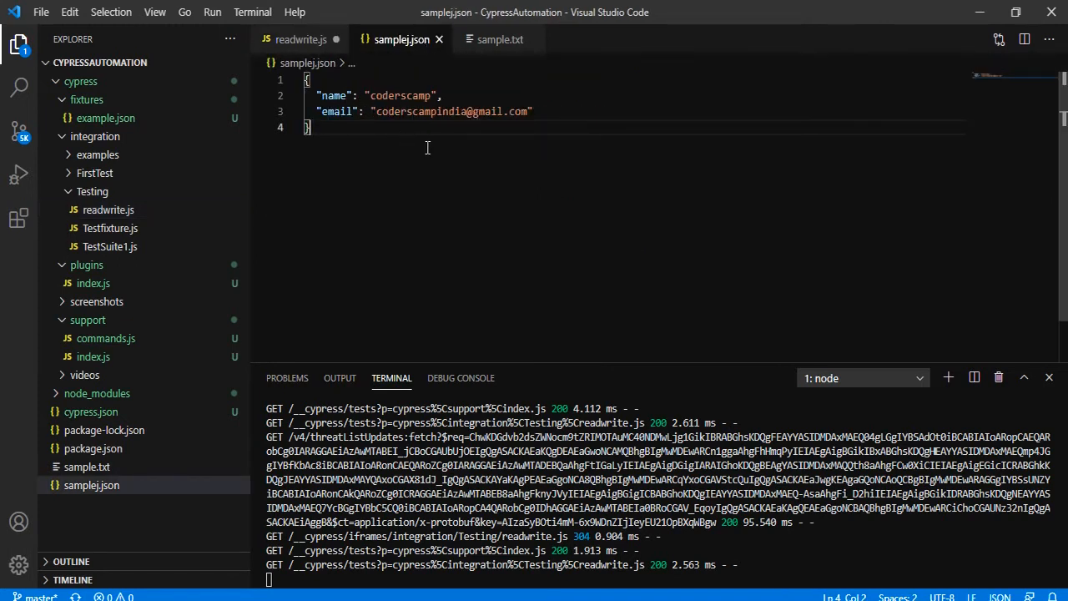
Add a third entry "message": "All the best!!!" after name and email in samplej.json.
{"action": "left_click", "coordinate": [534, 110]}
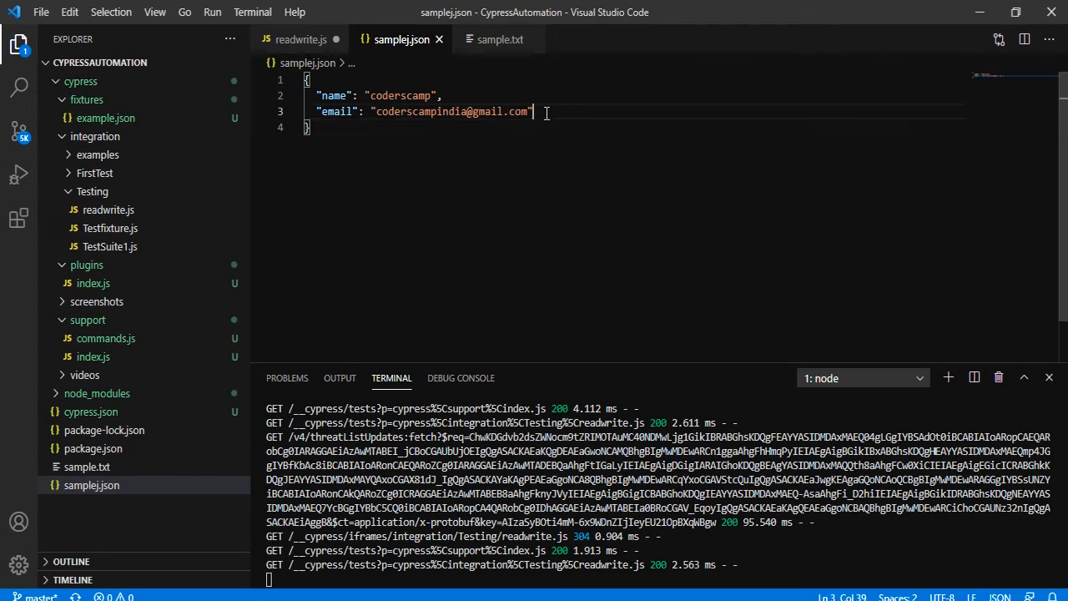
{"action": "type", "text": "\"message\":"}
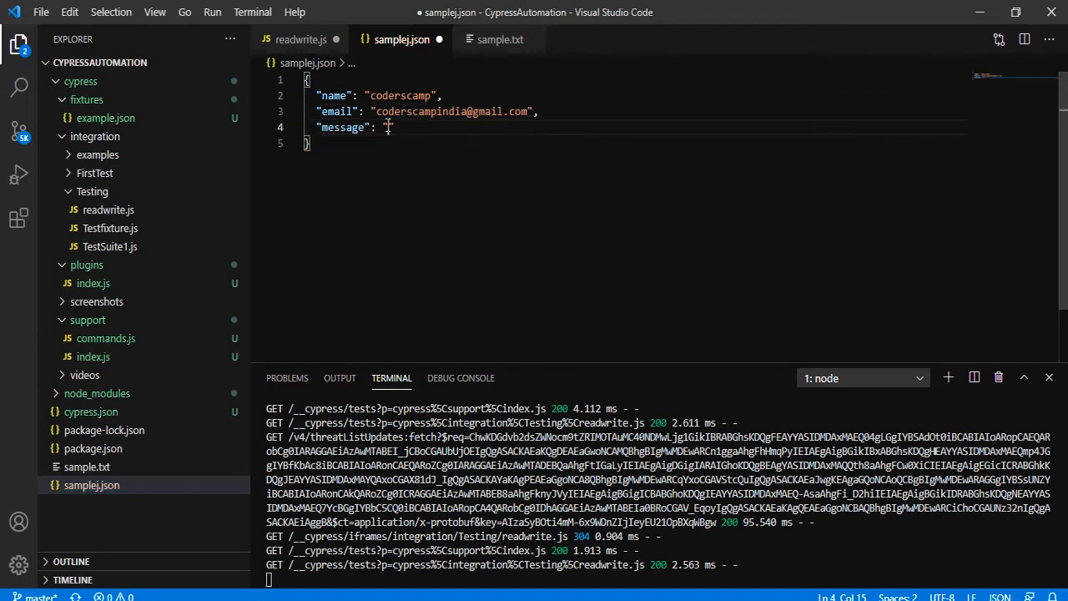
{"action": "type", "text": "\"All the best!!!\""}
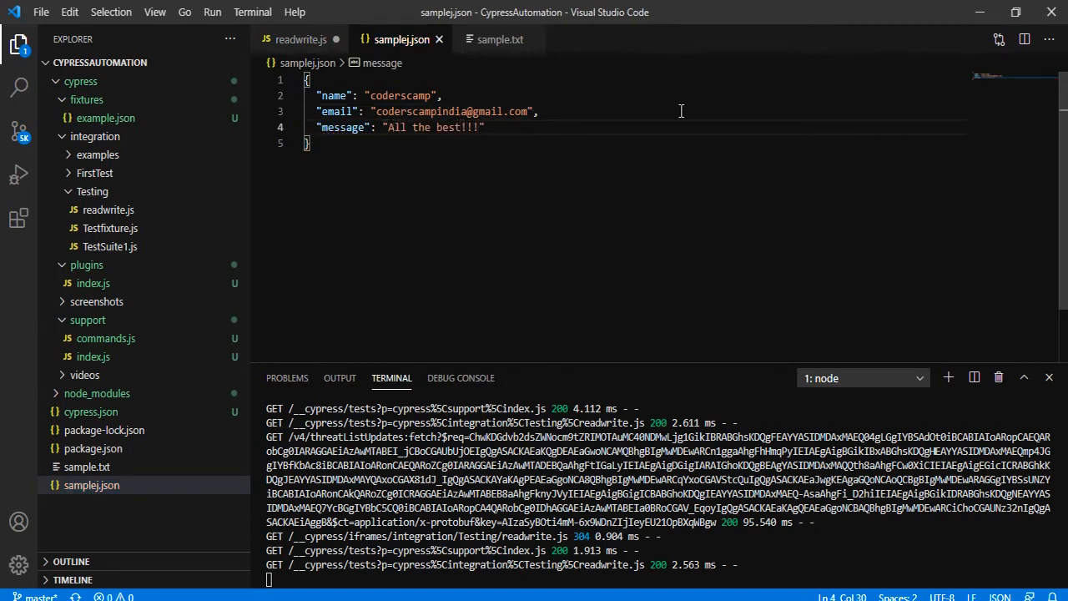
{"action": "mouse_move", "coordinate": [300, 40]}
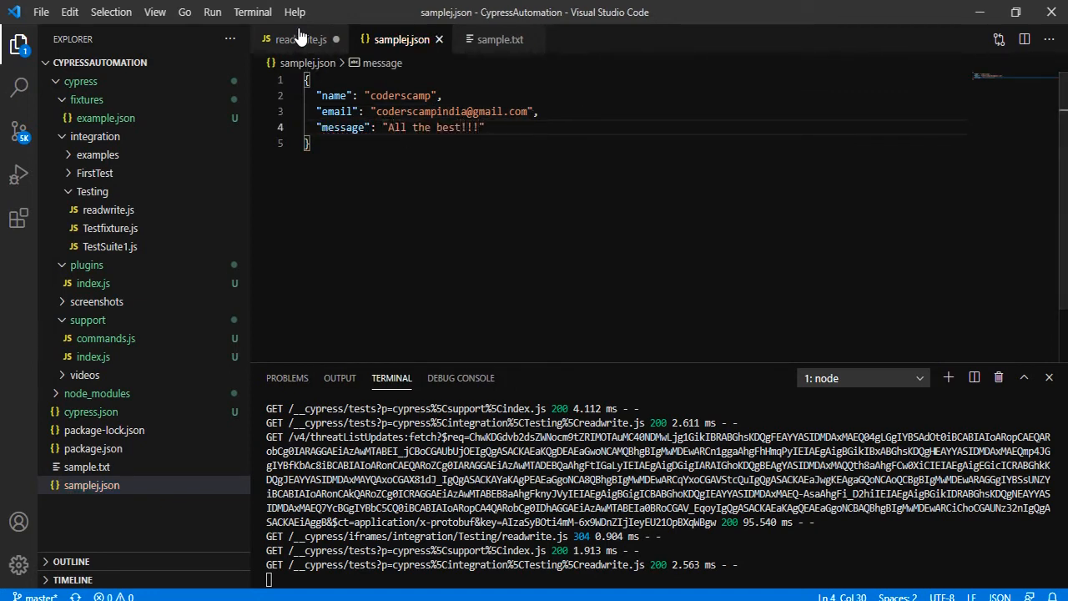
In readwrite.js make the samplej.json callback log temp.name and add cy.log(temp.email).
{"action": "left_click", "coordinate": [297, 40]}
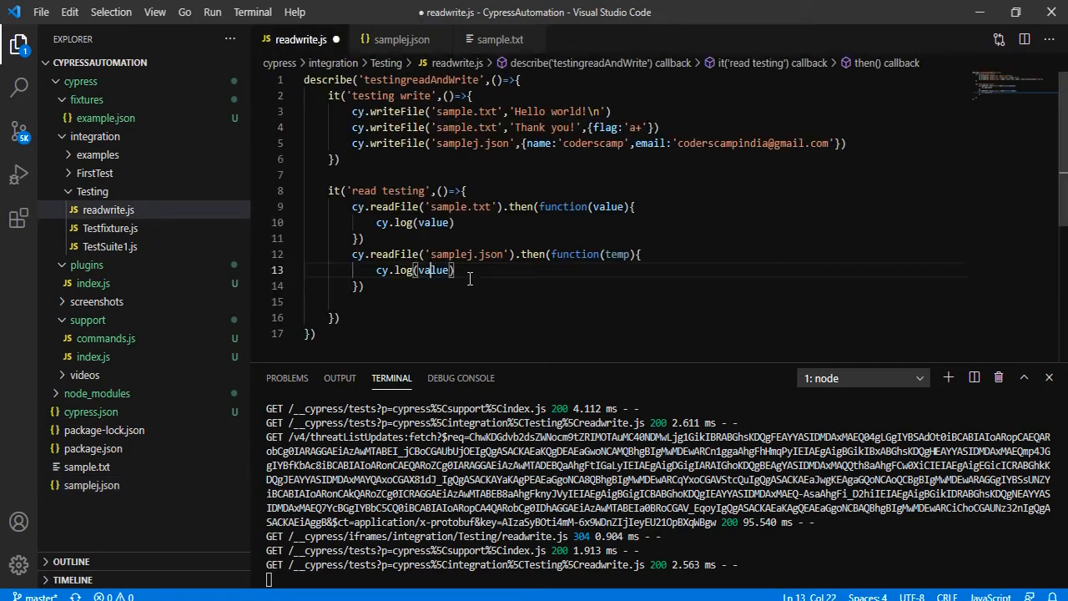
{"action": "double_click", "coordinate": [432, 270]}
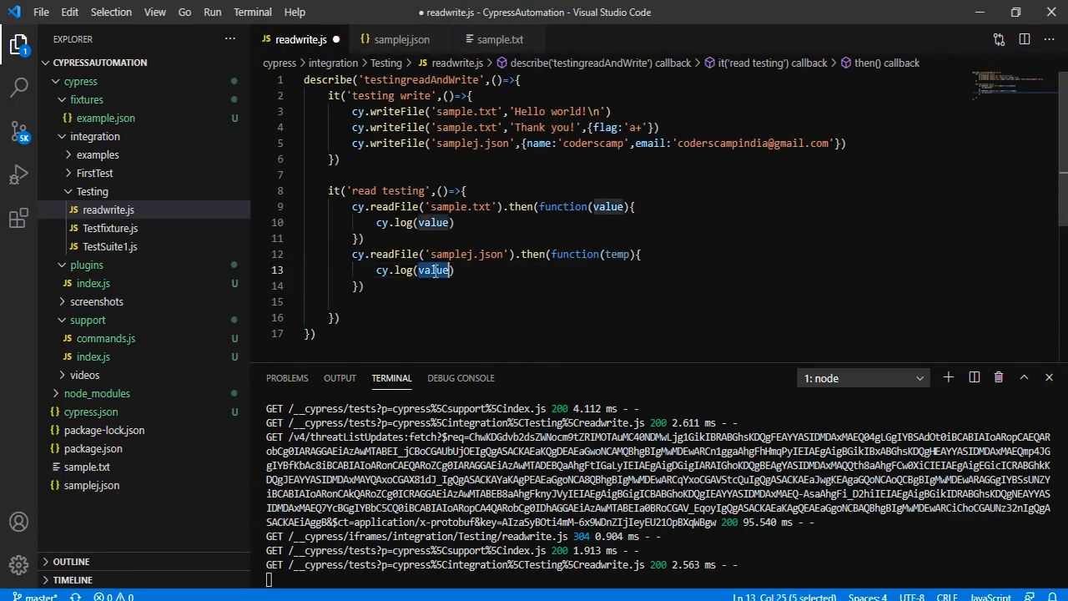
{"action": "type", "text": "temp.nam"}
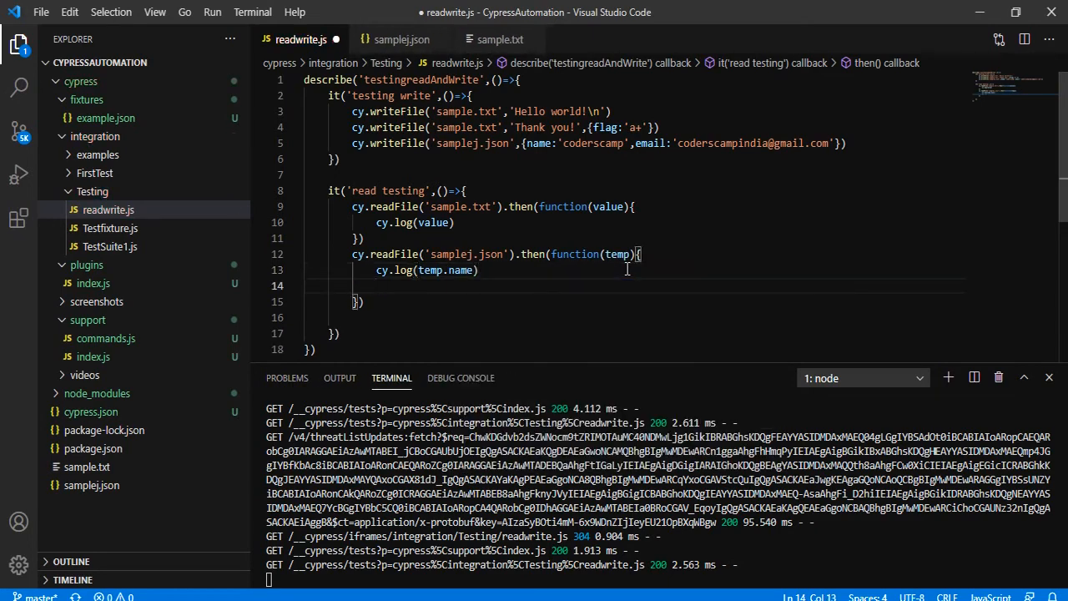
{"action": "type", "text": "cy.log("}
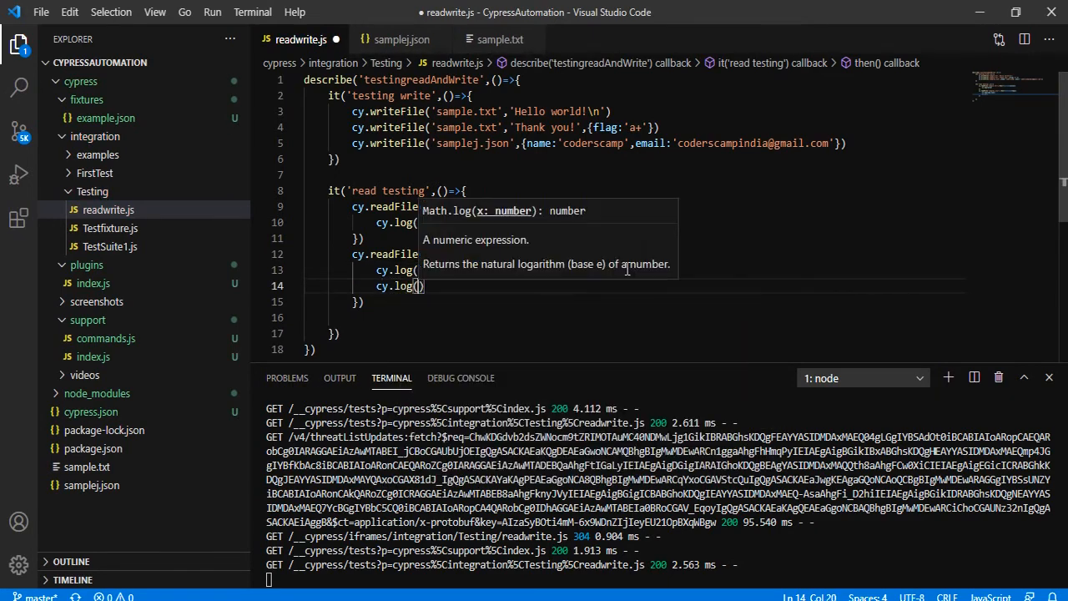
{"action": "type", "text": "temp.email"}
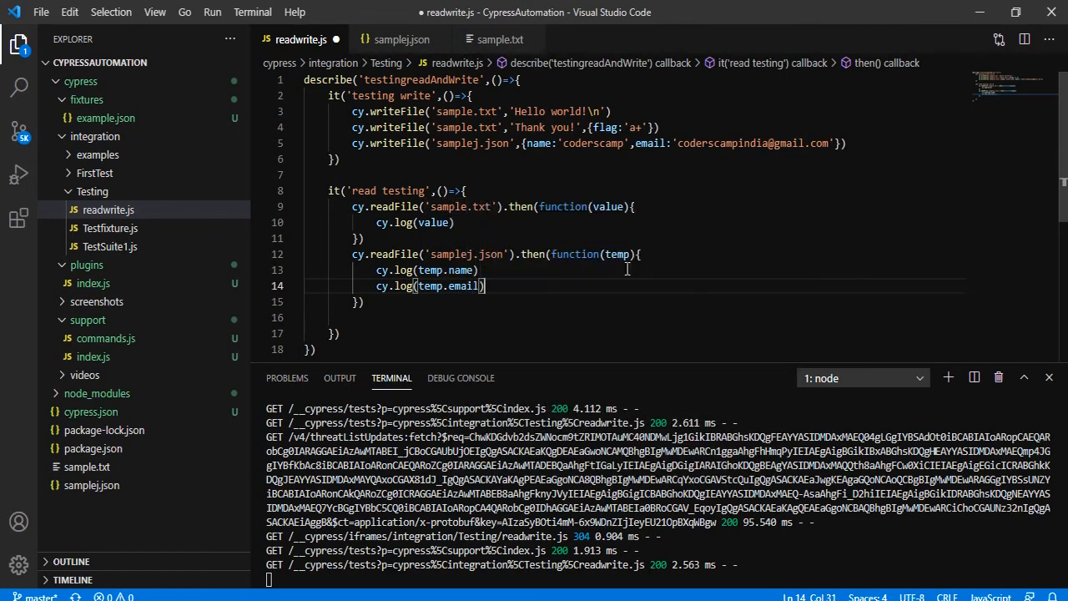
{"action": "mouse_move", "coordinate": [457, 63]}
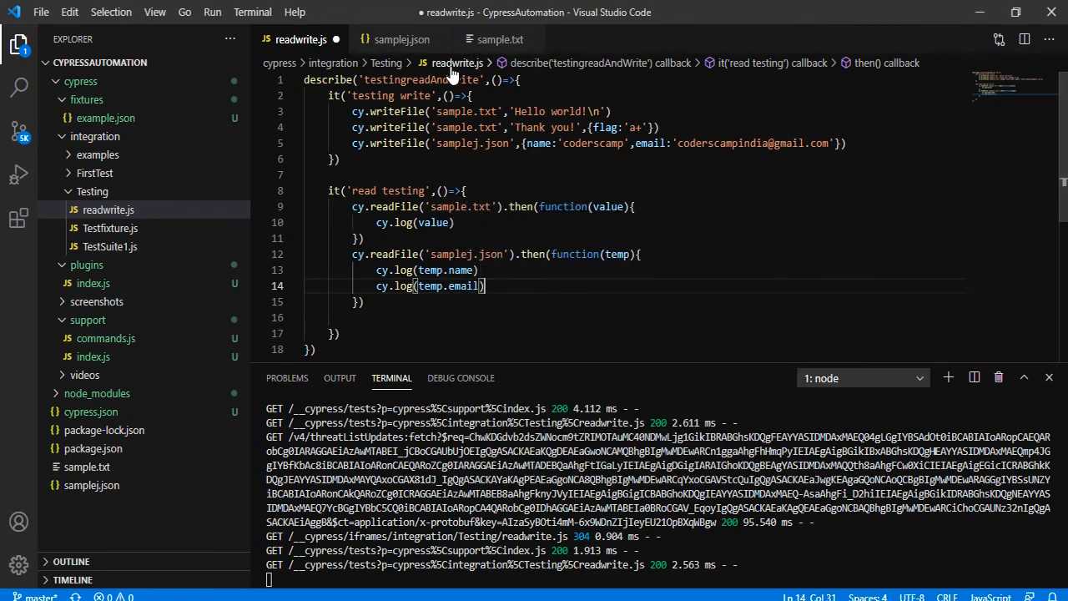
{"action": "mouse_move", "coordinate": [506, 309]}
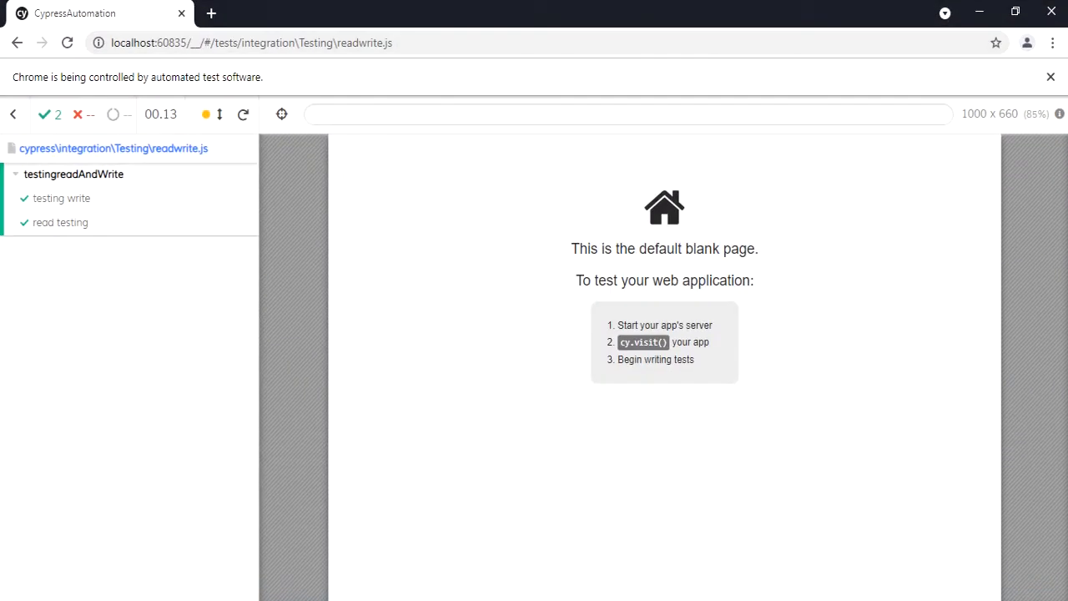
{"action": "left_click", "coordinate": [60, 222]}
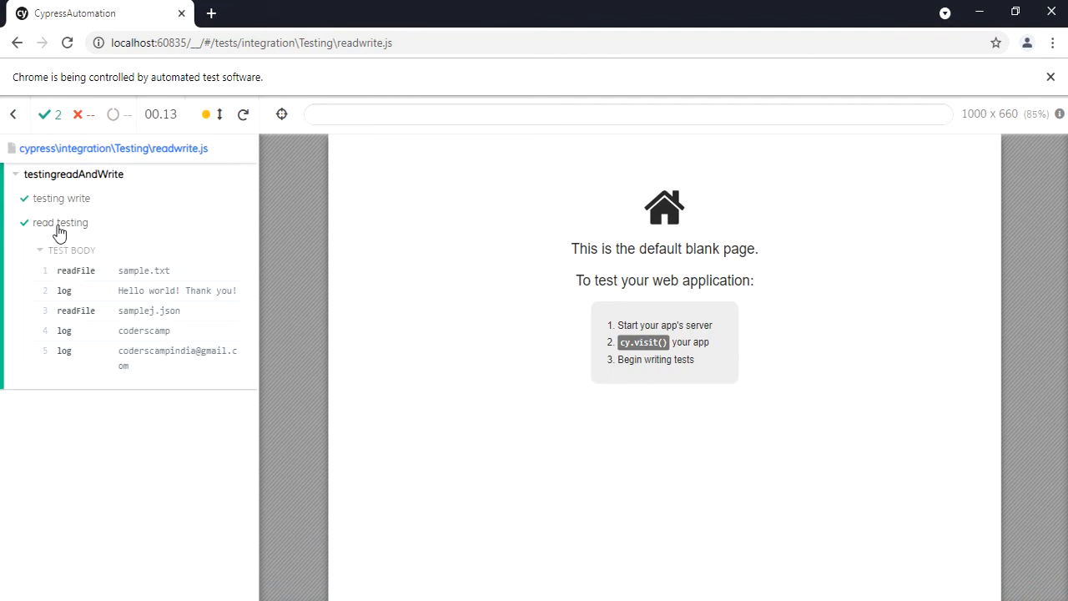
{"action": "mouse_move", "coordinate": [265, 325]}
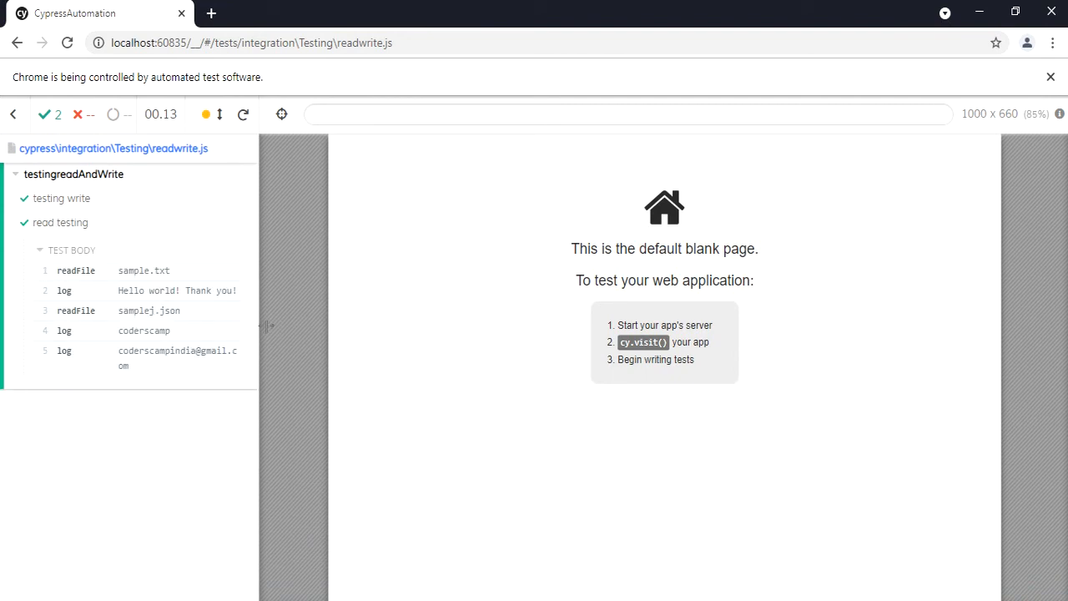
{"action": "left_click", "coordinate": [150, 351]}
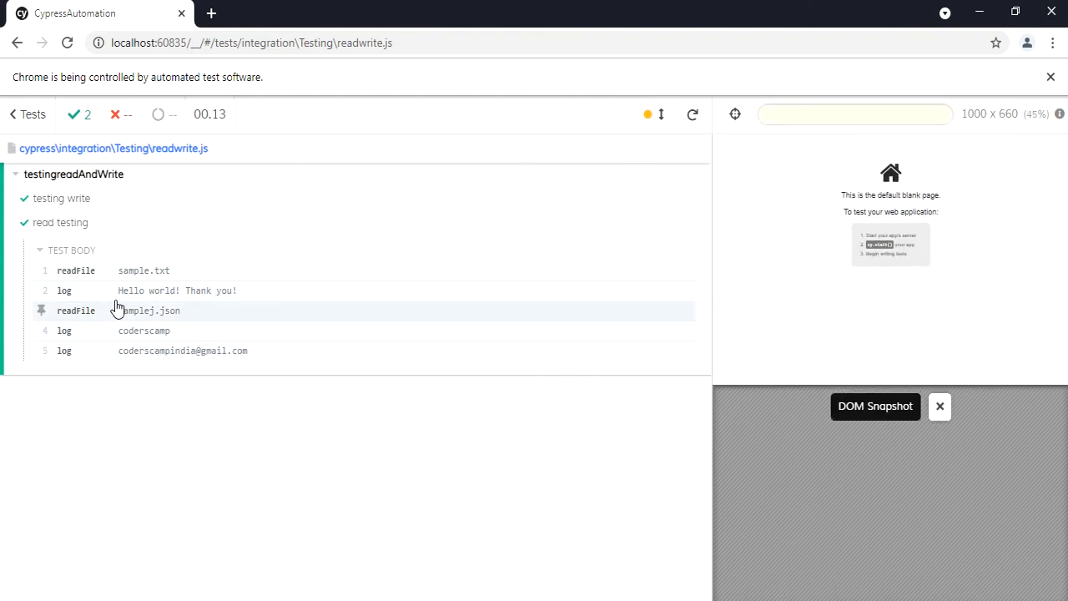
{"action": "mouse_move", "coordinate": [265, 361]}
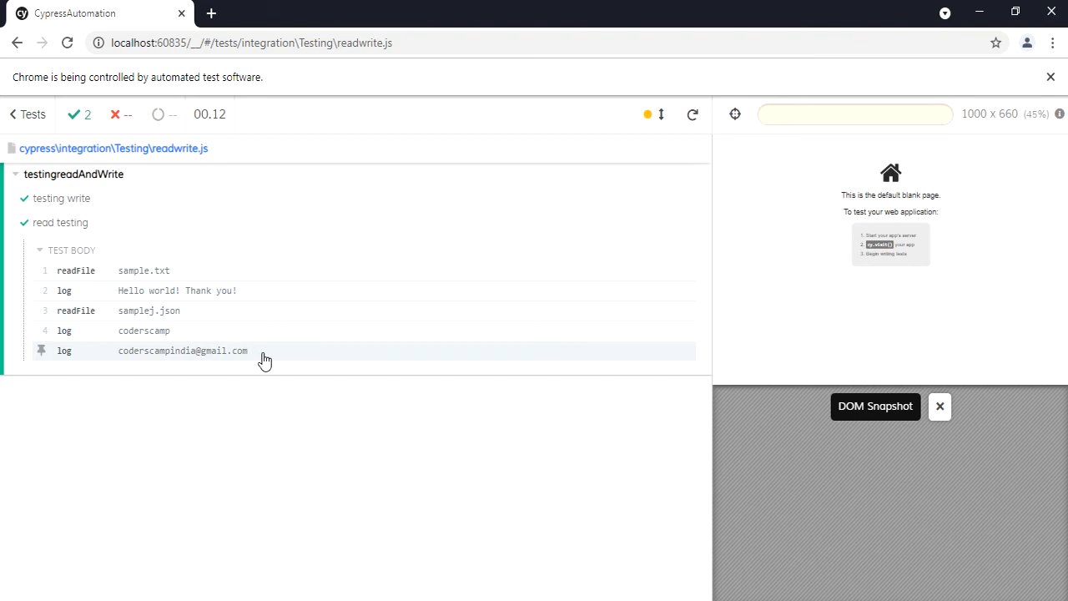
{"action": "left_click", "coordinate": [938, 407]}
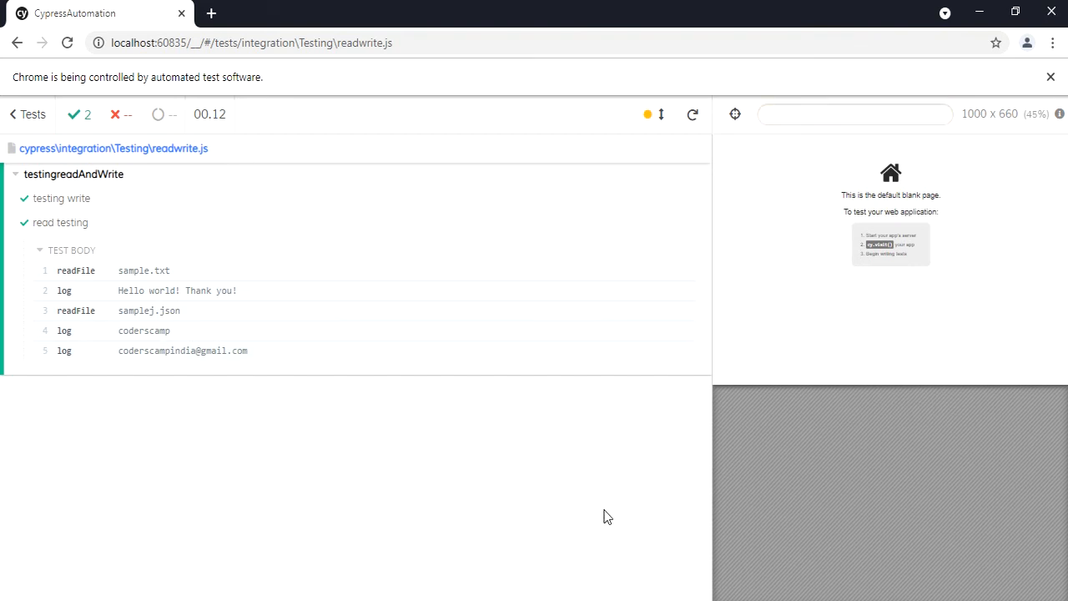